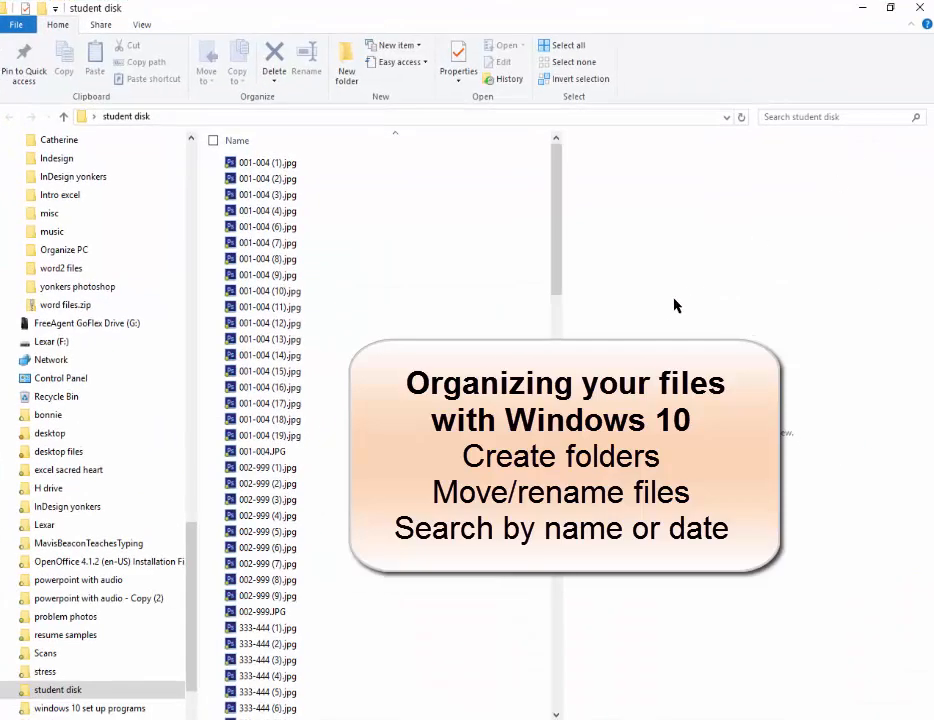
{"action": "mouse_move", "coordinate": [650, 320]}
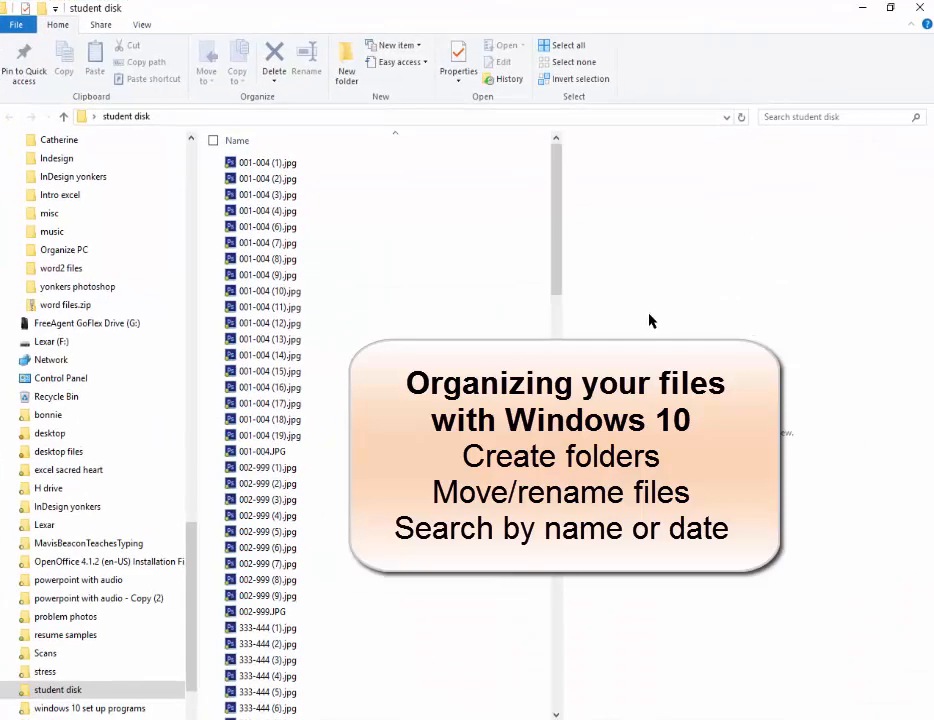
{"action": "mouse_move", "coordinate": [856, 390]}
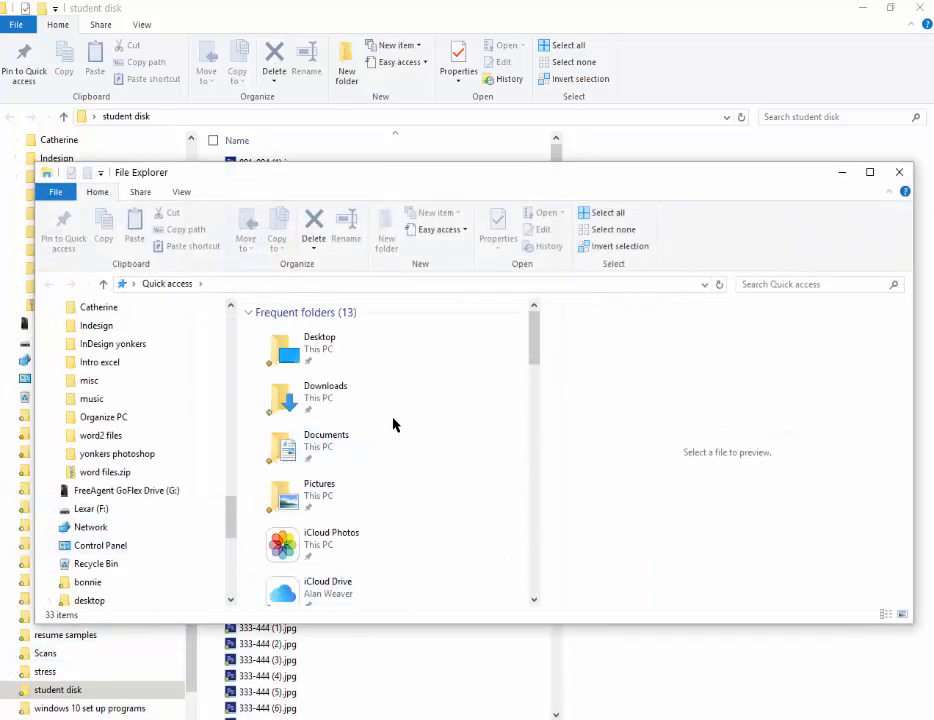
{"action": "mouse_move", "coordinate": [510, 564]}
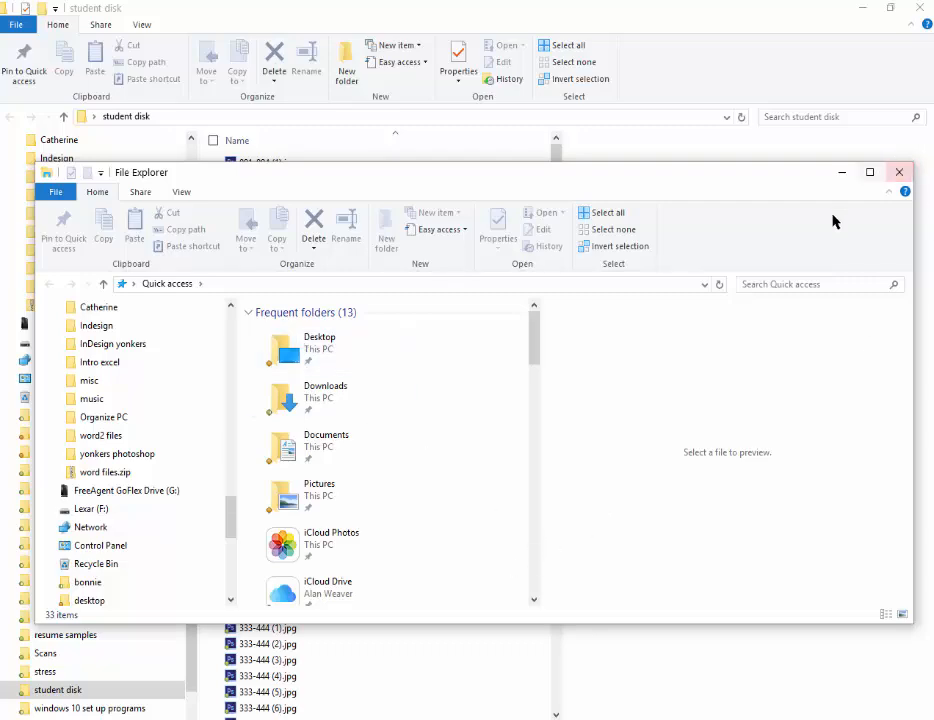
Close the extra Quick access window, leaving the student disk folder with a photo previewed
{"action": "left_click", "coordinate": [898, 172]}
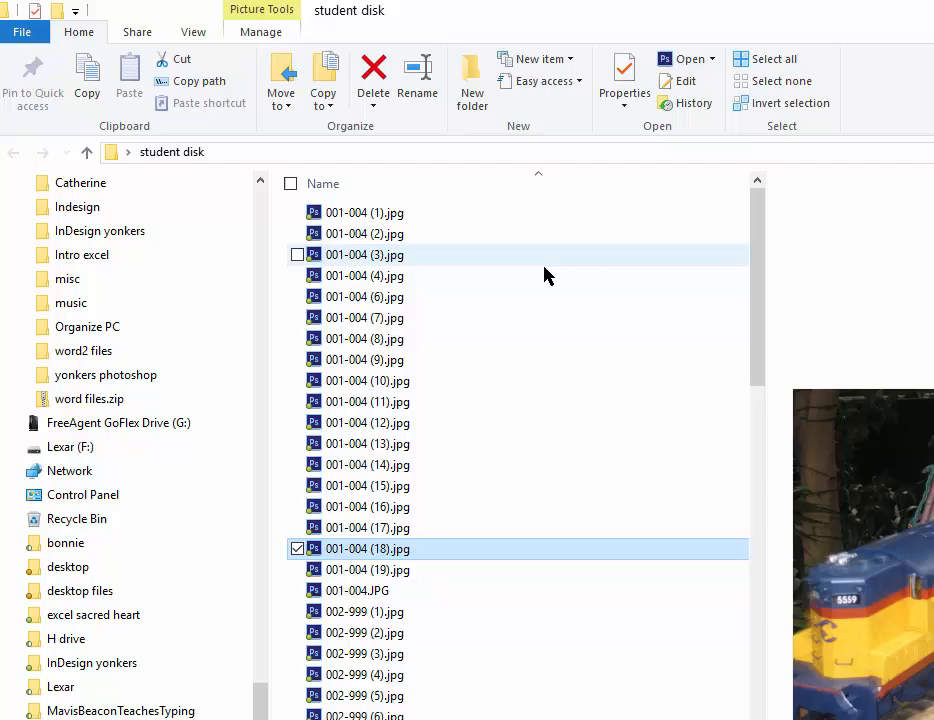
{"action": "left_click", "coordinate": [20, 32]}
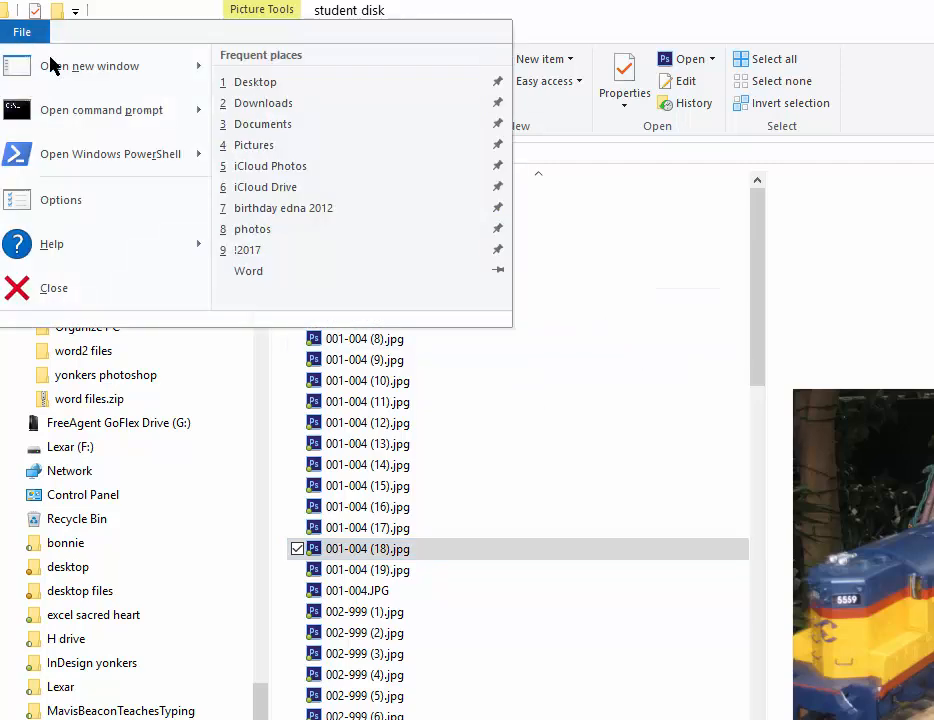
{"action": "mouse_move", "coordinate": [100, 108]}
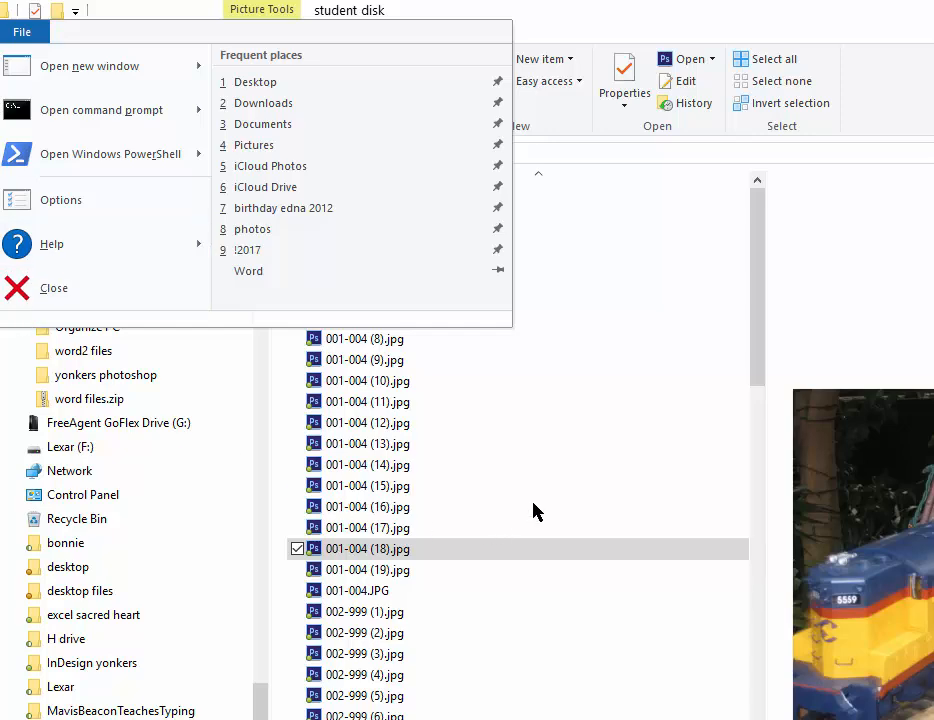
{"action": "left_click", "coordinate": [20, 32]}
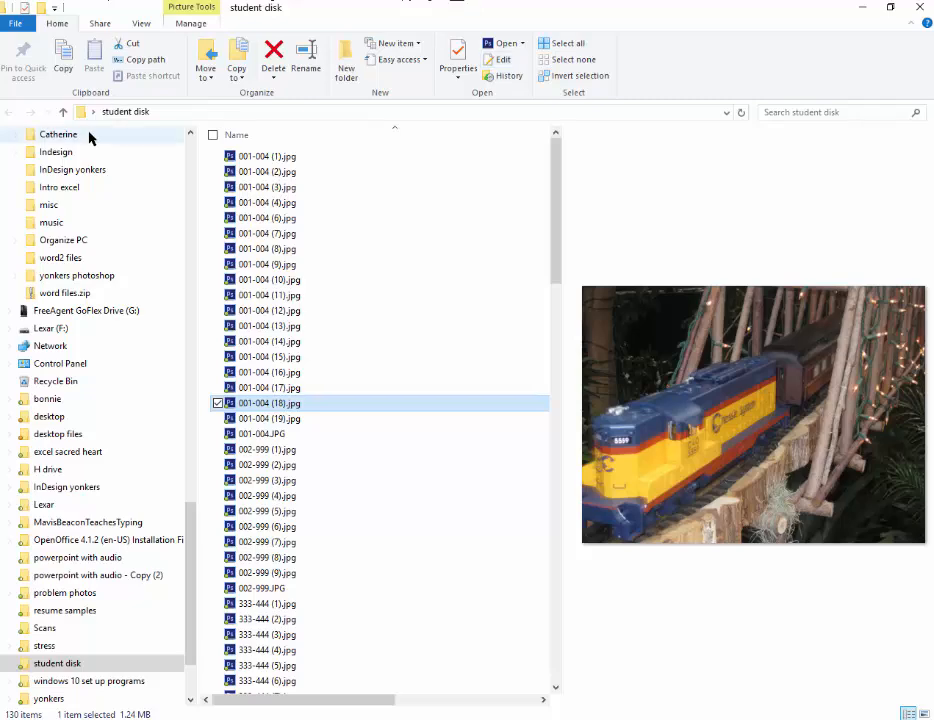
{"action": "left_click", "coordinate": [268, 280]}
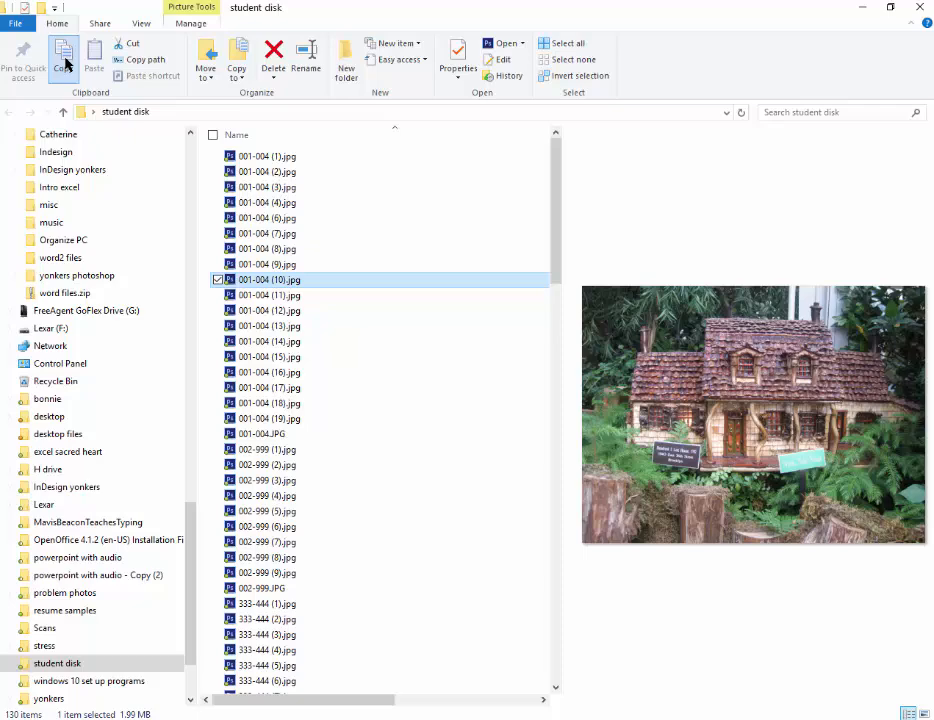
{"action": "left_click", "coordinate": [94, 56]}
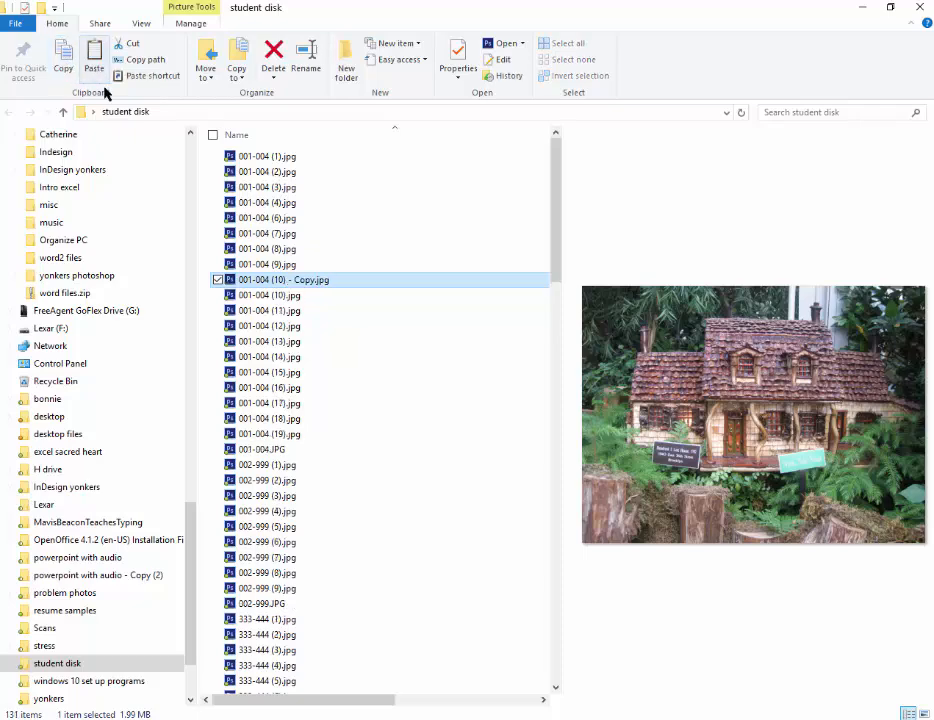
{"action": "mouse_move", "coordinate": [300, 296]}
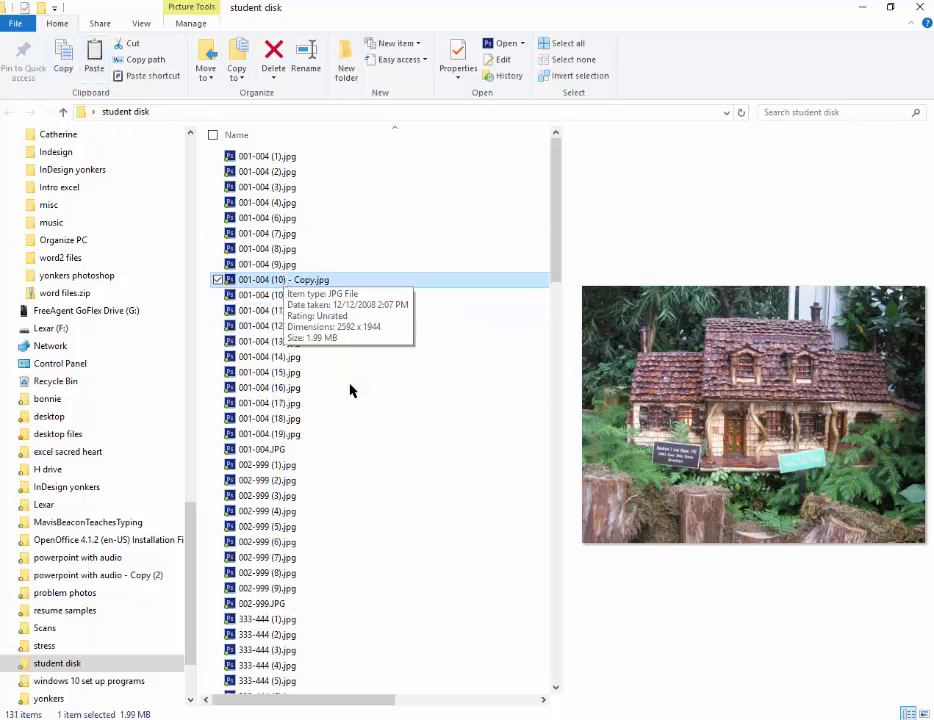
{"action": "mouse_move", "coordinate": [350, 356]}
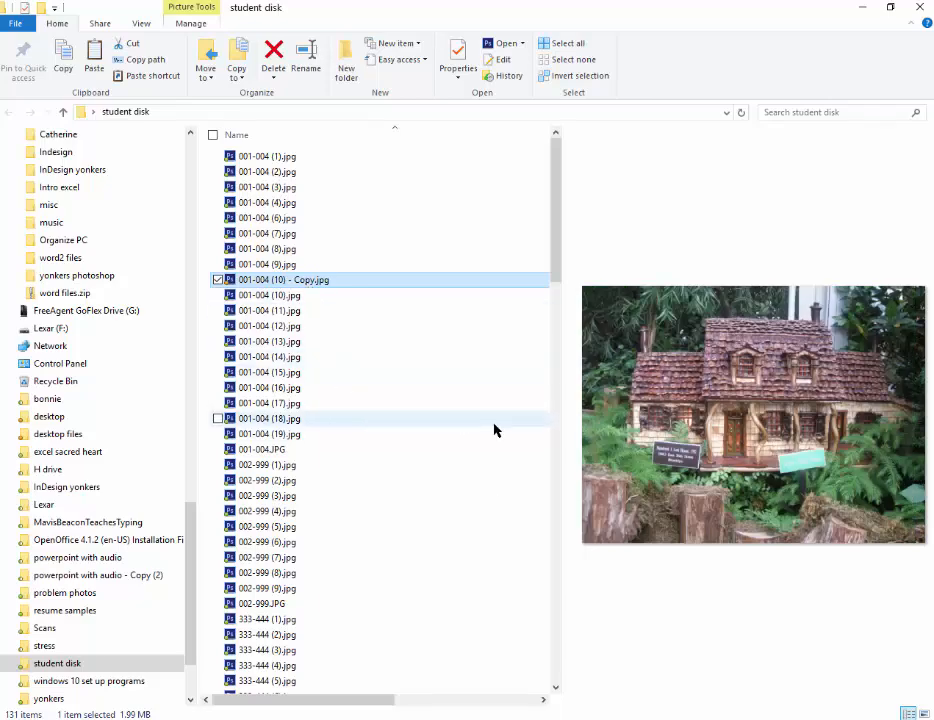
{"action": "left_click", "coordinate": [272, 50]}
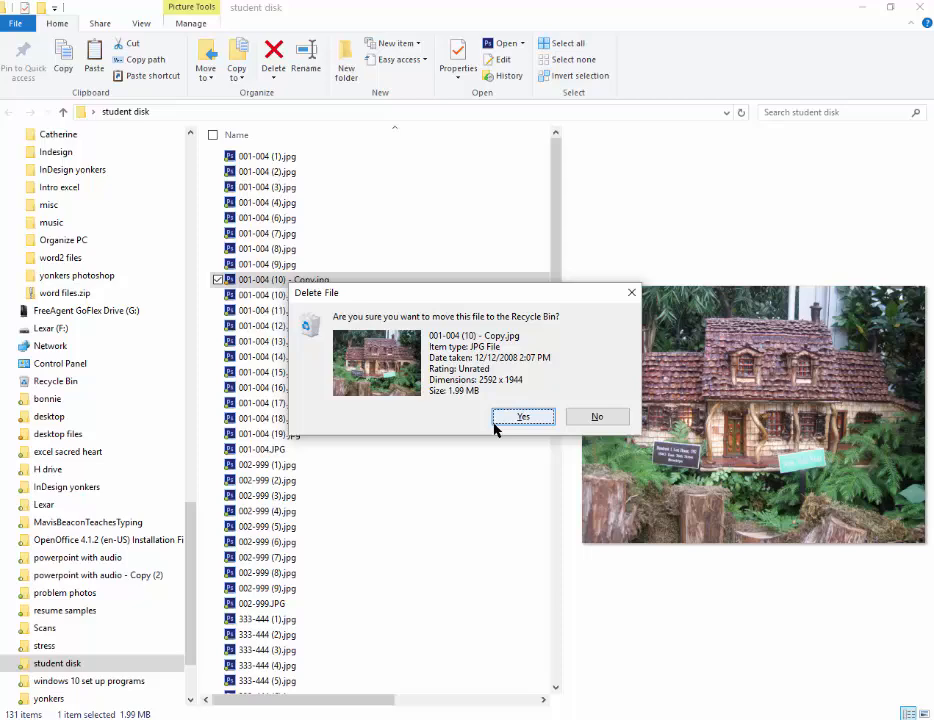
{"action": "left_click", "coordinate": [524, 418]}
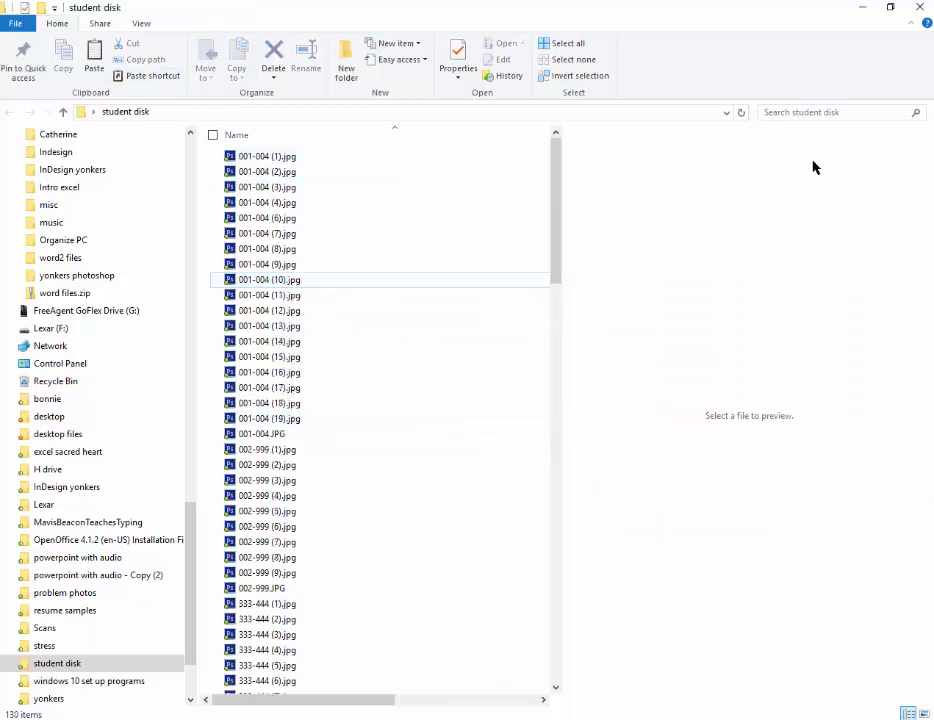
{"action": "left_click", "coordinate": [268, 202]}
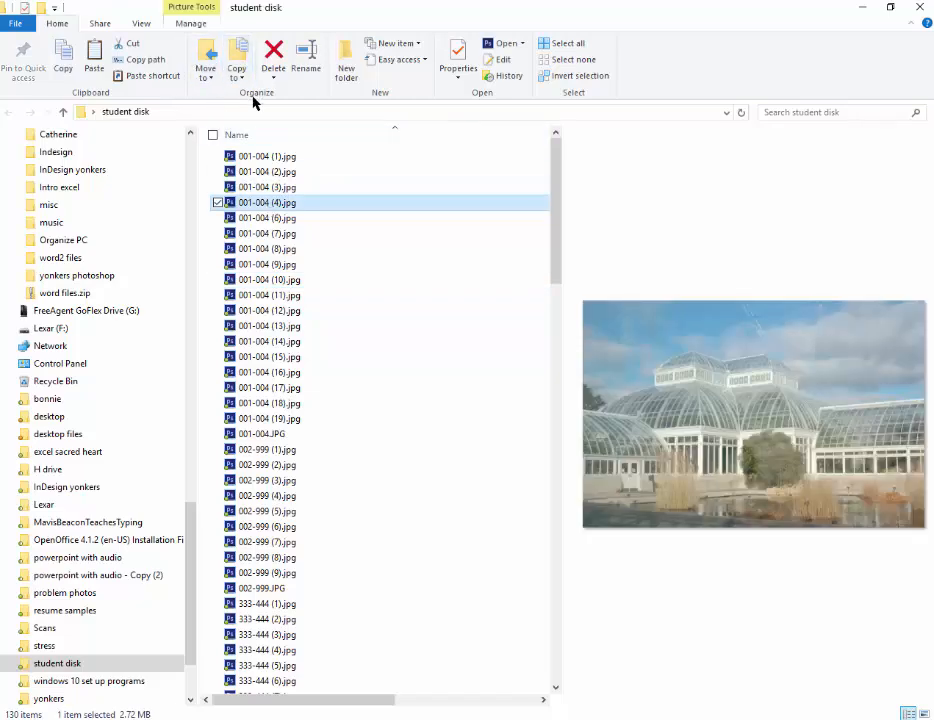
{"action": "mouse_move", "coordinate": [462, 200]}
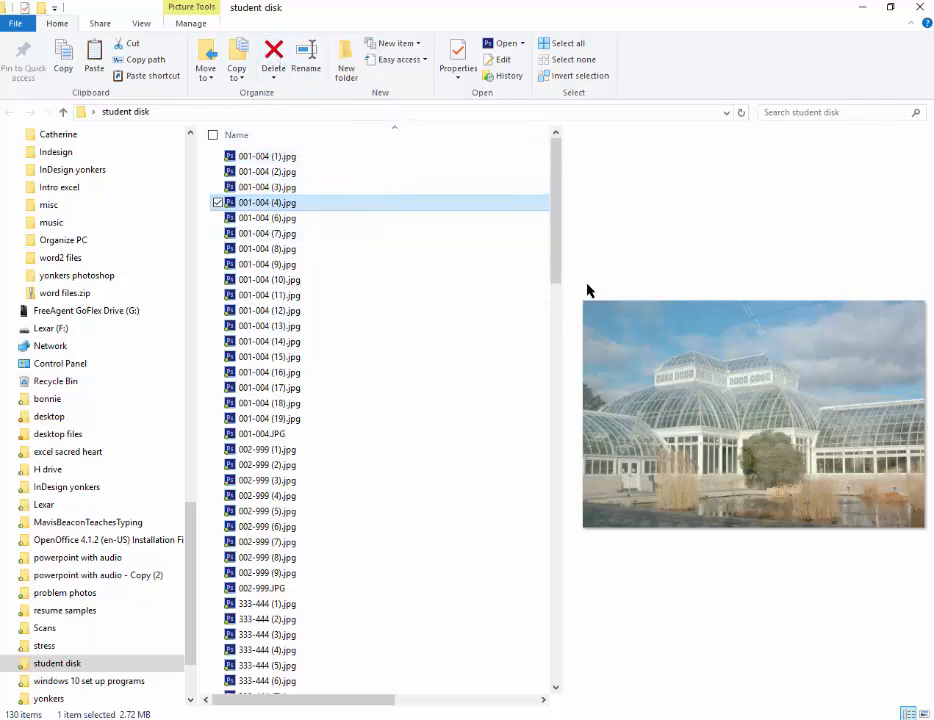
{"action": "mouse_move", "coordinate": [424, 122]}
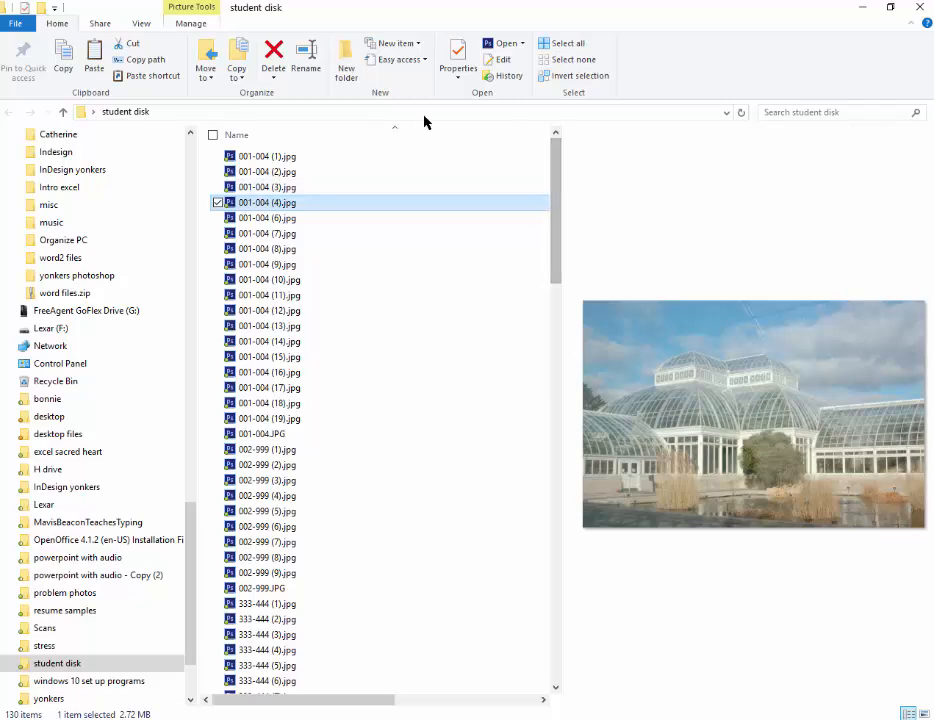
{"action": "mouse_move", "coordinate": [544, 160]}
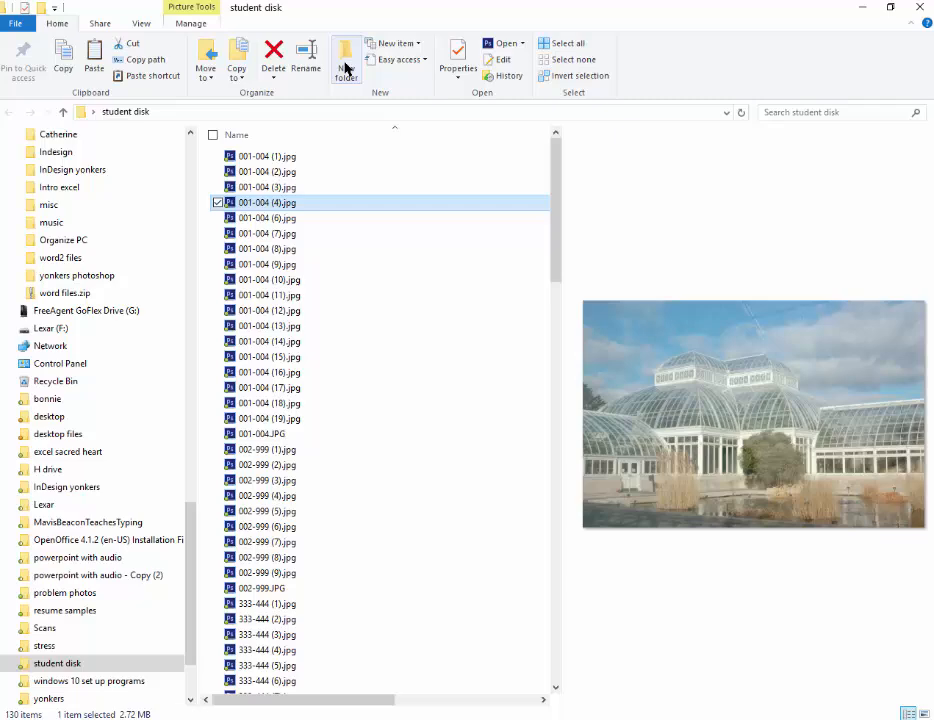
Create a new folder named Photos inside the student disk folder
{"action": "left_click", "coordinate": [346, 66]}
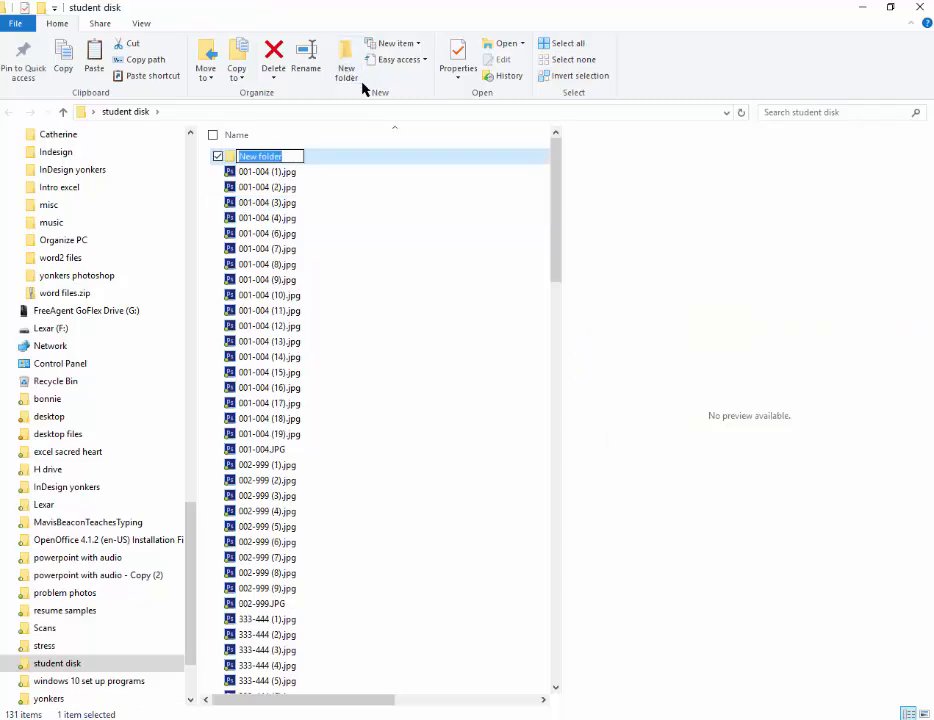
{"action": "type", "text": "Photos"}
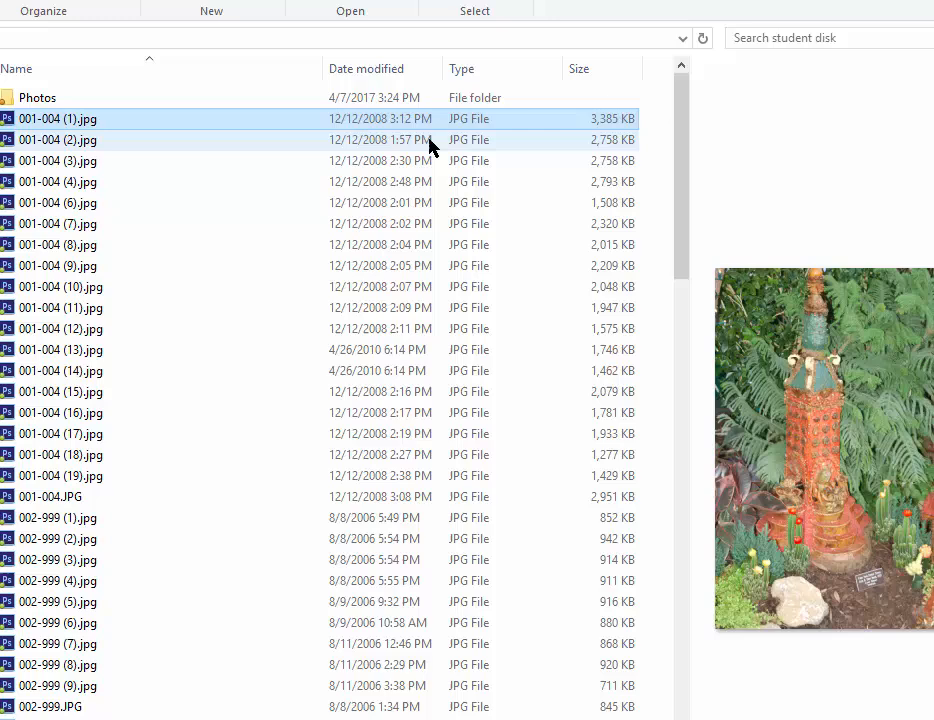
Preview several photos to compare their dates, ending on 001-004 (14).jpg
{"action": "left_click", "coordinate": [60, 350]}
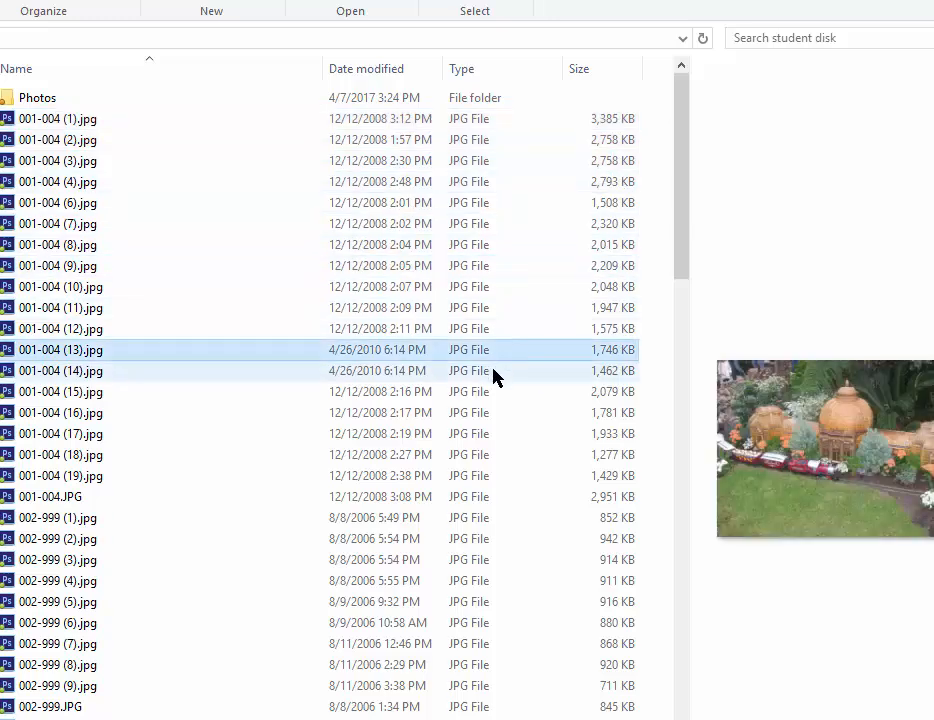
{"action": "left_click", "coordinate": [60, 412]}
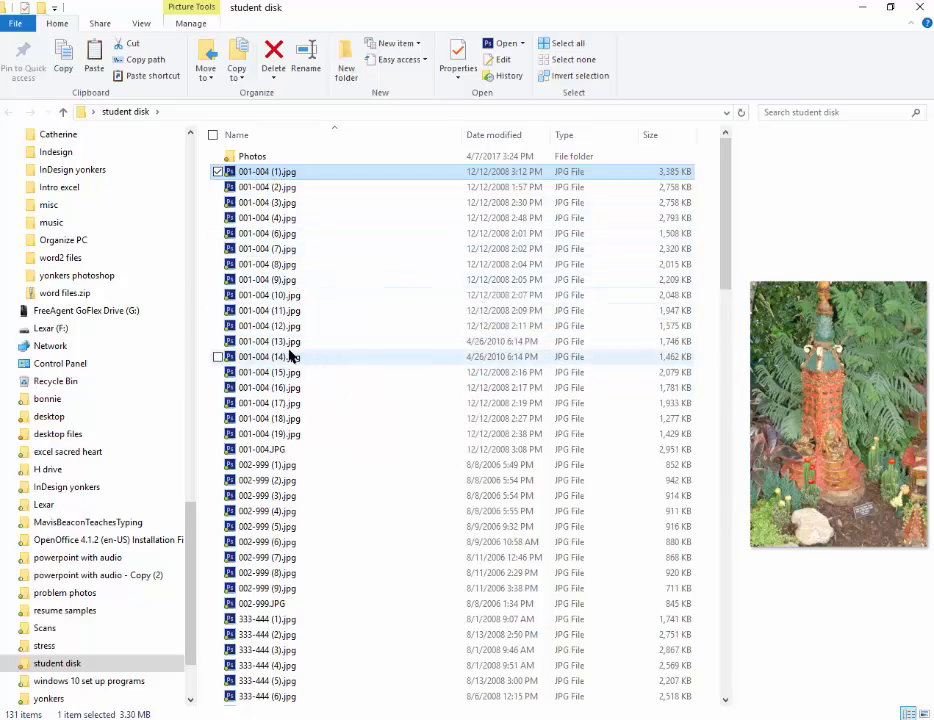
{"action": "left_click", "coordinate": [268, 356]}
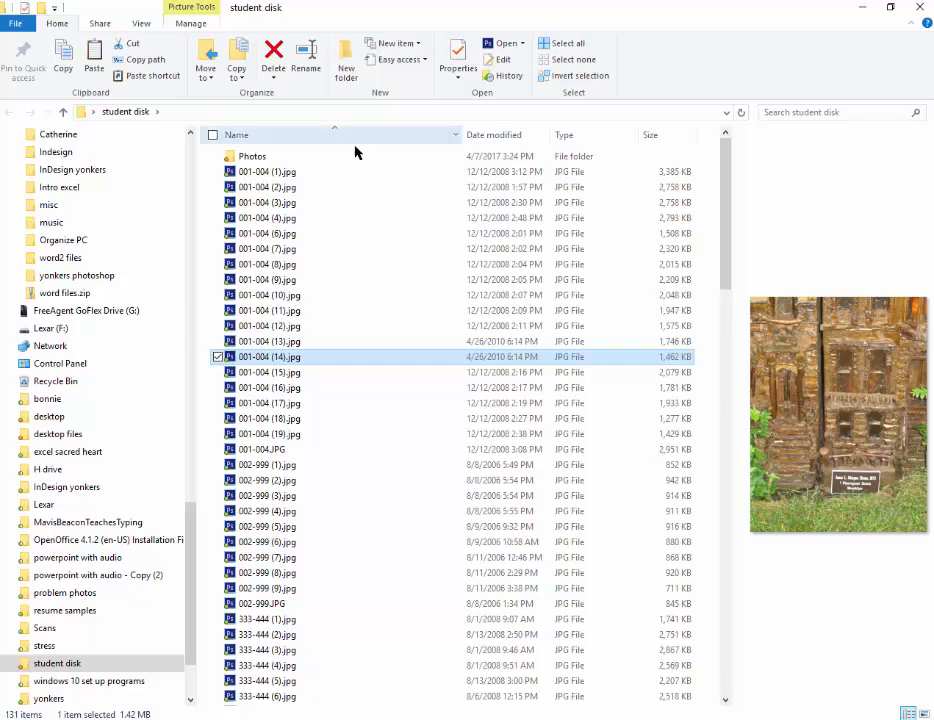
Show student disk as large thumbnails and select 001-004 photos to move into Photos
{"action": "left_click", "coordinate": [140, 24]}
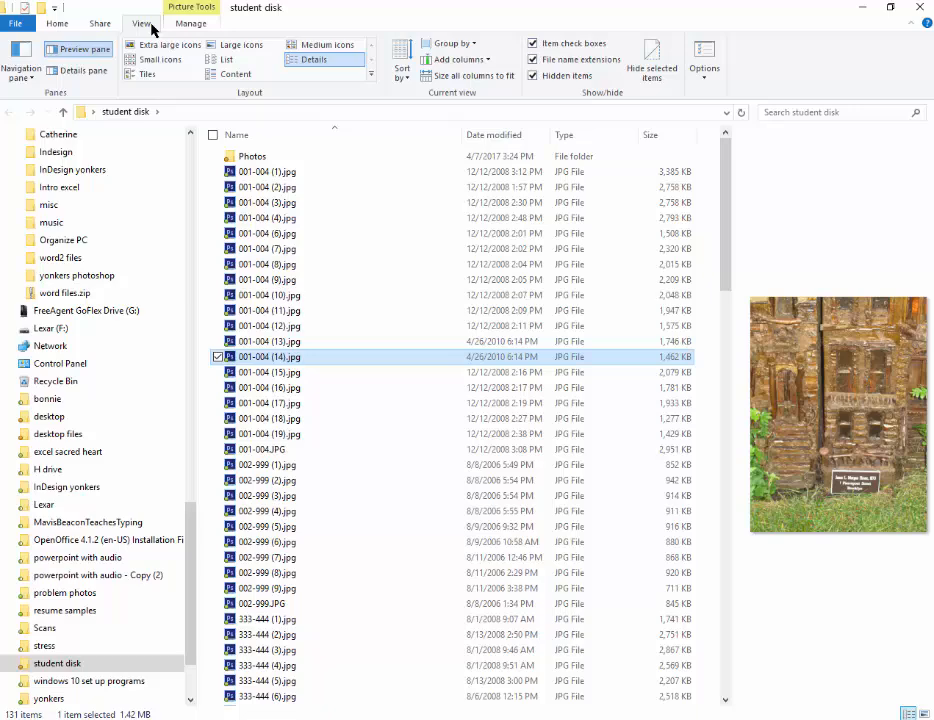
{"action": "left_click", "coordinate": [244, 48]}
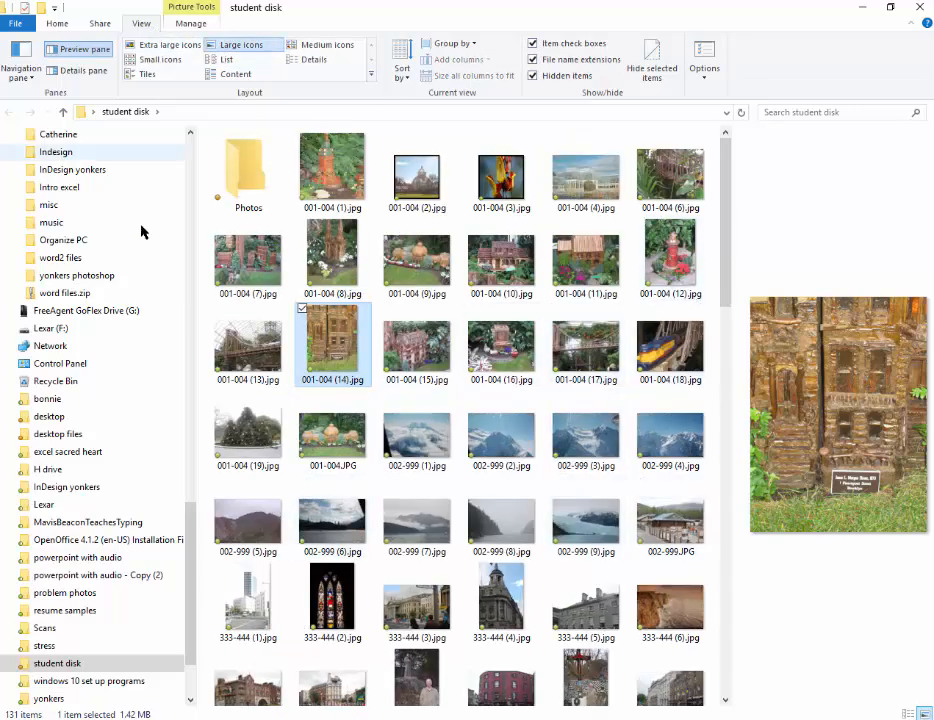
{"action": "left_click", "coordinate": [332, 176]}
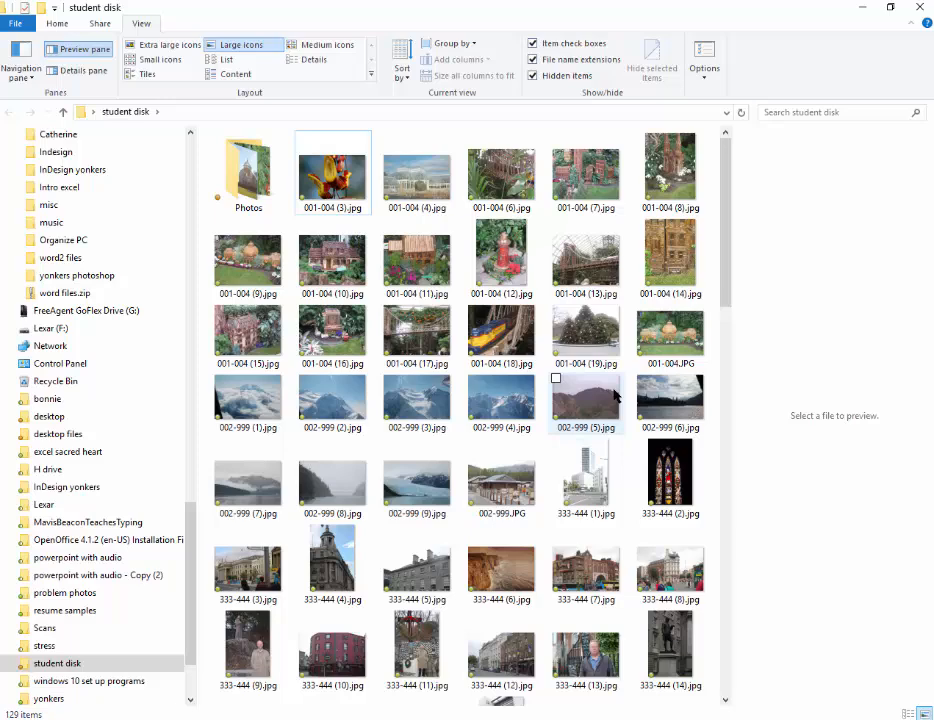
{"action": "left_click", "coordinate": [332, 172]}
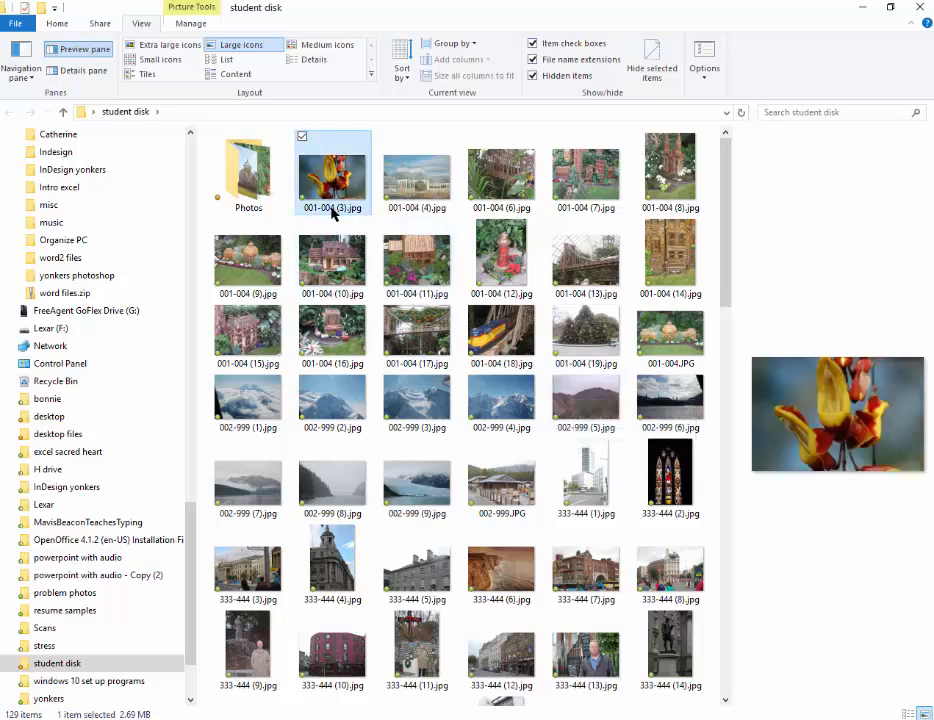
{"action": "mouse_move", "coordinate": [602, 344]}
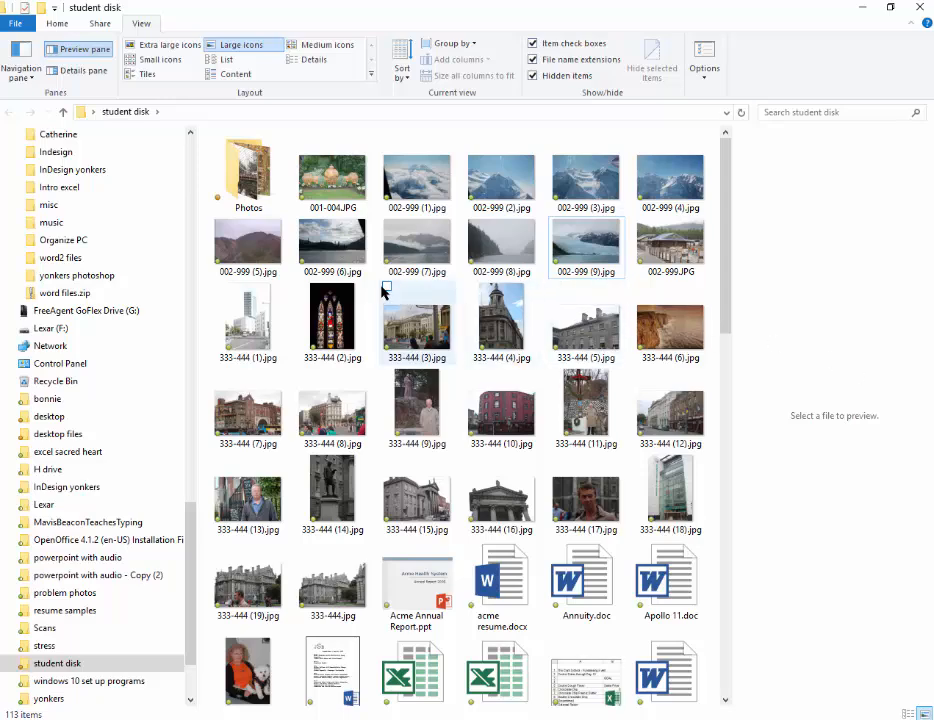
Select 001-004.JPG and several 002-999 photos and move them into the Photos folder
{"action": "left_click", "coordinate": [332, 176]}
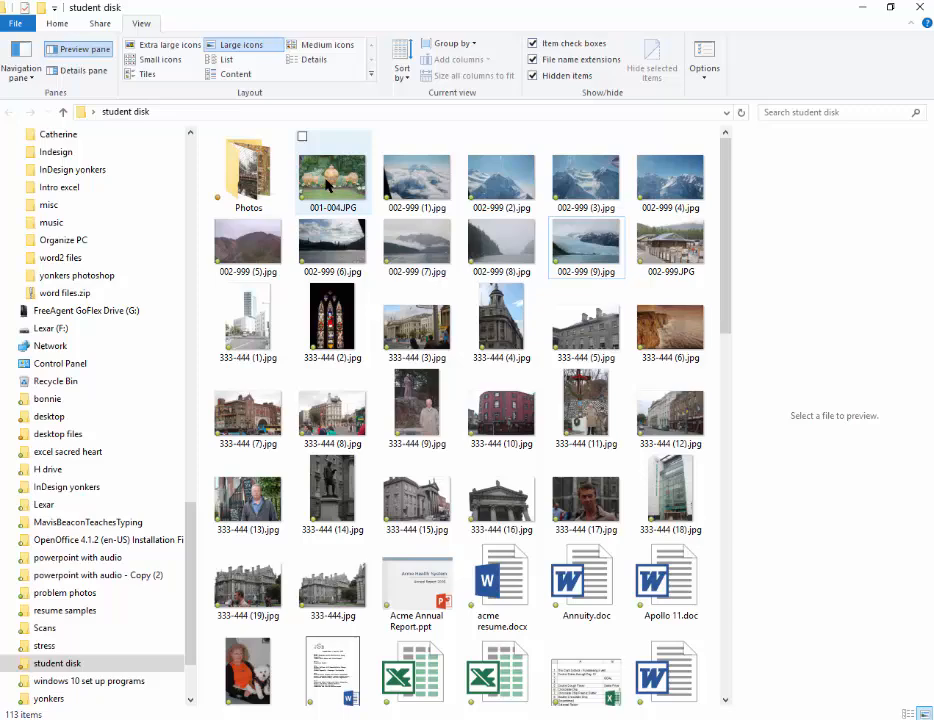
{"action": "left_click", "coordinate": [332, 172]}
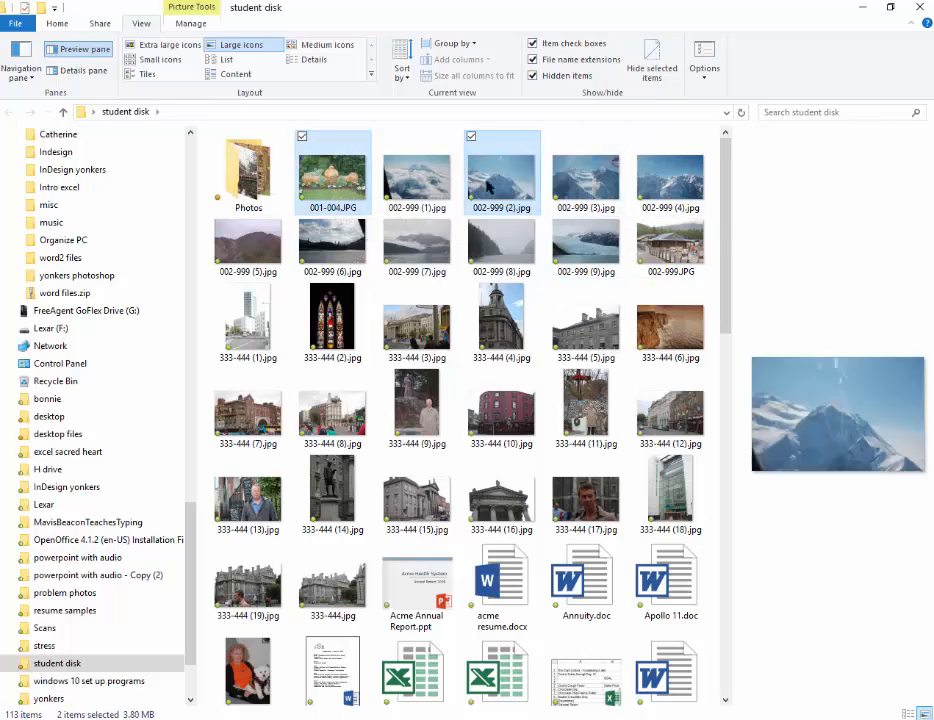
{"action": "mouse_move", "coordinate": [556, 288]}
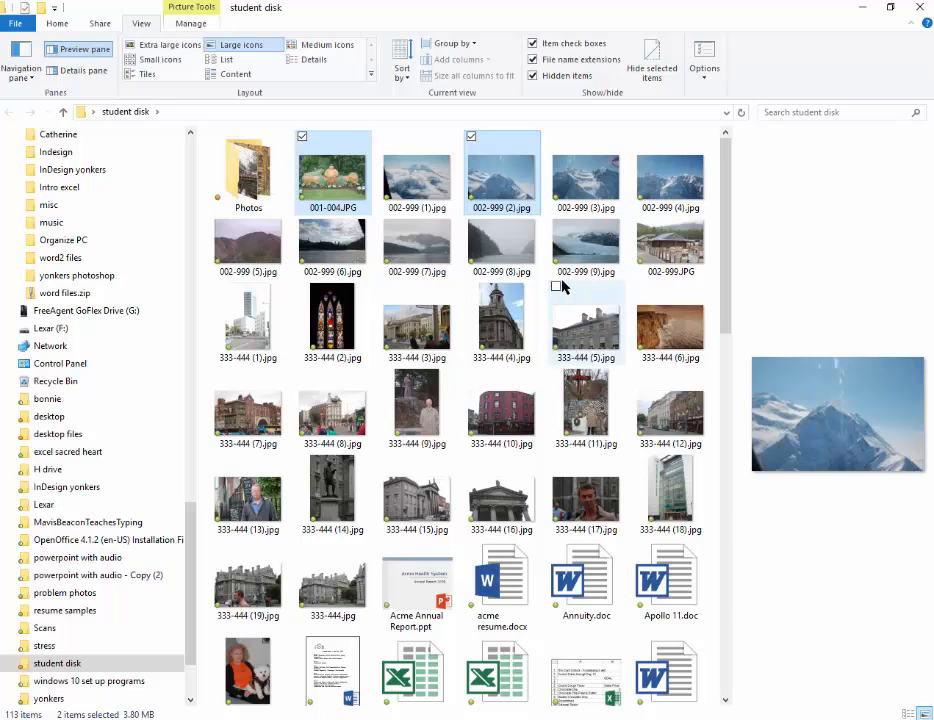
{"action": "left_click", "coordinate": [556, 288]}
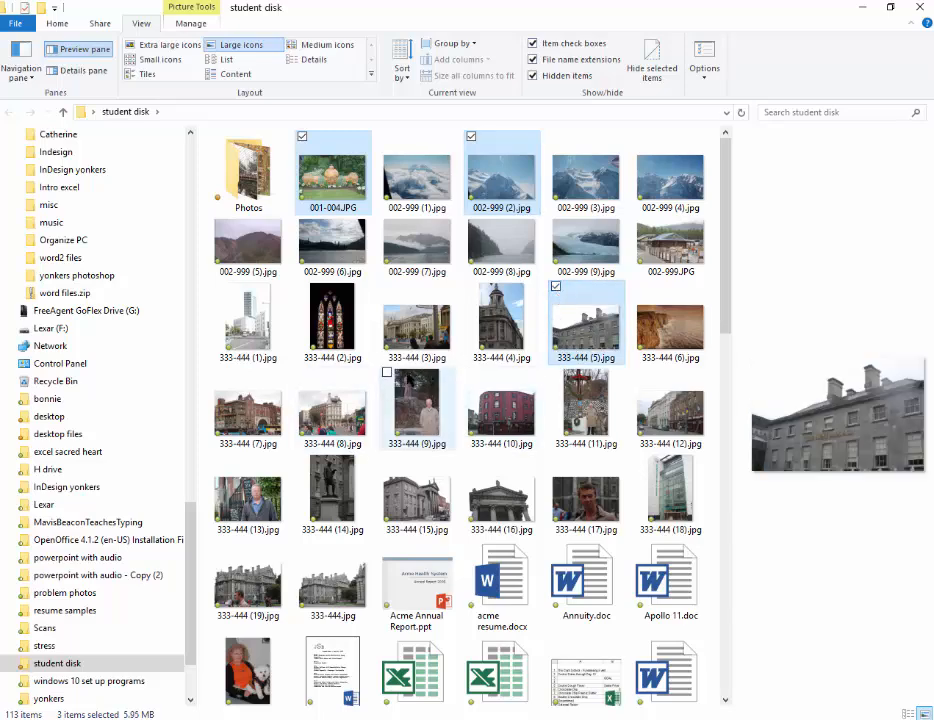
{"action": "left_click", "coordinate": [416, 406]}
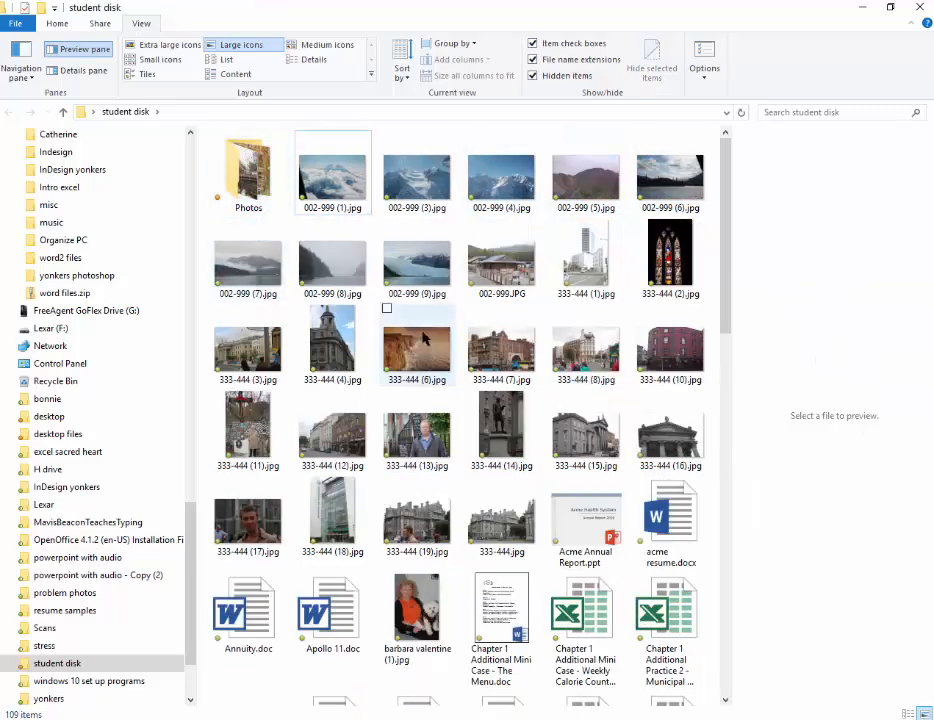
{"action": "left_click", "coordinate": [332, 172]}
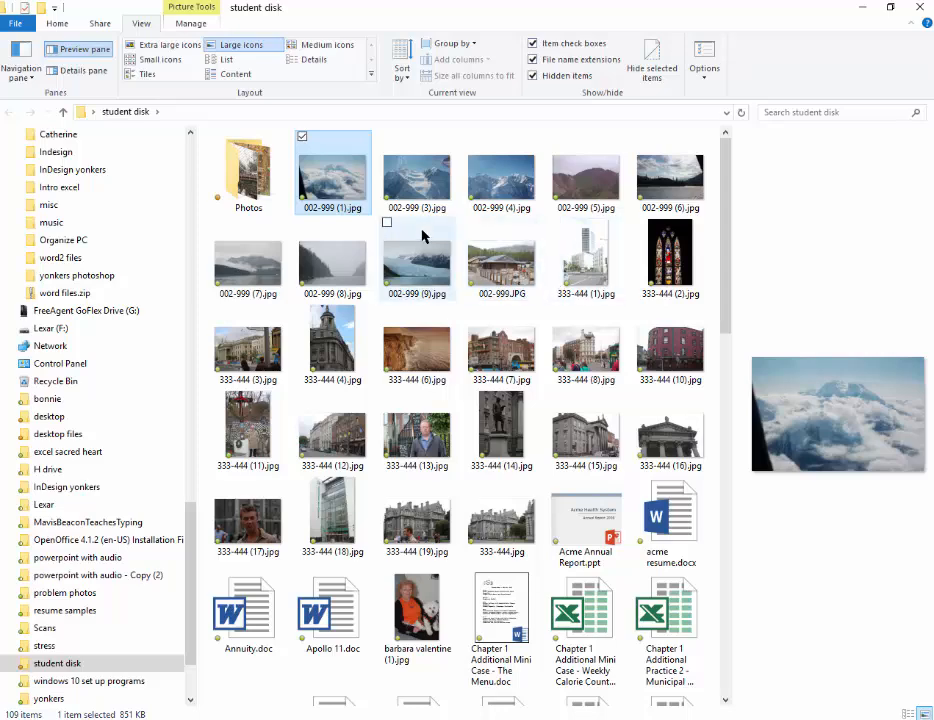
{"action": "left_click", "coordinate": [500, 172]}
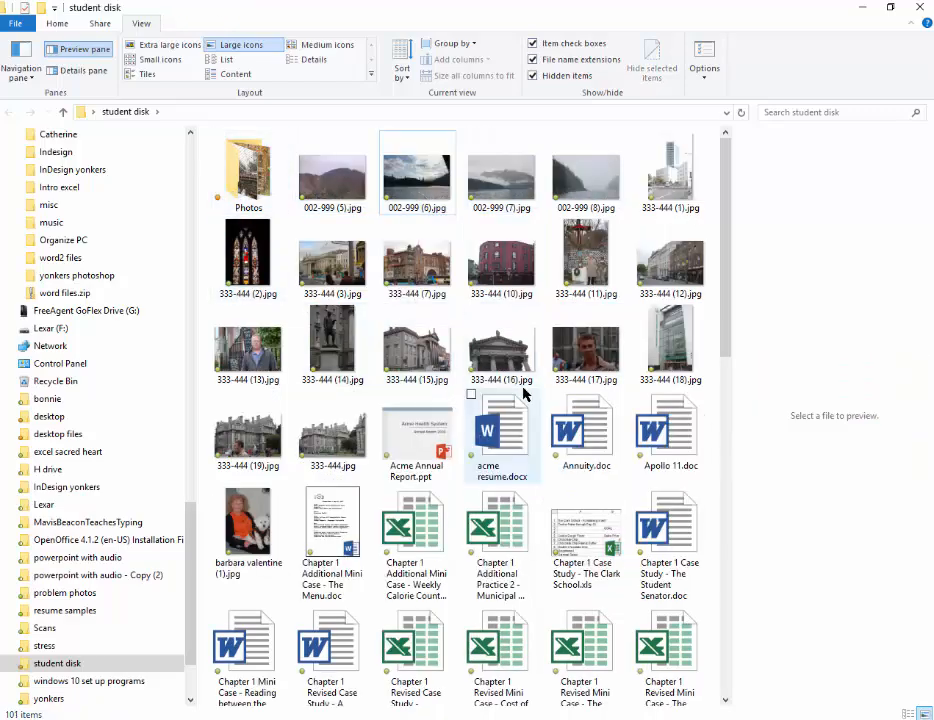
Open the Photos folder showing the 30 moved images
{"action": "double_click", "coordinate": [248, 164]}
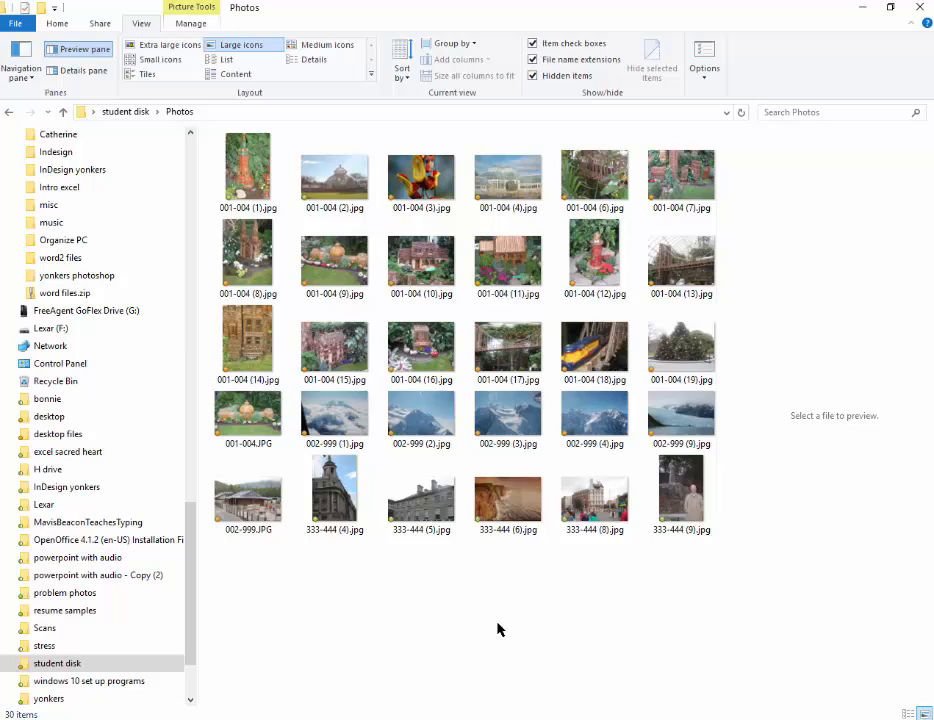
{"action": "mouse_move", "coordinate": [480, 636]}
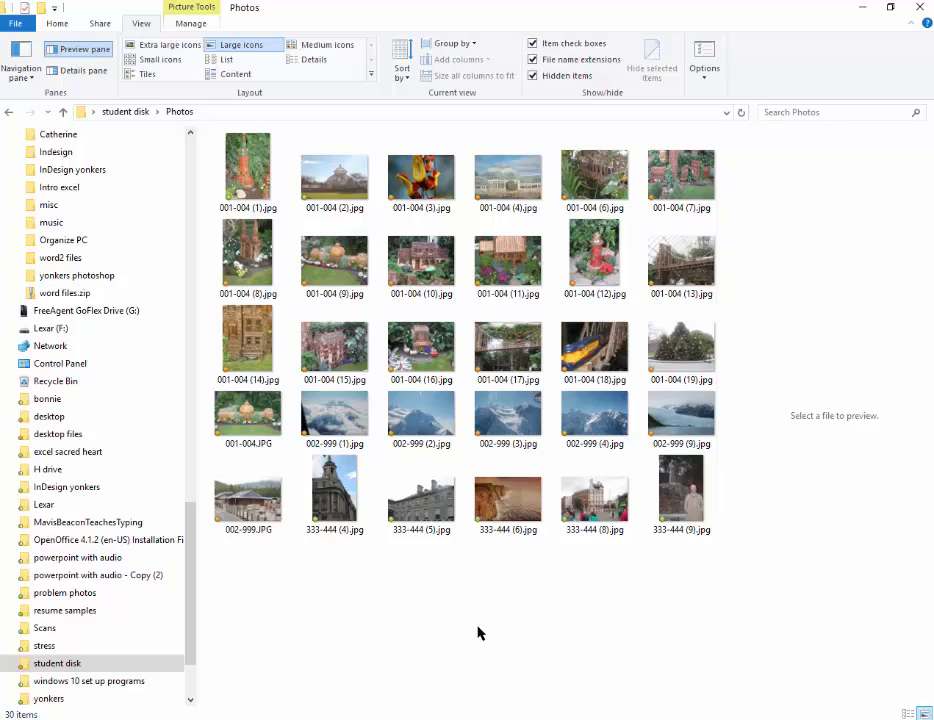
{"action": "mouse_move", "coordinate": [360, 654]}
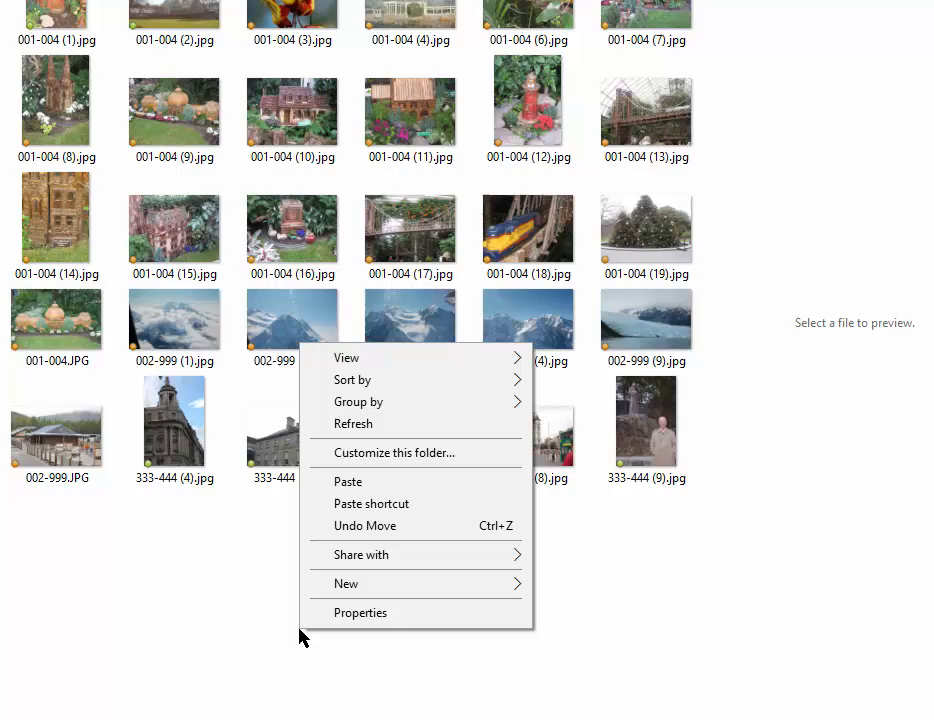
Create a Botanic Garden folder for the 001-004 images and a second folder starting 'Ala'
{"action": "left_click", "coordinate": [346, 584]}
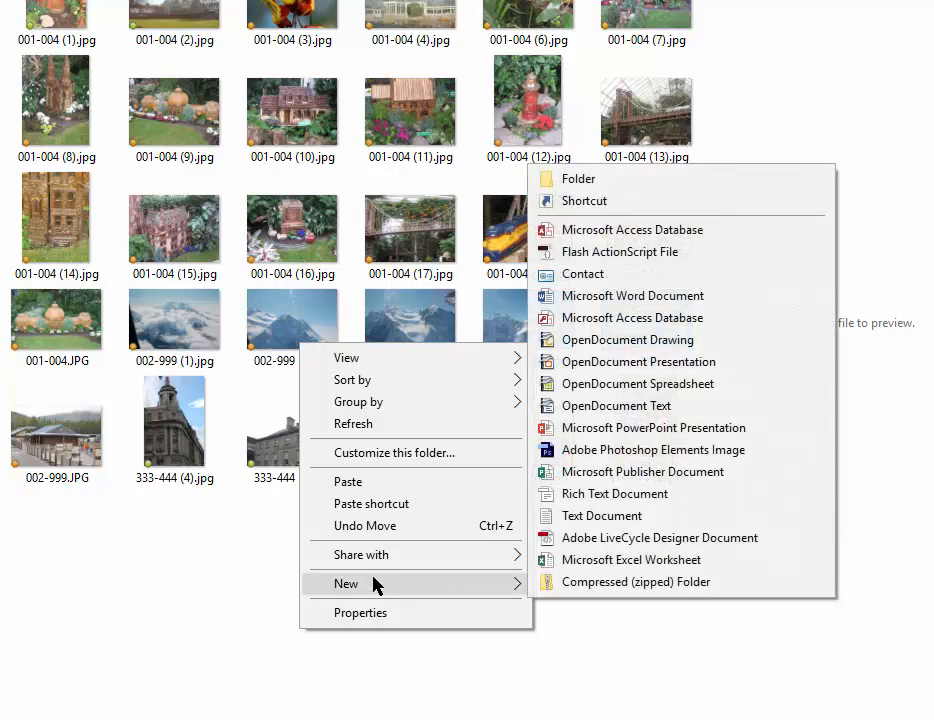
{"action": "left_click", "coordinate": [578, 178]}
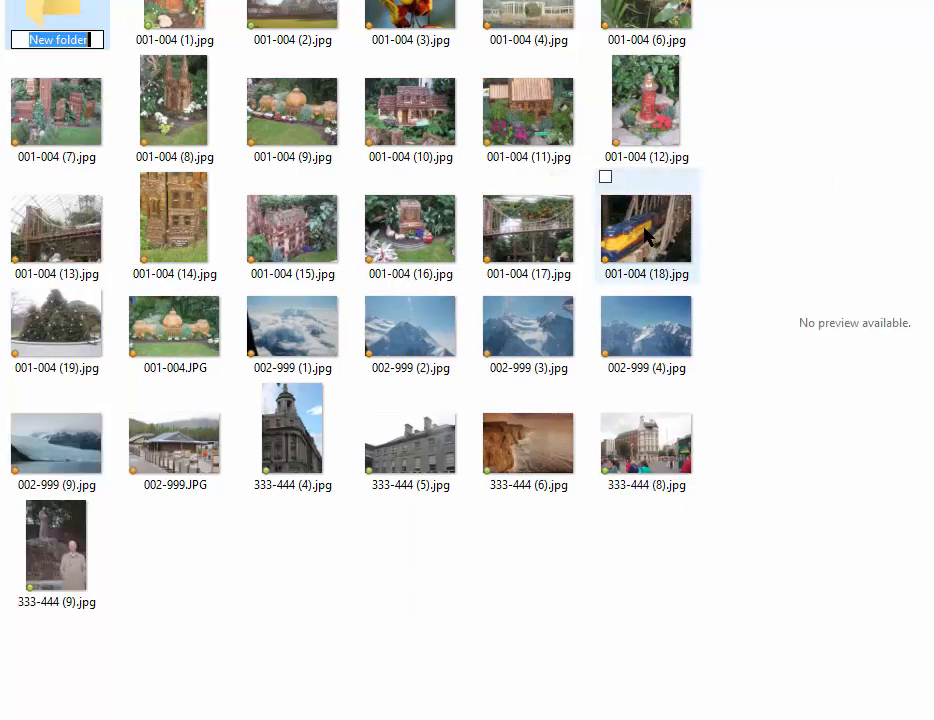
{"action": "type", "text": "Botanic Garden"}
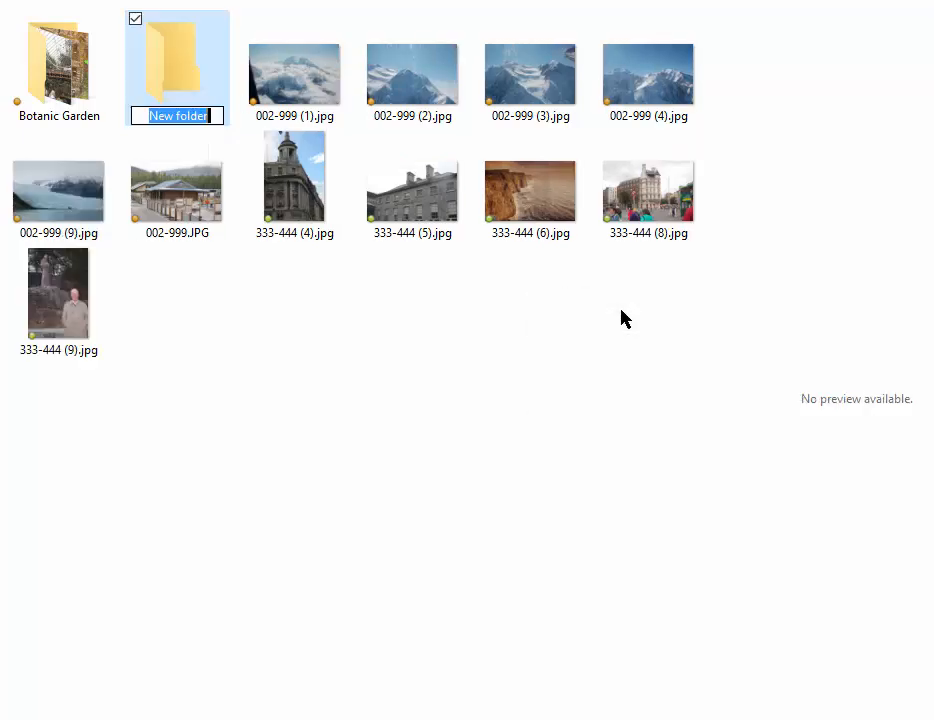
{"action": "type", "text": "Alaska"}
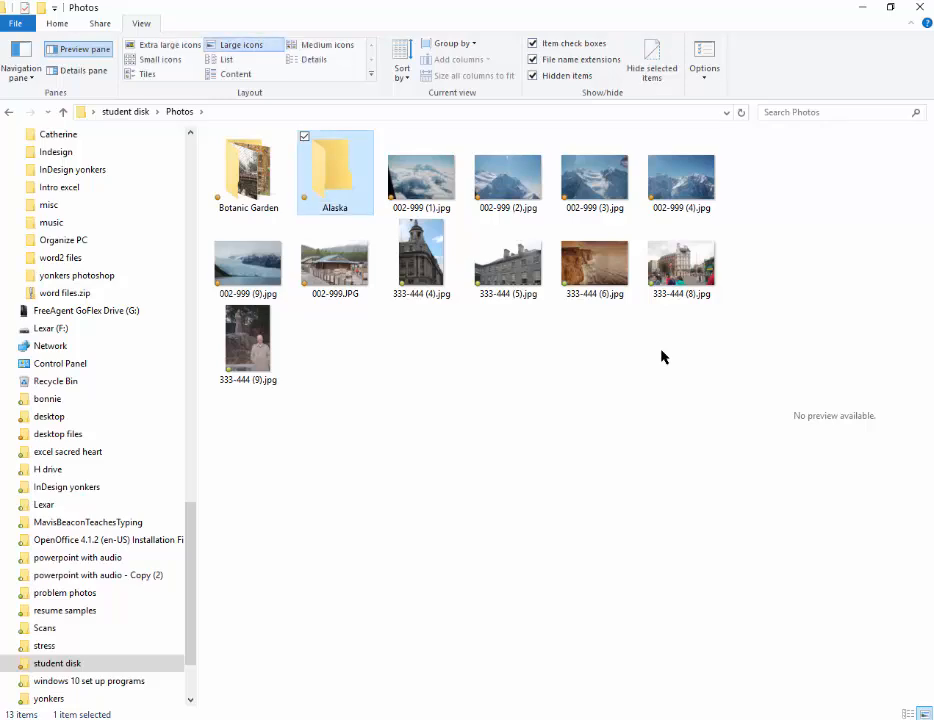
Move the selected 002-999 mountain photos into the Alaska folder
{"action": "left_click", "coordinate": [420, 172]}
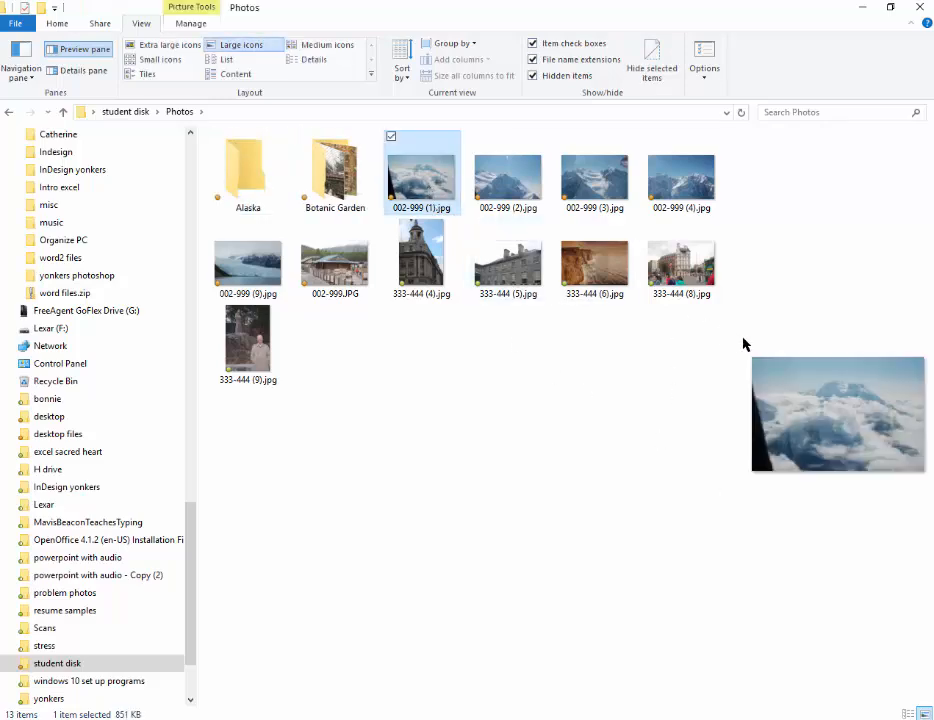
{"action": "left_click", "coordinate": [594, 176]}
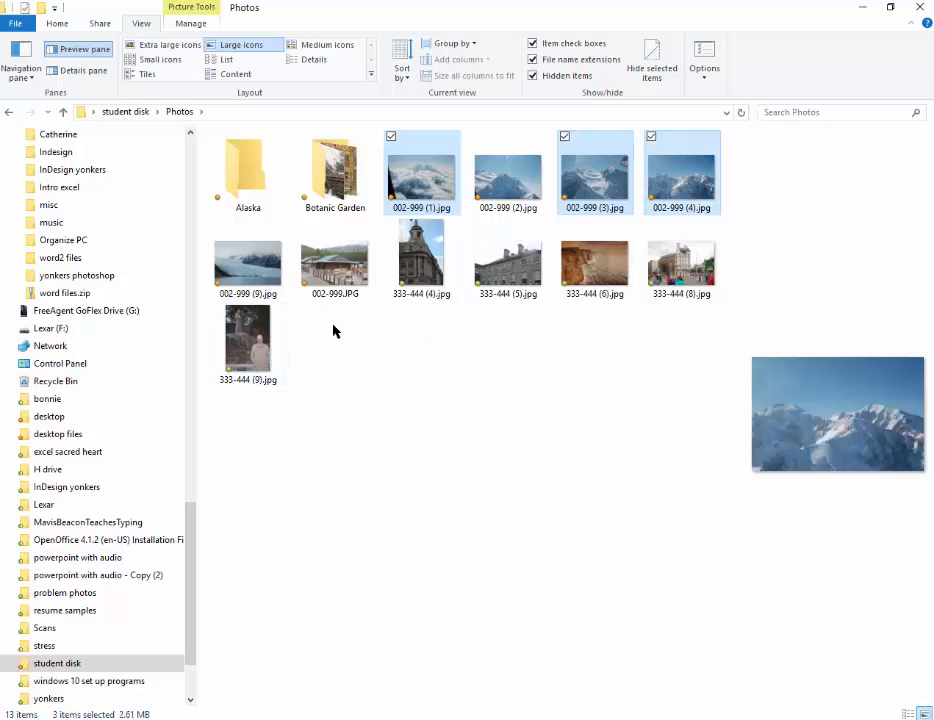
{"action": "left_click", "coordinate": [336, 256]}
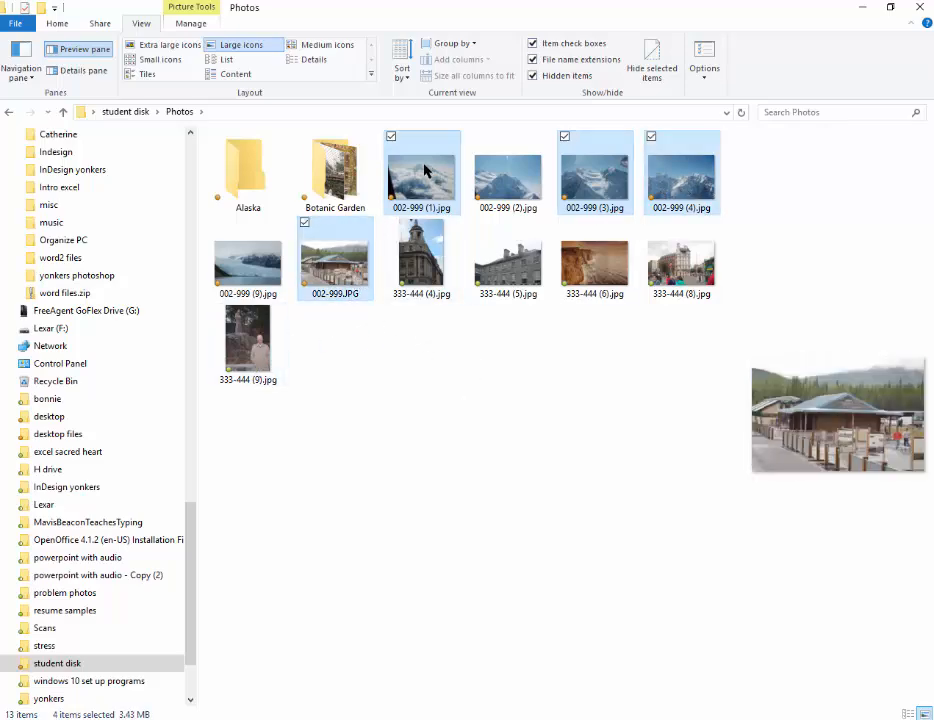
{"action": "left_click_drag", "start_coordinate": [420, 170], "coordinate": [248, 176]}
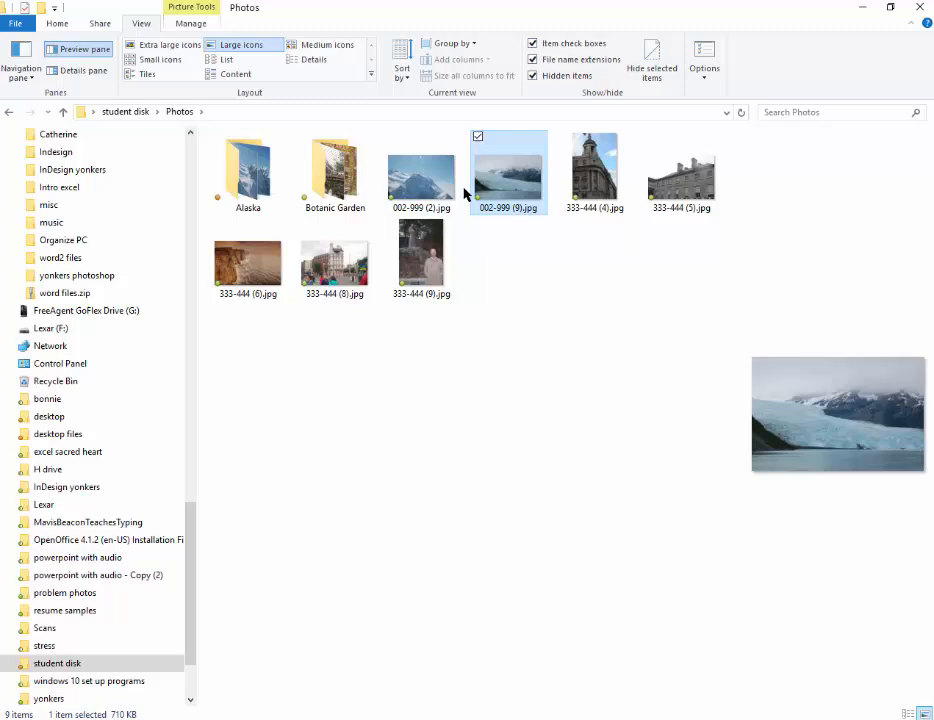
Delete the remaining 002-999 photos left in Photos
{"action": "left_click", "coordinate": [420, 170]}
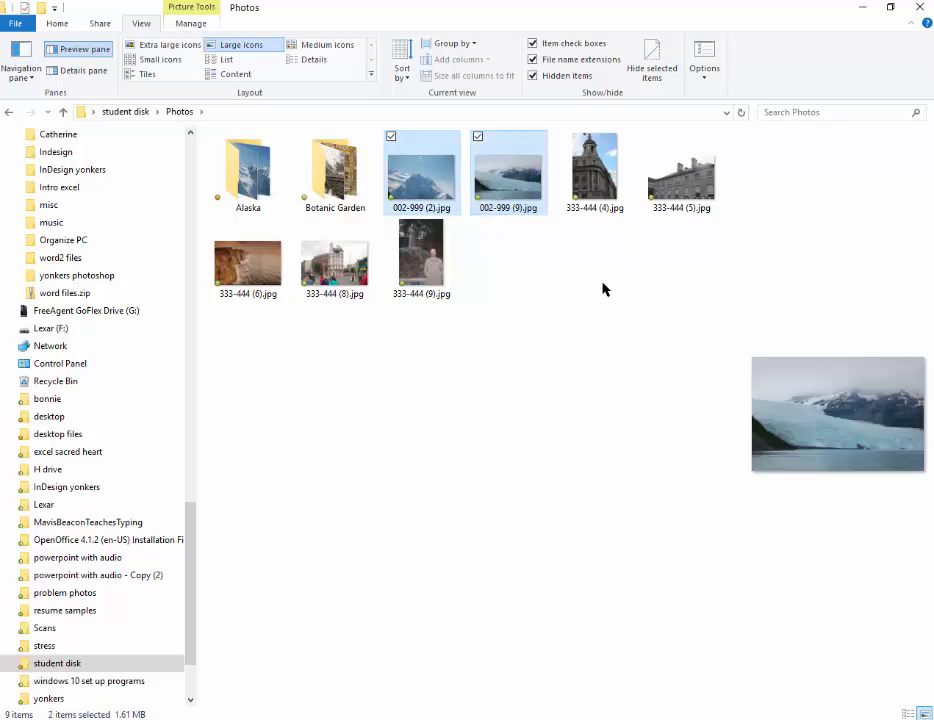
{"action": "key", "text": "Delete"}
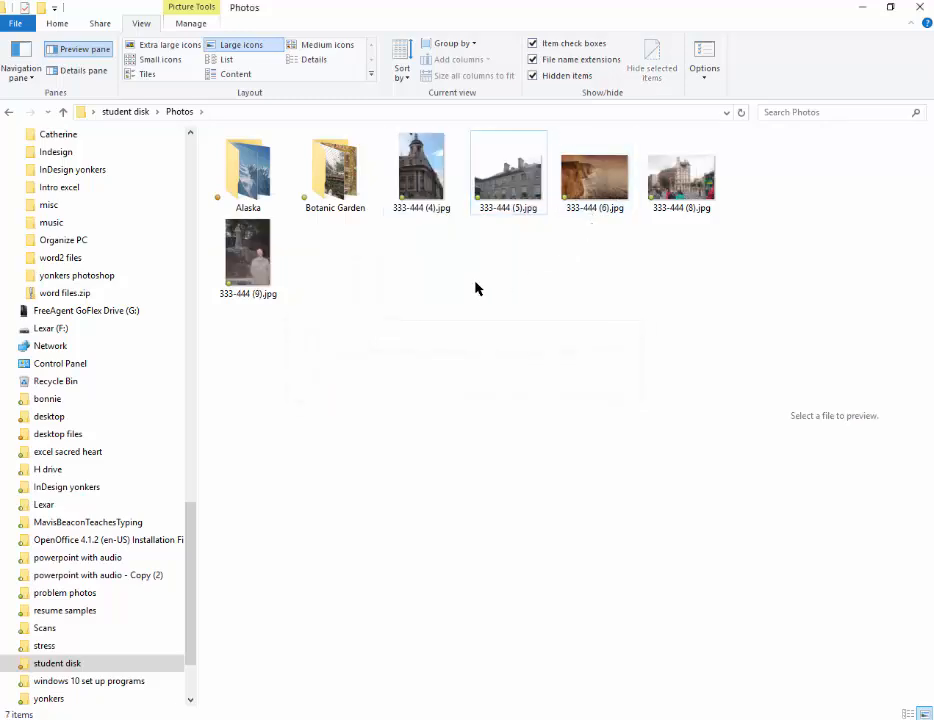
{"action": "mouse_move", "coordinate": [460, 324]}
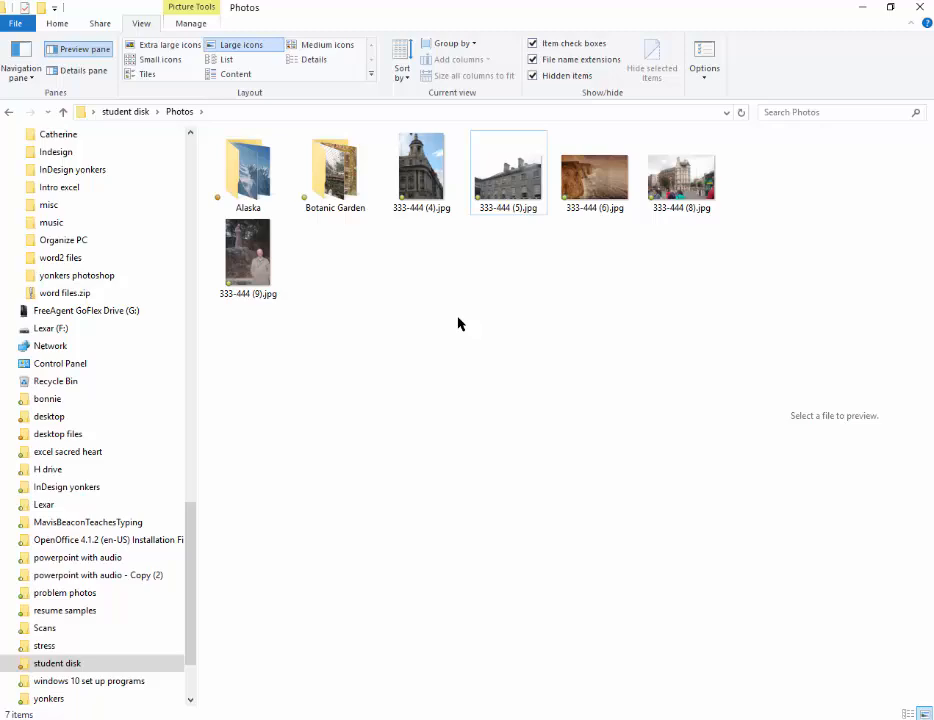
{"action": "mouse_move", "coordinate": [376, 296]}
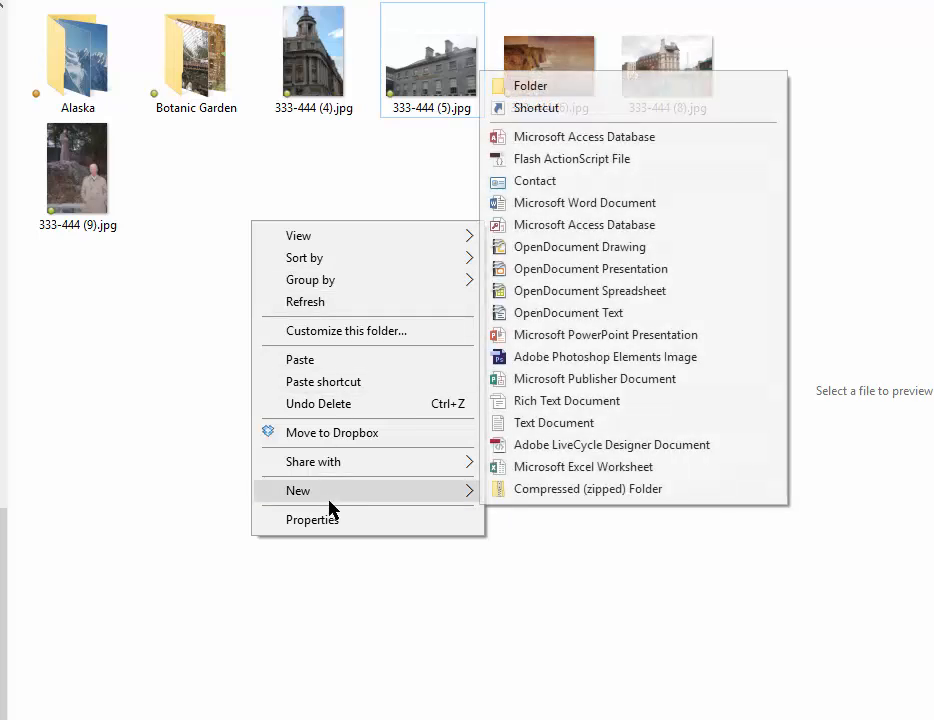
Create a misc folder for the 333-444 images, then select the Alaska folder
{"action": "left_click", "coordinate": [530, 84]}
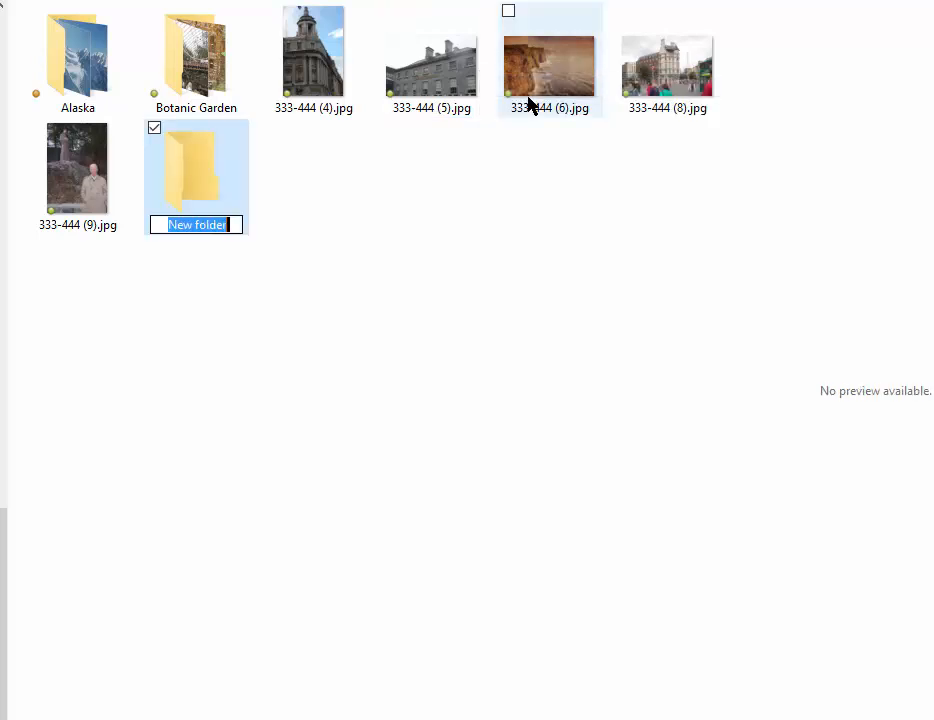
{"action": "type", "text": "misc"}
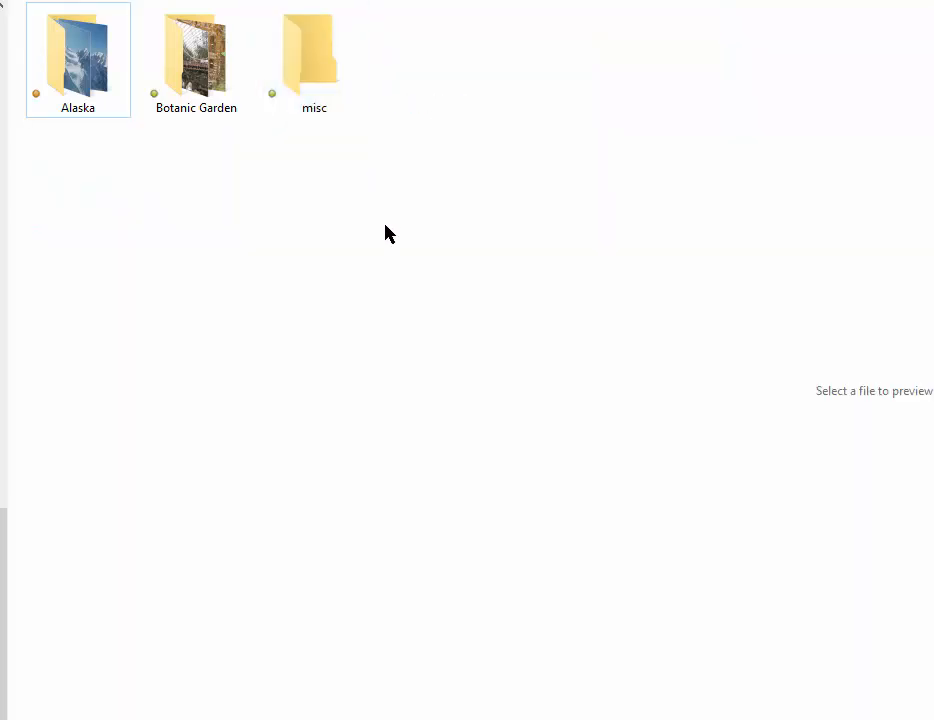
{"action": "left_click", "coordinate": [78, 60]}
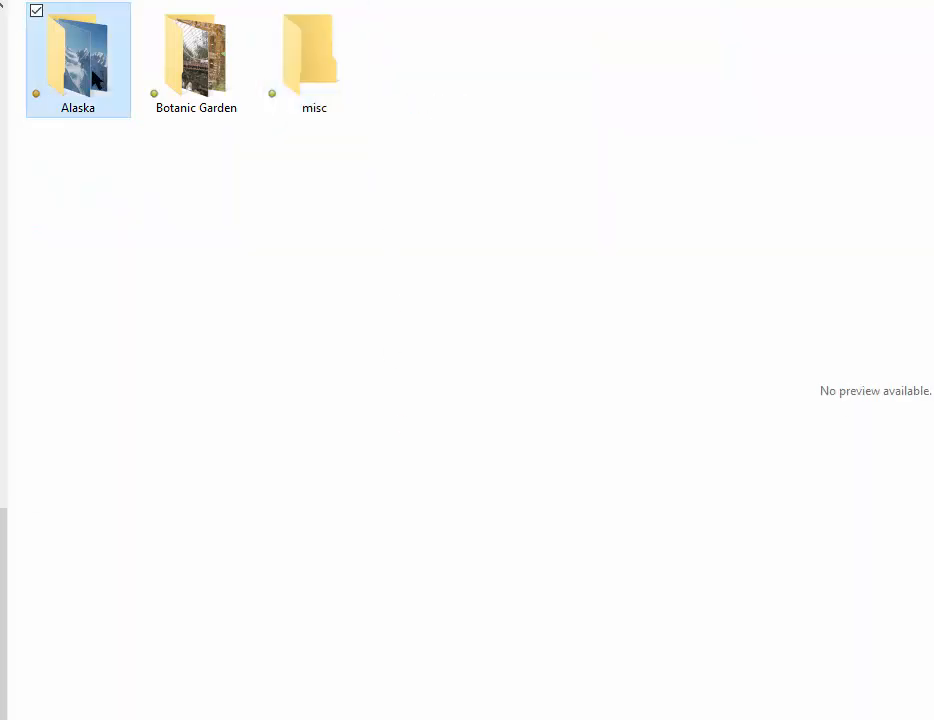
Open Alaska and rename its first mountain photo to Denali.jpg
{"action": "double_click", "coordinate": [76, 50]}
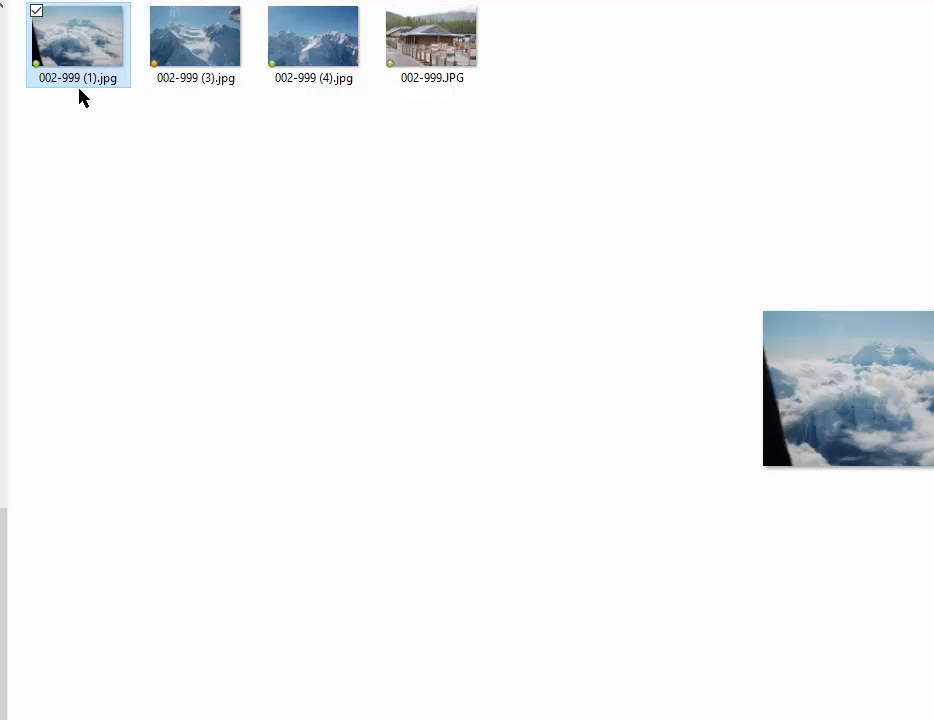
{"action": "mouse_move", "coordinate": [928, 254]}
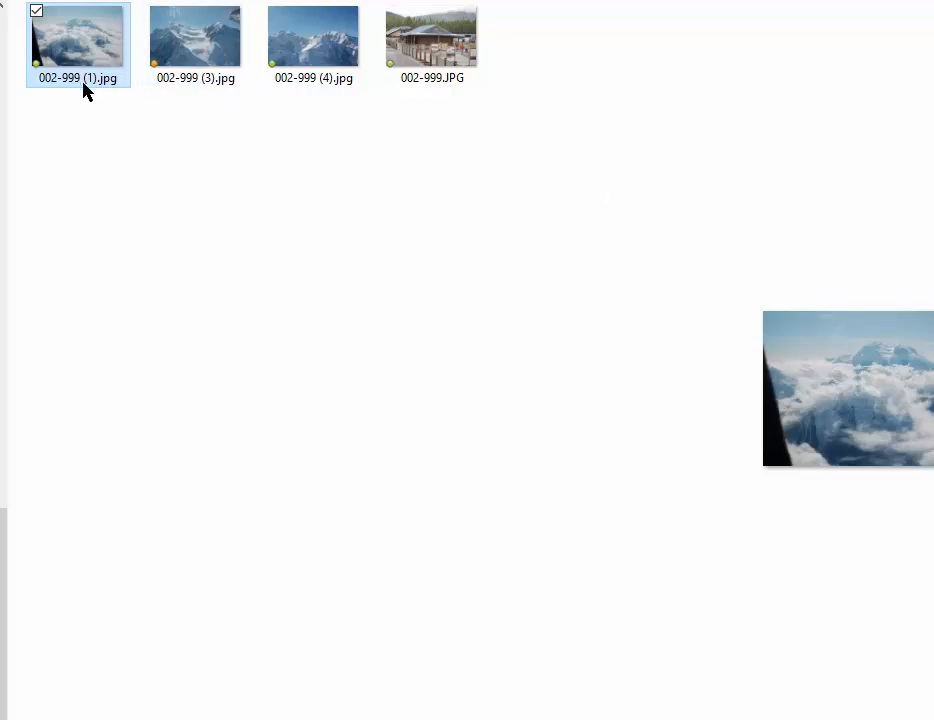
{"action": "right_click", "coordinate": [78, 40]}
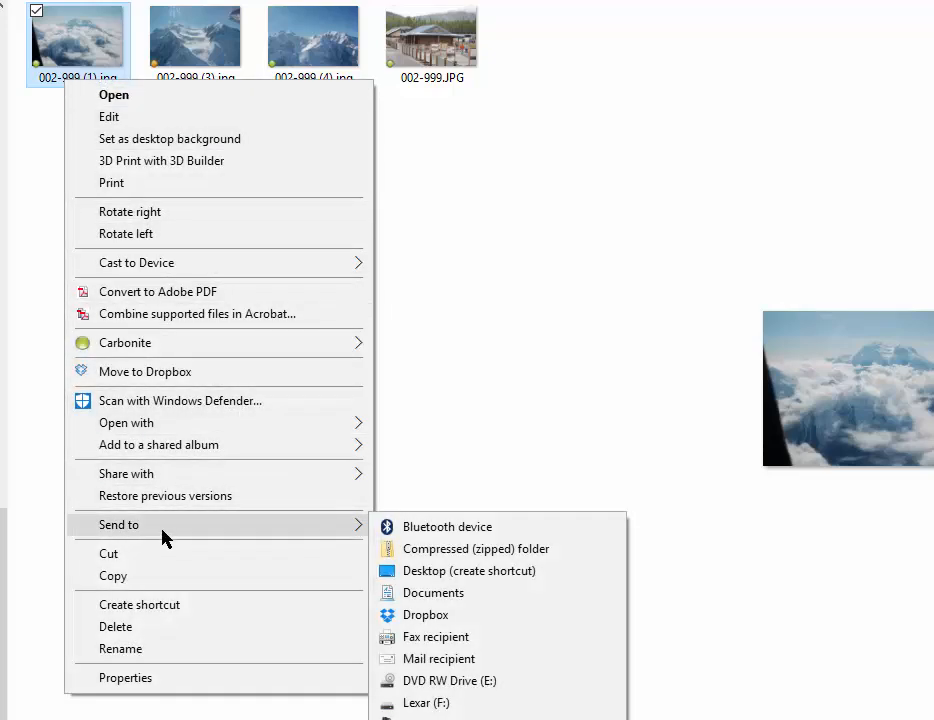
{"action": "mouse_move", "coordinate": [120, 648]}
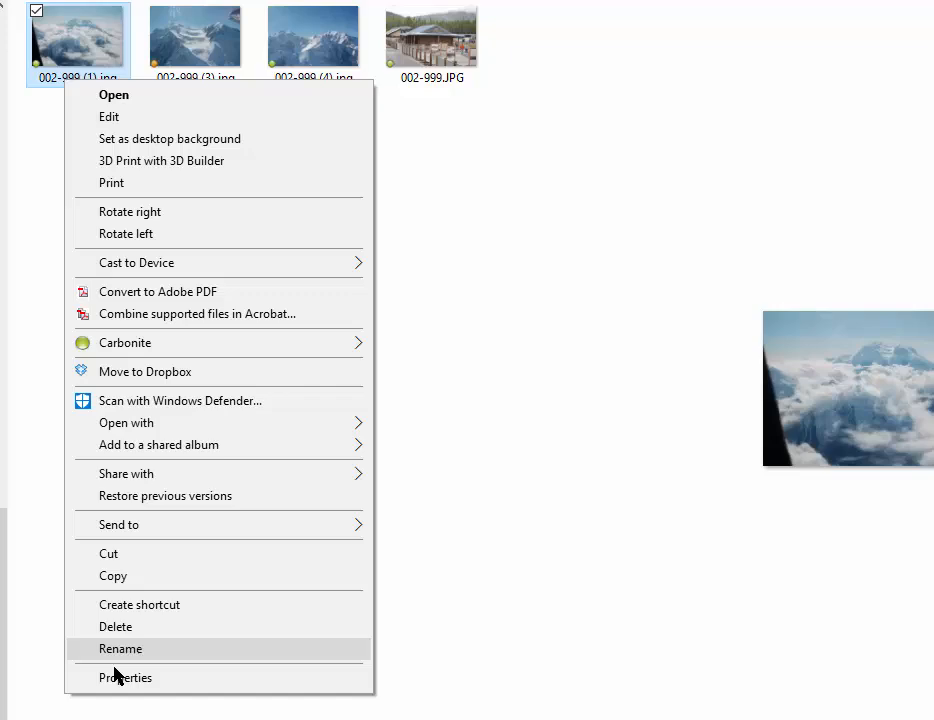
{"action": "left_click", "coordinate": [120, 648]}
{"action": "type", "text": "Denali"}
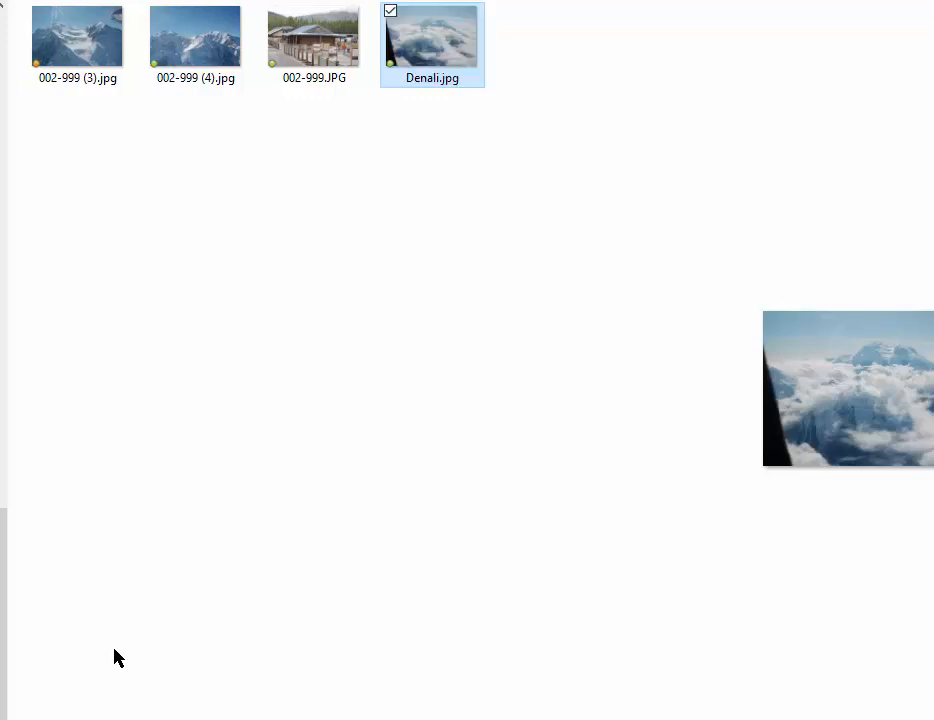
{"action": "mouse_move", "coordinate": [284, 504]}
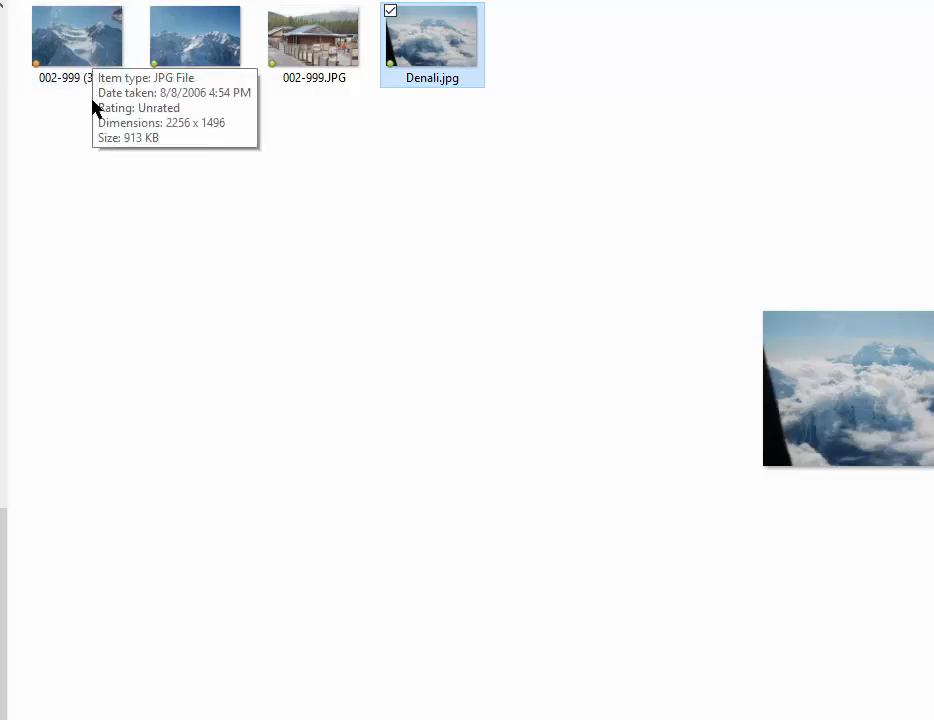
{"action": "mouse_move", "coordinate": [96, 128]}
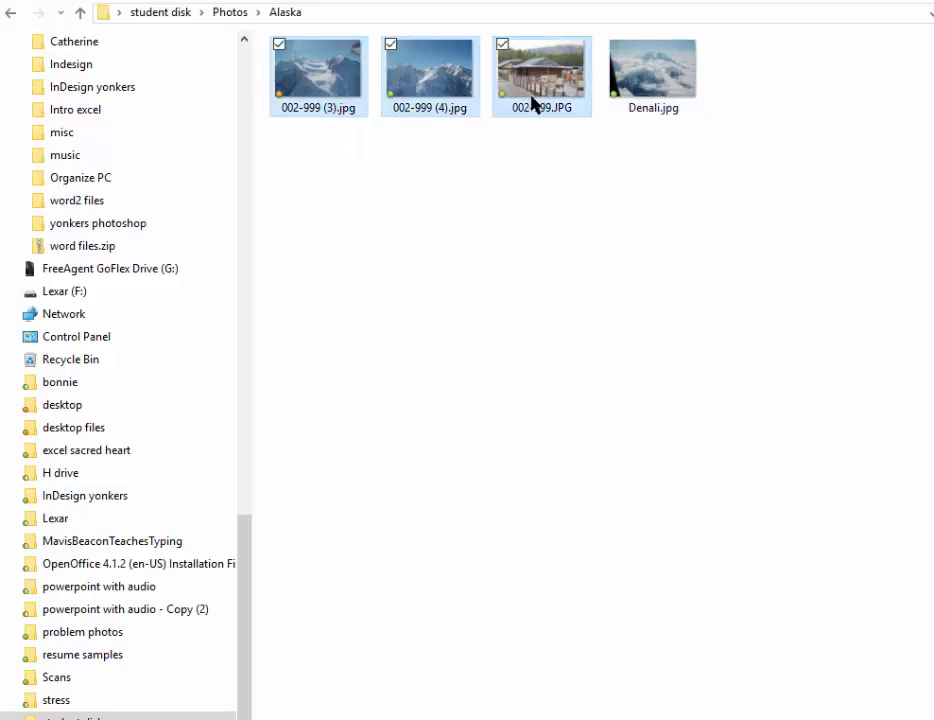
Rename the three remaining Alaska photos together to mountain (1)-(3)
{"action": "right_click", "coordinate": [542, 76]}
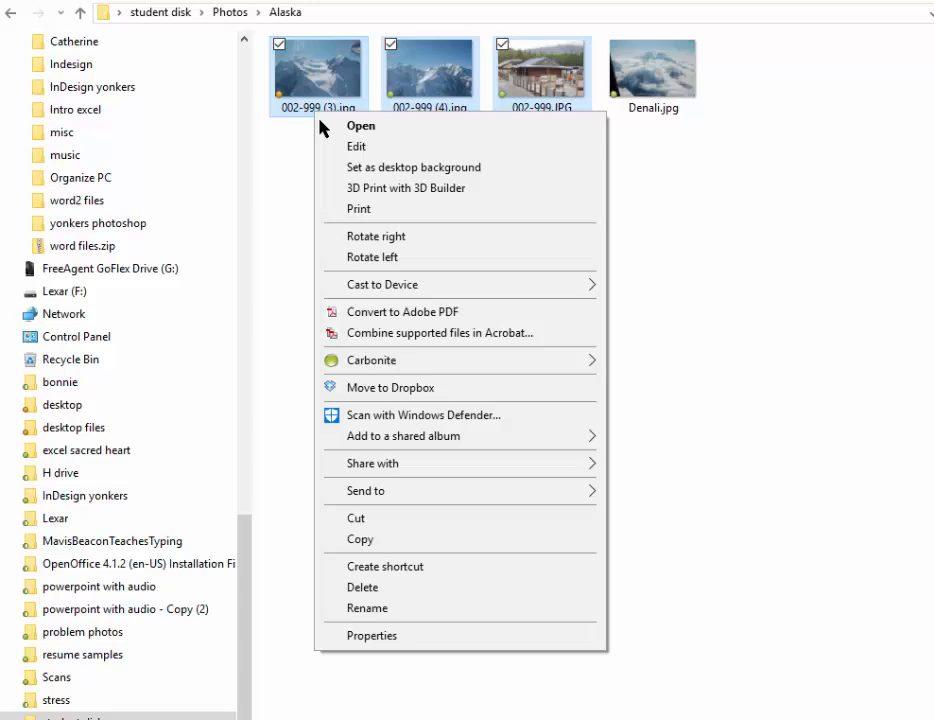
{"action": "left_click", "coordinate": [368, 608]}
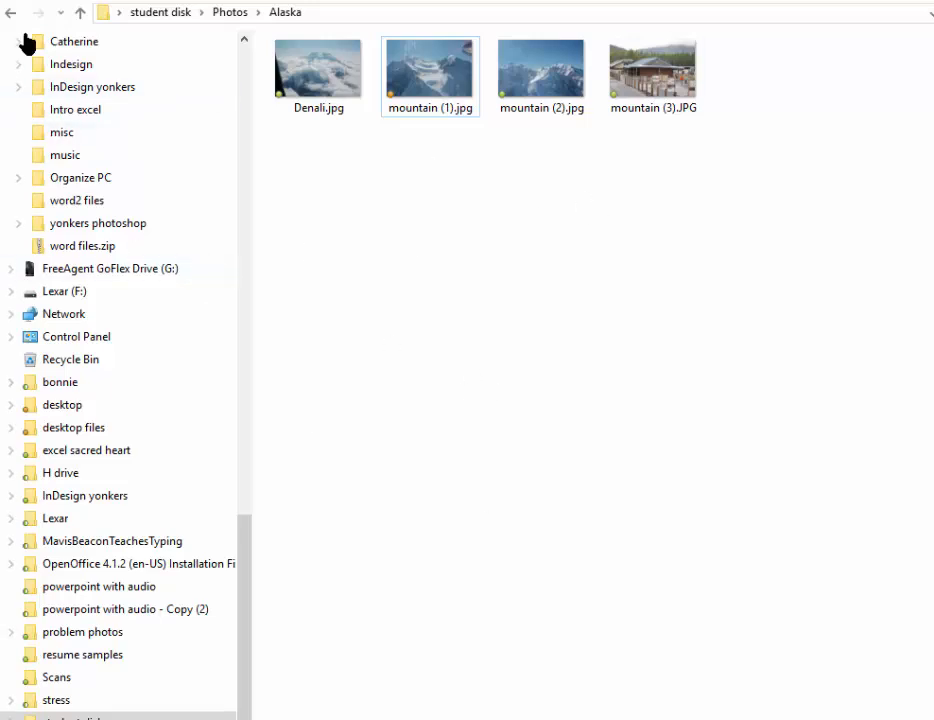
Show the student disk in Details layout with the Student Senator case study document previewed
{"action": "left_click", "coordinate": [12, 12]}
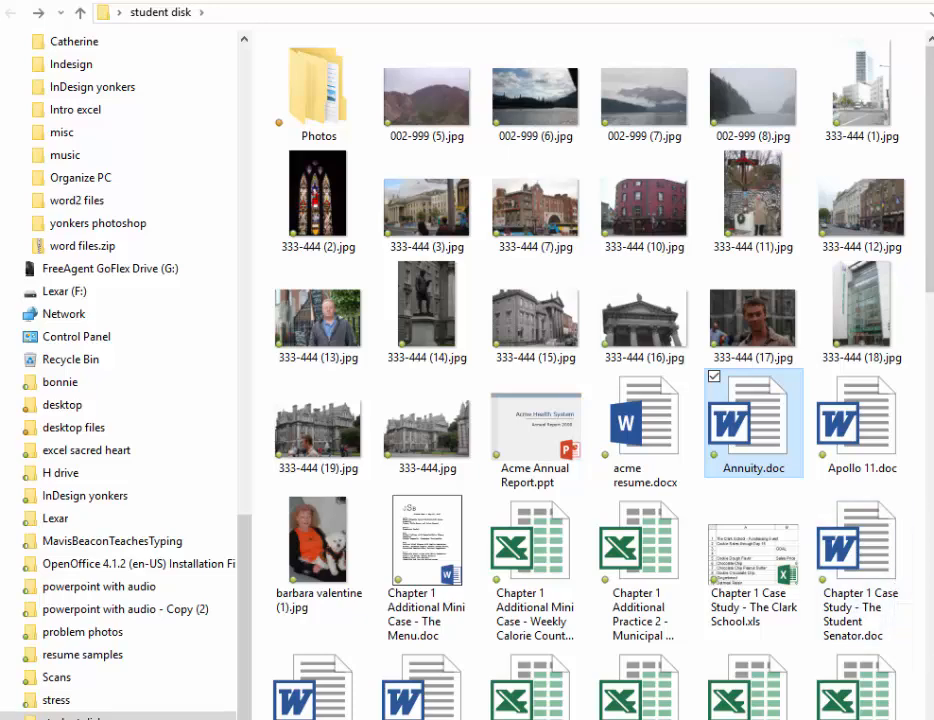
{"action": "left_click", "coordinate": [860, 544]}
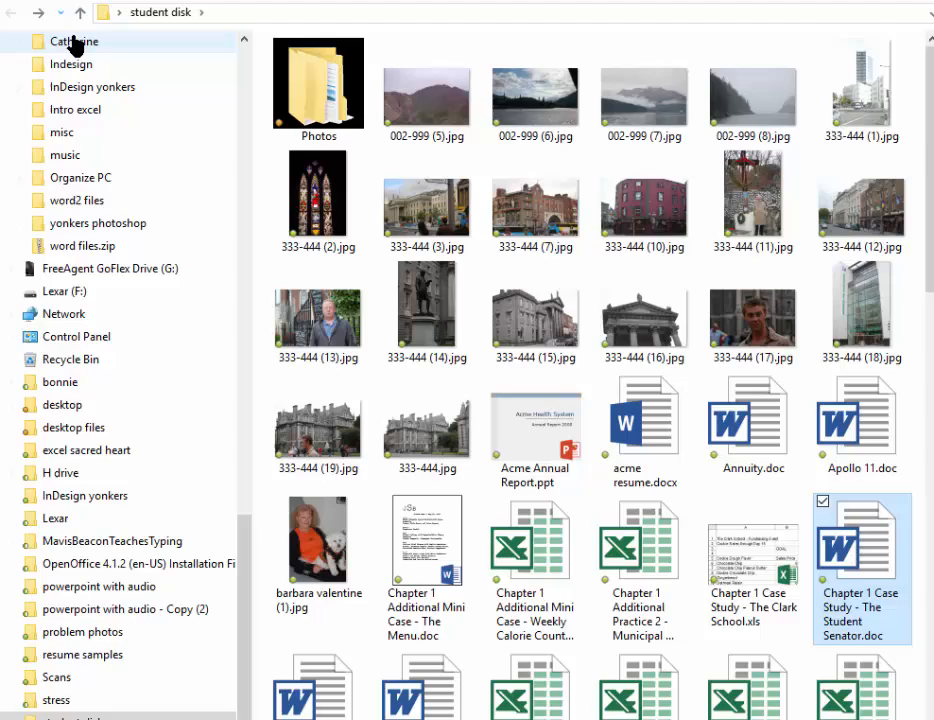
{"action": "left_click", "coordinate": [234, 80]}
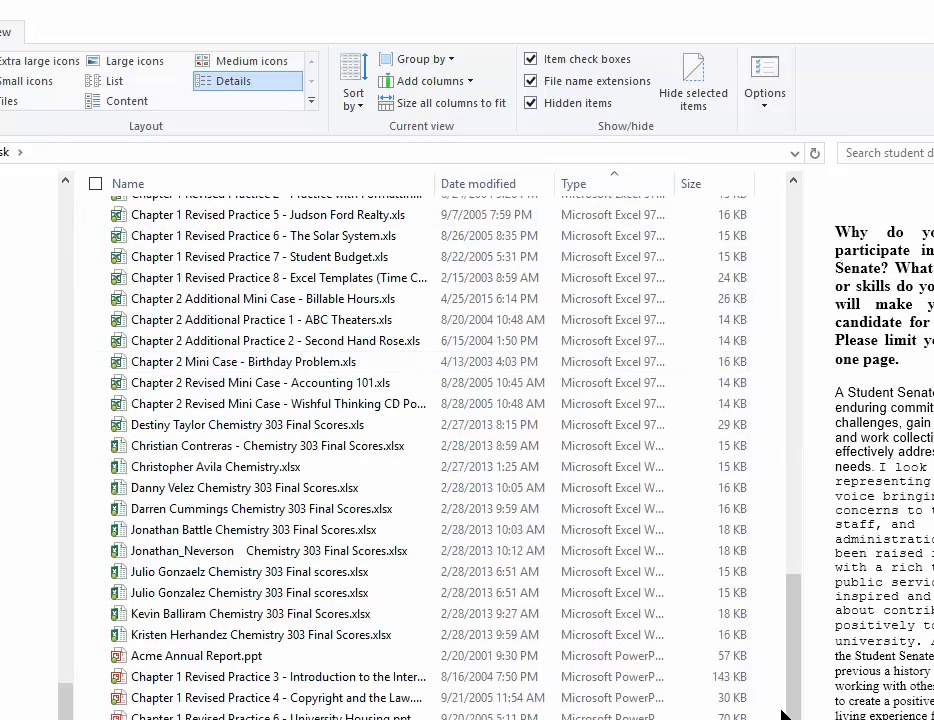
Sort the student disk files by size, largest first, putting IMG_5735.JPG (4,886 KB) on top
{"action": "scroll", "scroll_direction": "up", "scroll_amount": 3}
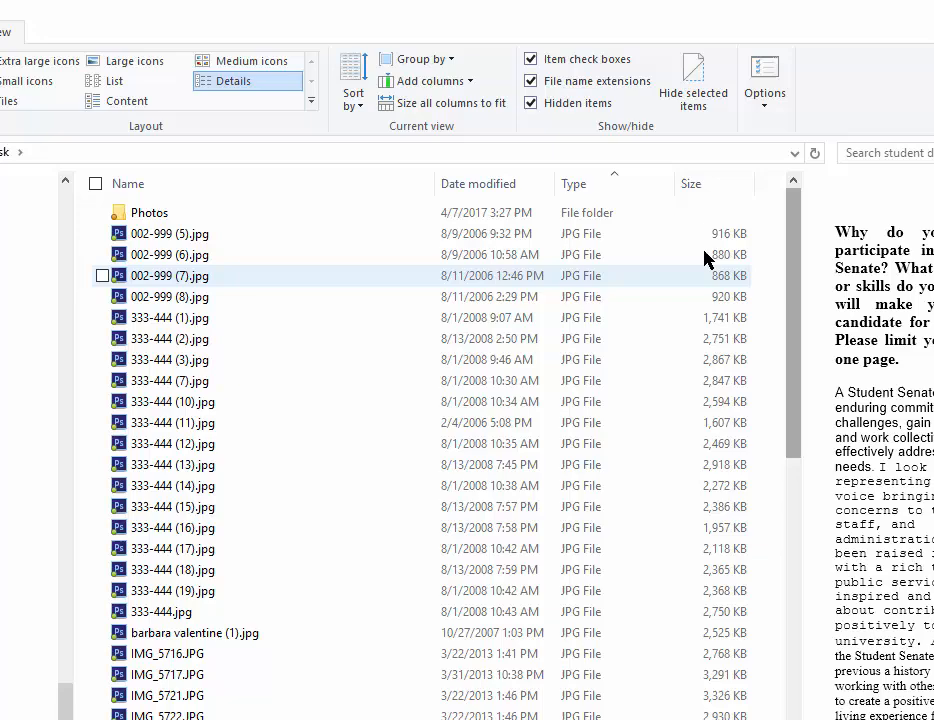
{"action": "left_click", "coordinate": [692, 184]}
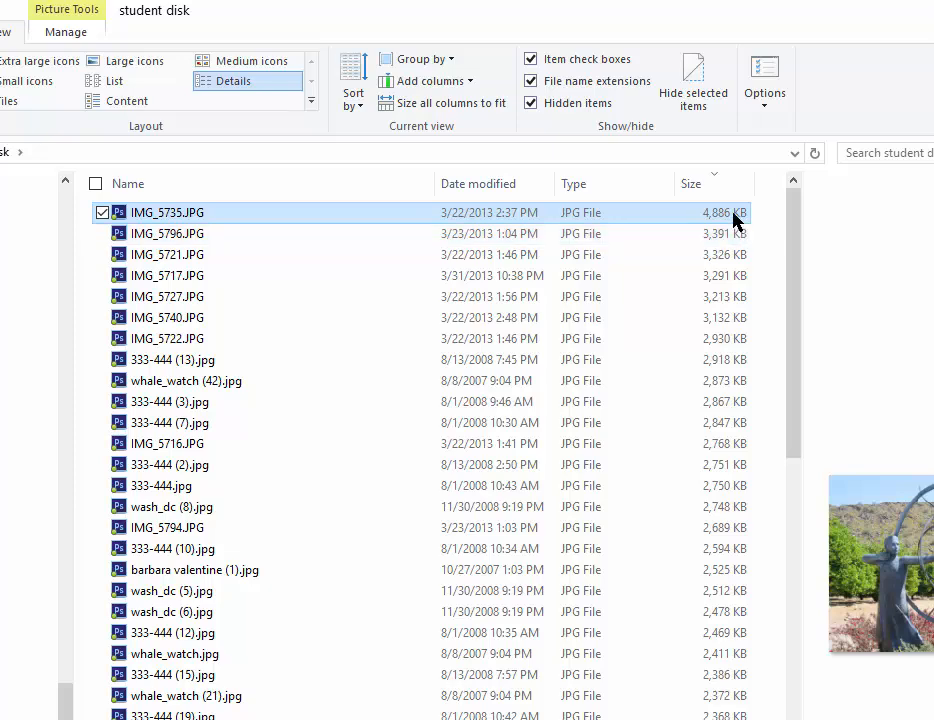
{"action": "mouse_move", "coordinate": [396, 40]}
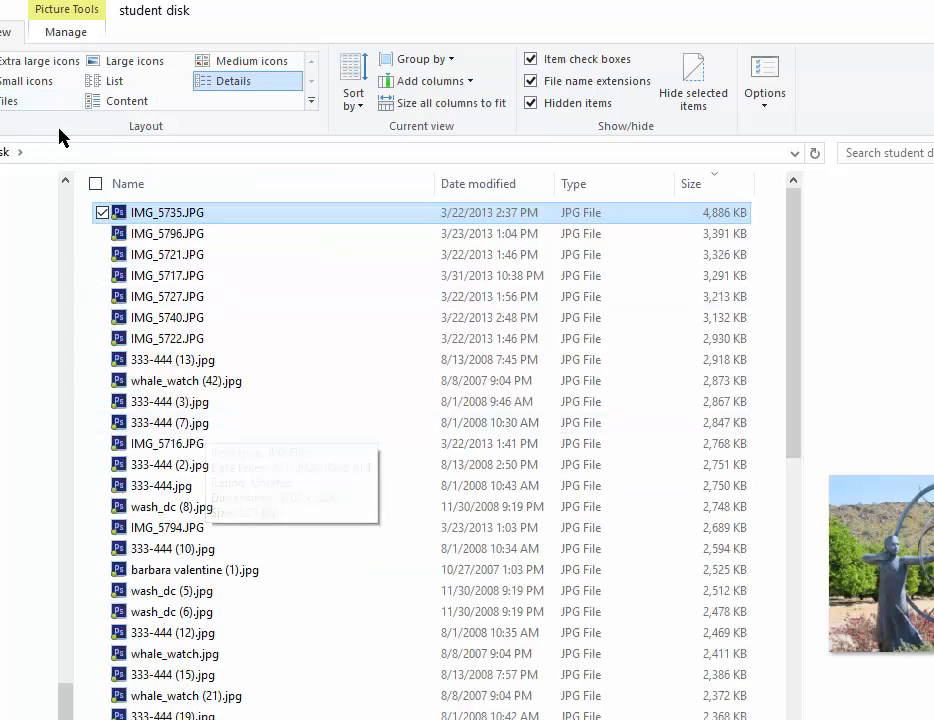
{"action": "mouse_move", "coordinate": [4, 40]}
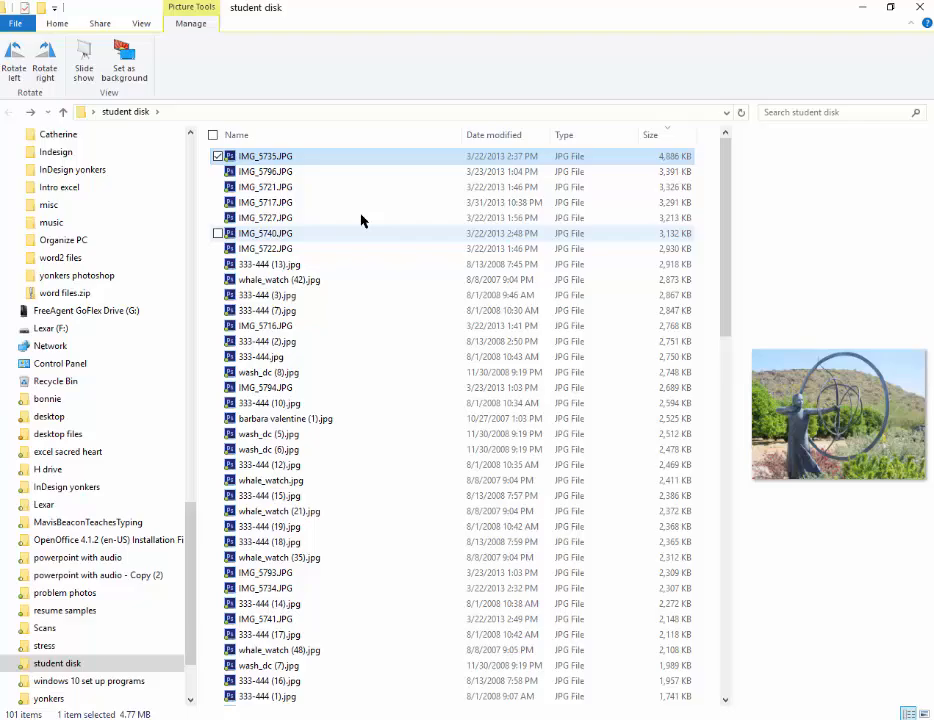
Select IMG_5717.JPG (3,201 KB) so its boulder photo shows in the Preview pane
{"action": "left_click", "coordinate": [266, 202]}
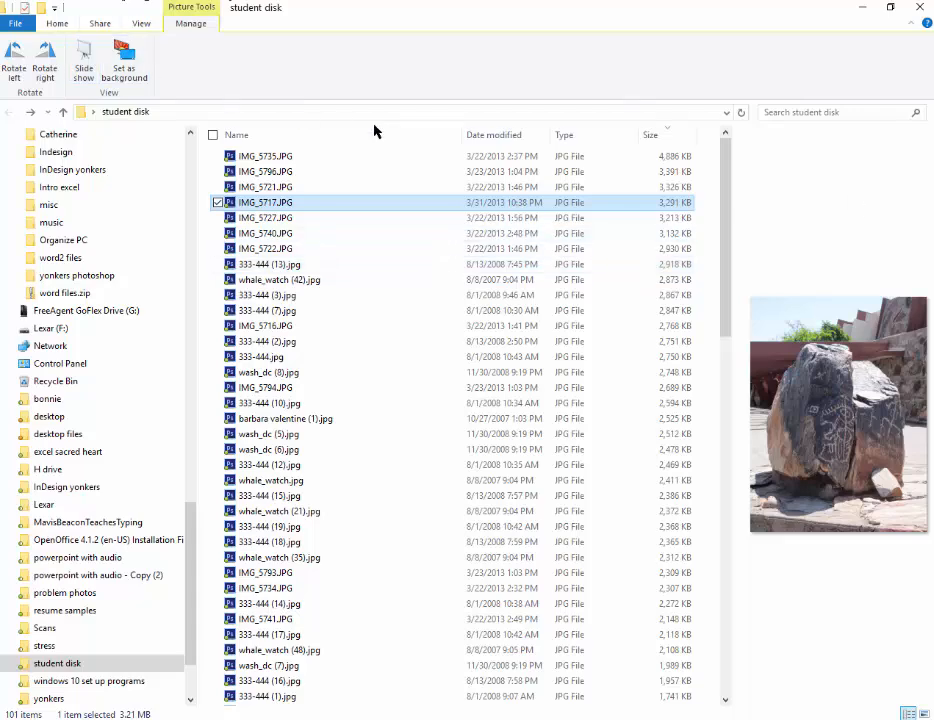
Hide file name extensions like .JPG, then show them again
{"action": "left_click", "coordinate": [140, 24]}
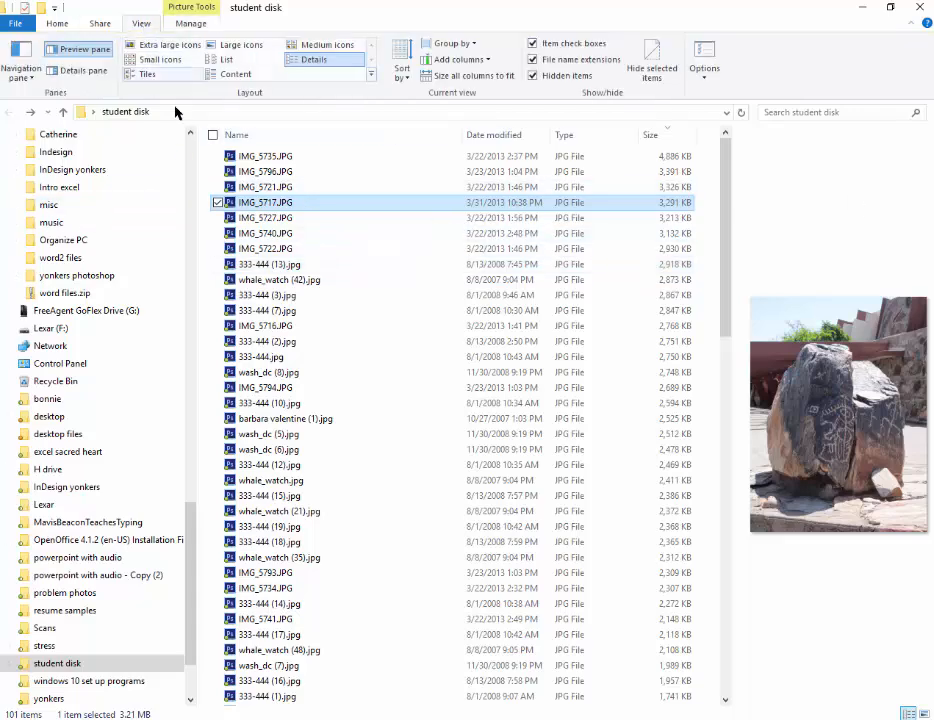
{"action": "mouse_move", "coordinate": [910, 260]}
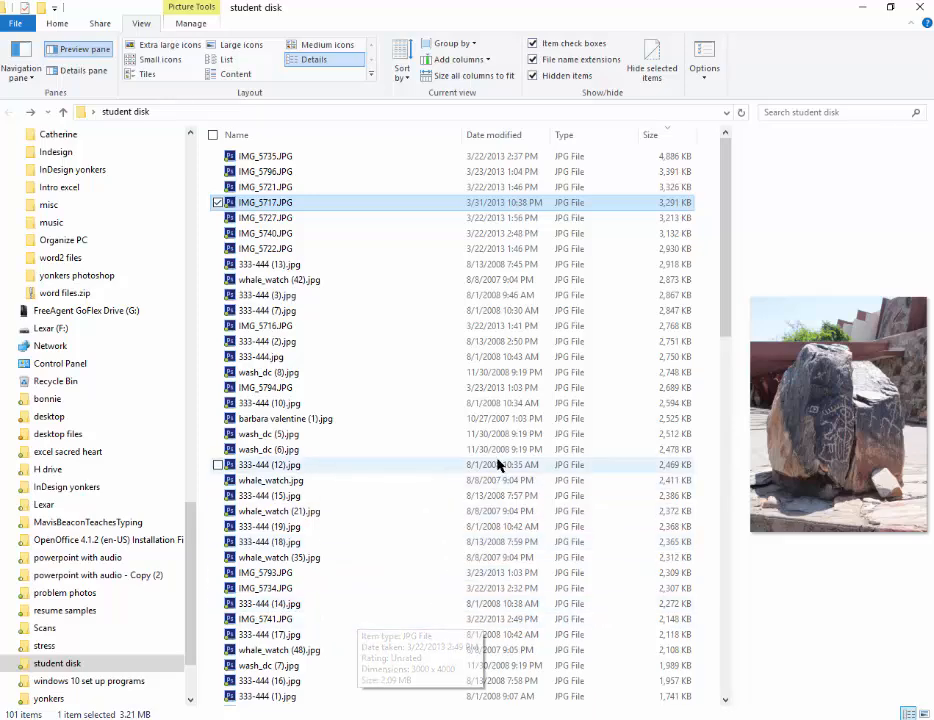
{"action": "scroll", "scroll_direction": "down", "scroll_amount": 3}
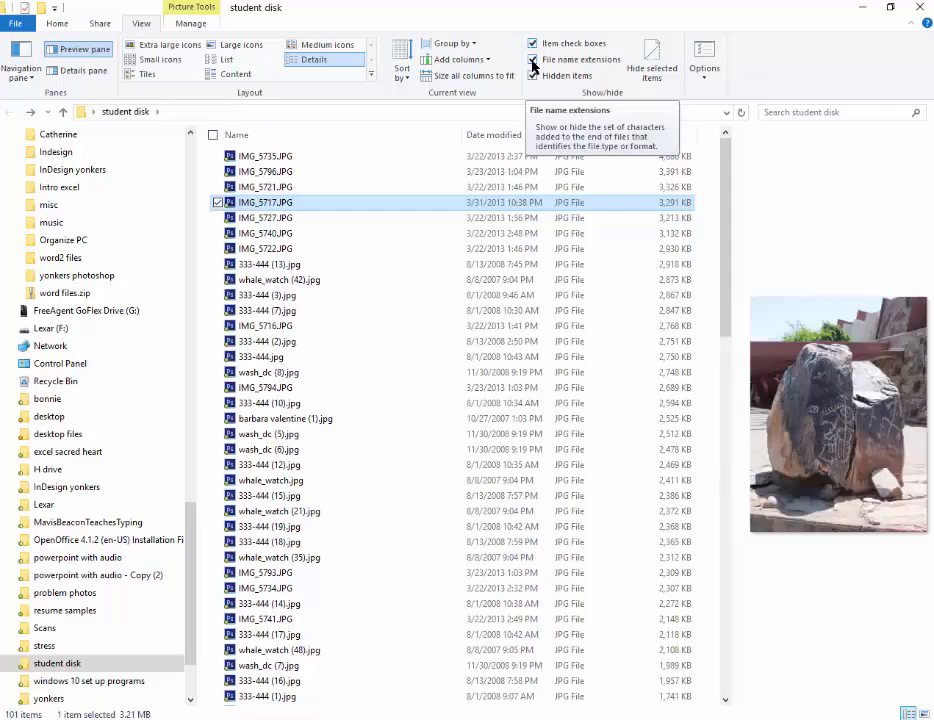
{"action": "left_click", "coordinate": [534, 60]}
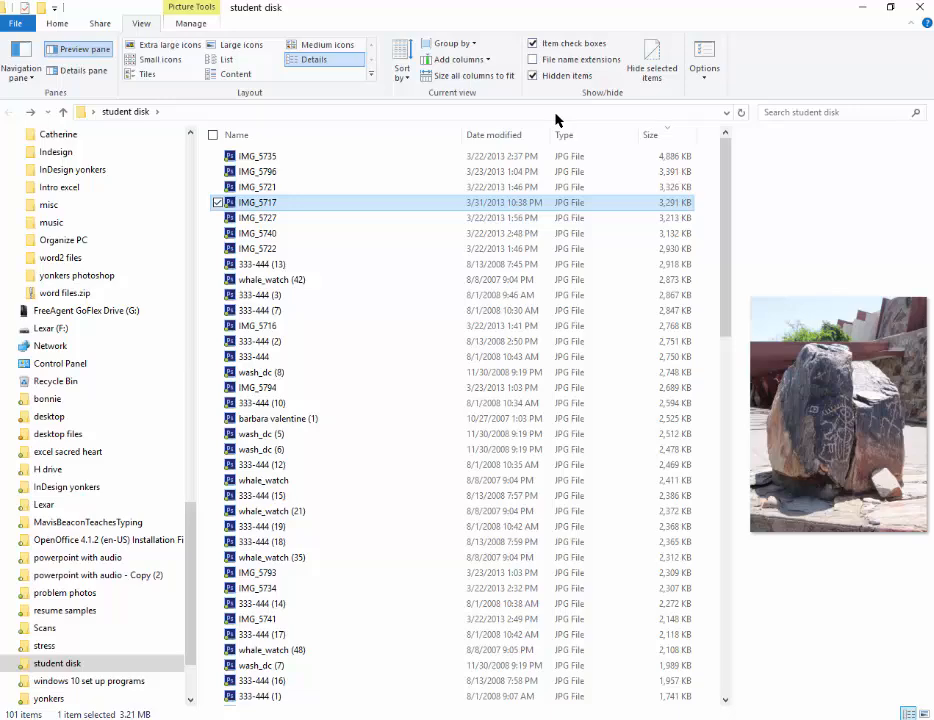
{"action": "mouse_move", "coordinate": [504, 134]}
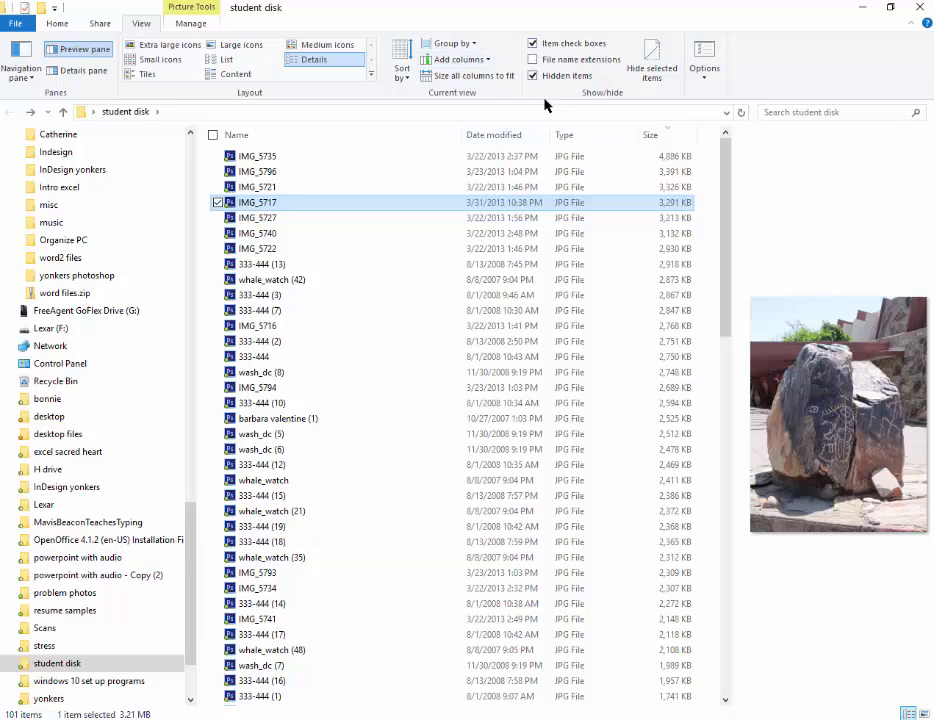
{"action": "mouse_move", "coordinate": [548, 104]}
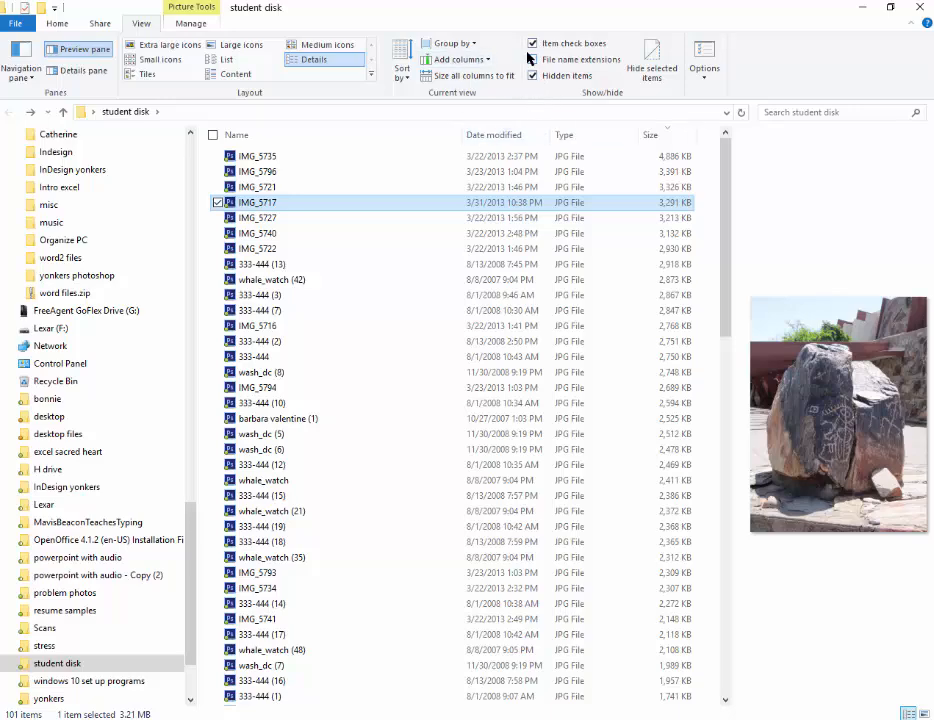
{"action": "left_click", "coordinate": [532, 60]}
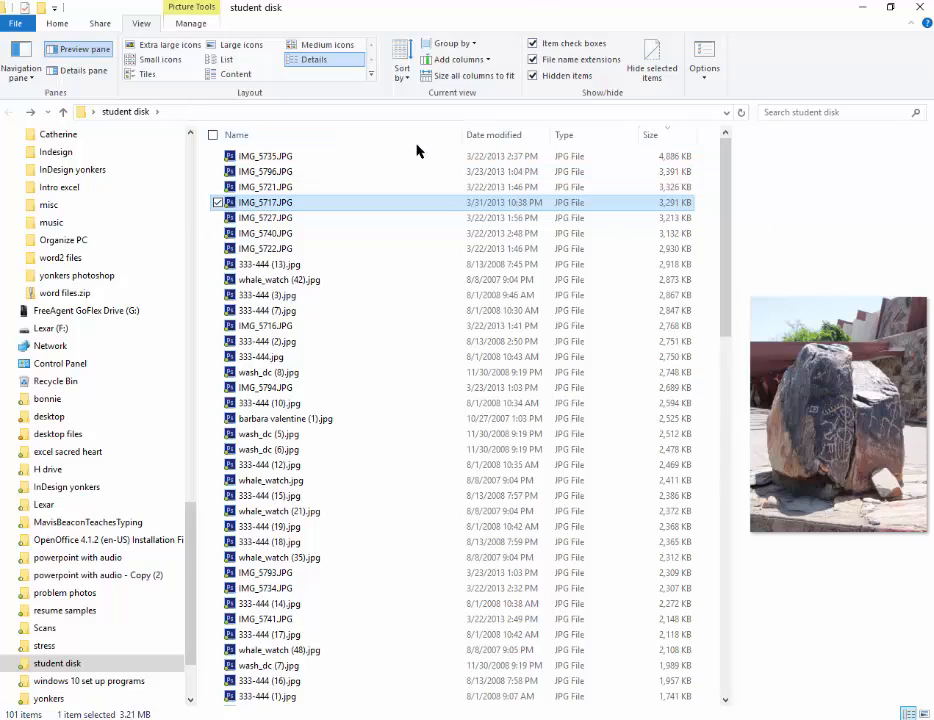
{"action": "mouse_move", "coordinate": [84, 170]}
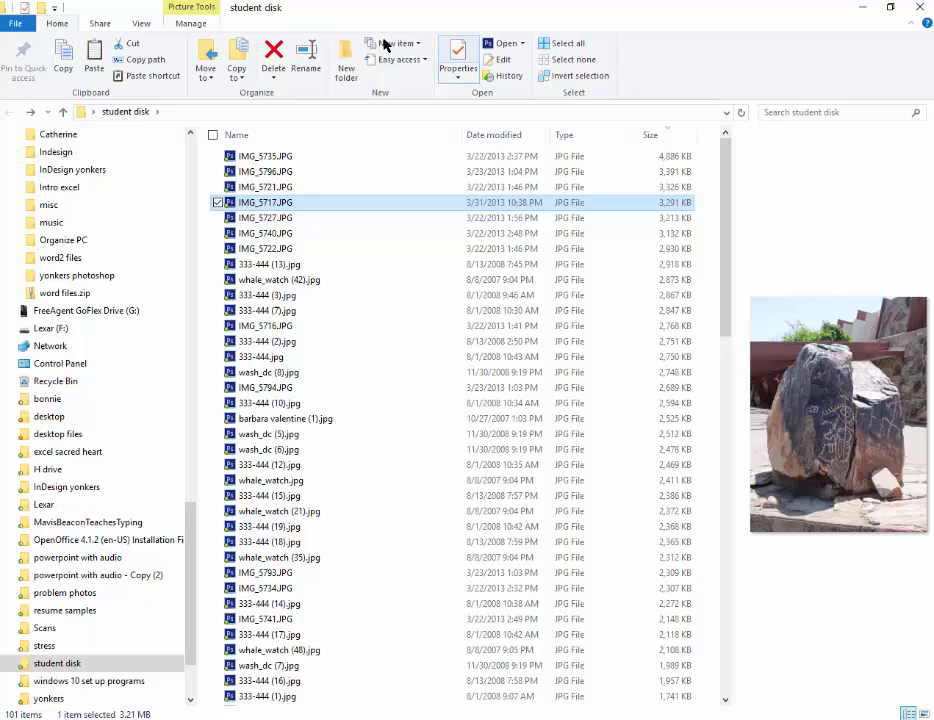
{"action": "mouse_move", "coordinate": [670, 110]}
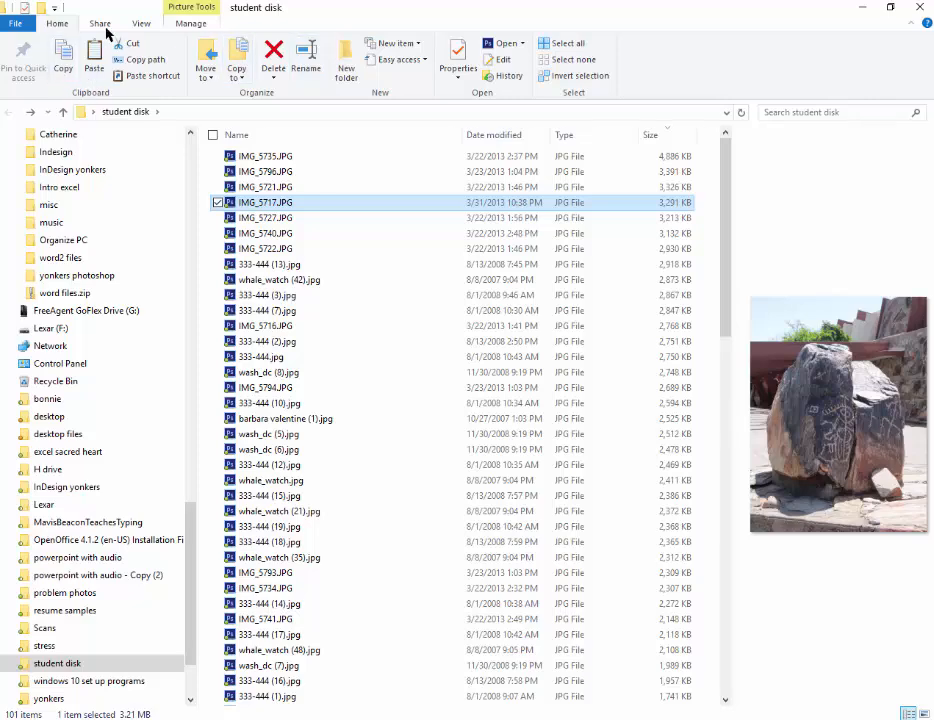
Browse the Share and View command groups, then return to the Home commands
{"action": "left_click", "coordinate": [100, 24]}
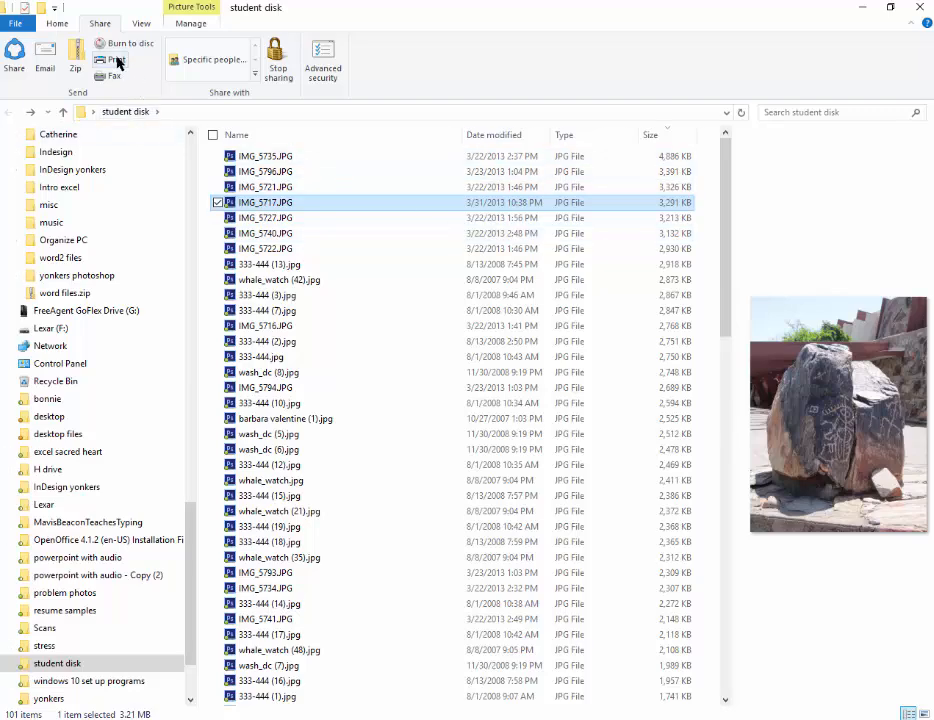
{"action": "mouse_move", "coordinate": [112, 76]}
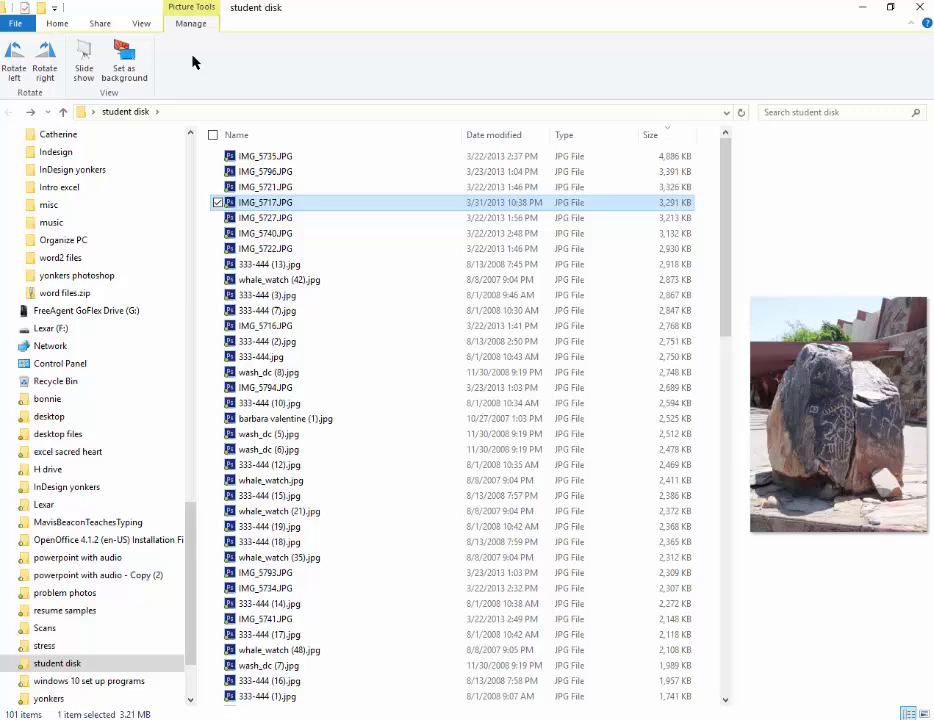
{"action": "left_click", "coordinate": [140, 24]}
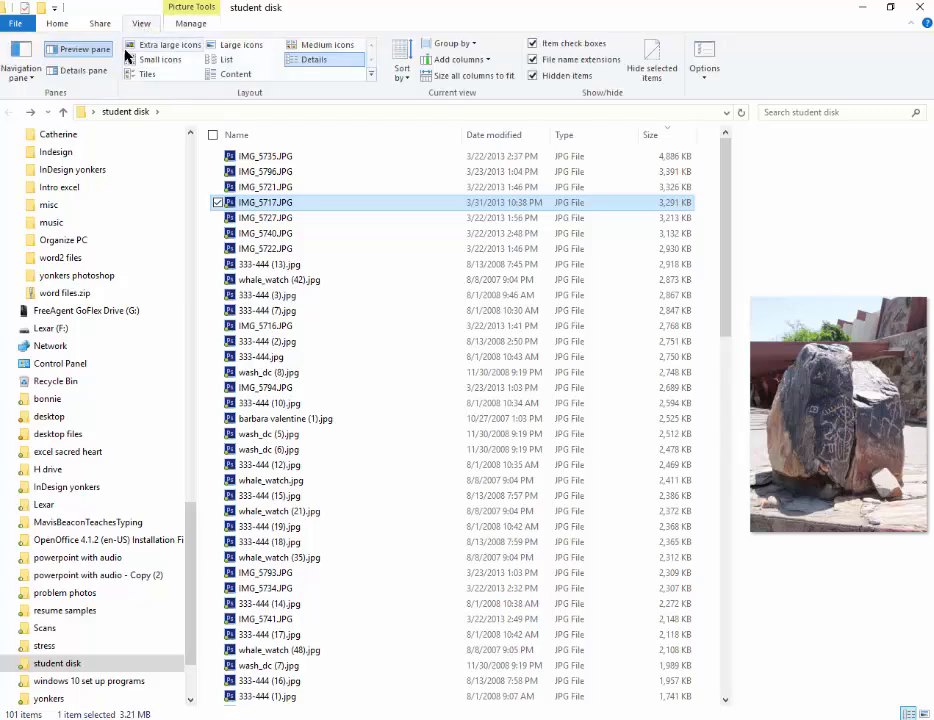
{"action": "left_click", "coordinate": [56, 24]}
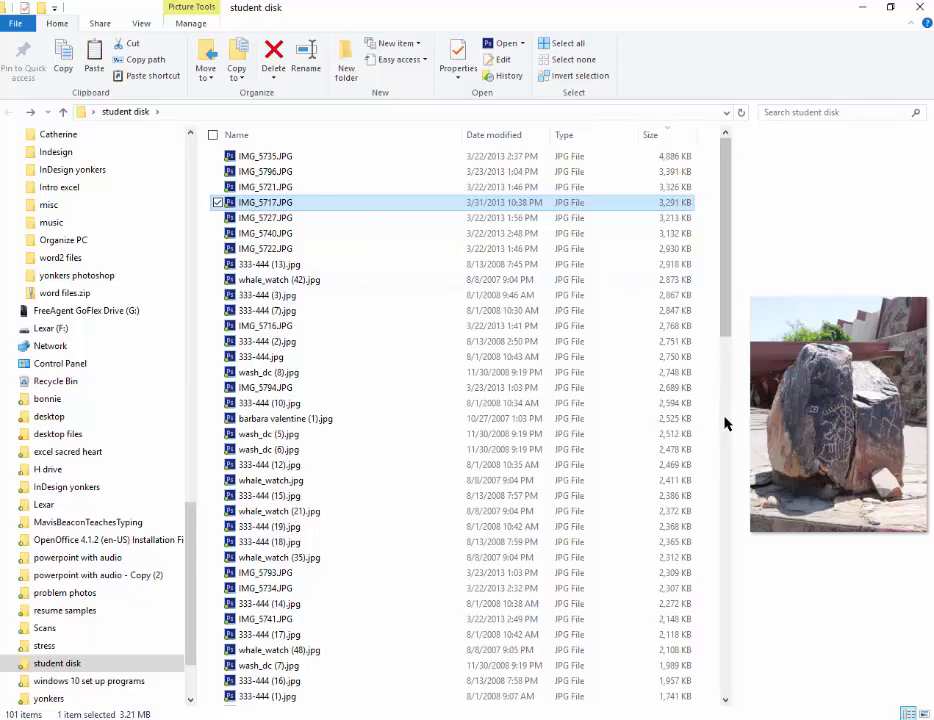
{"action": "mouse_move", "coordinate": [732, 432]}
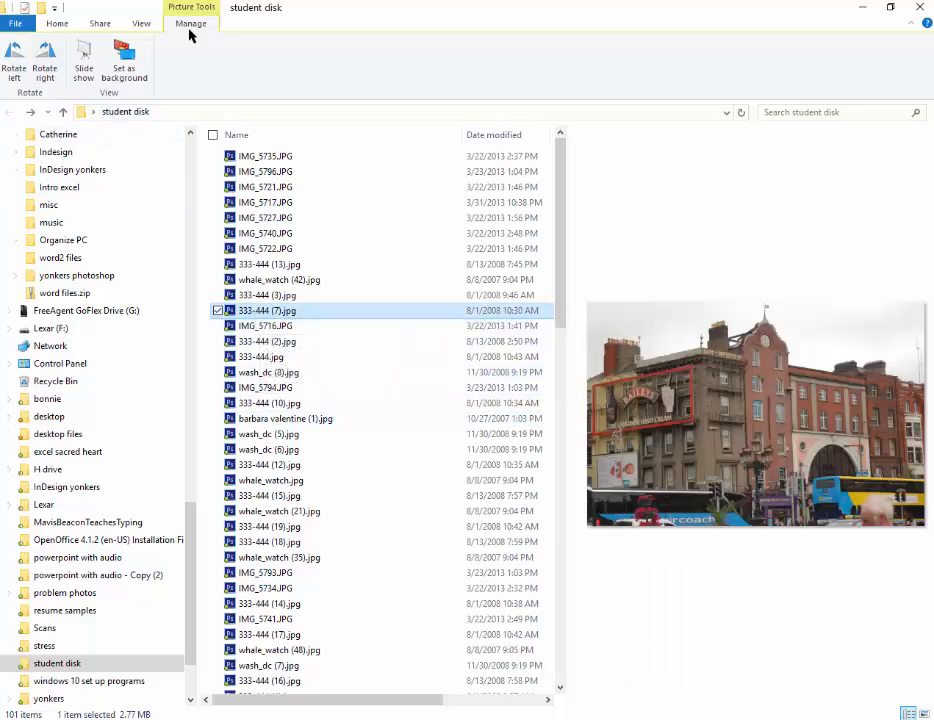
Rotate 333-444 (7).jpg and back upright, then show its right-click rotate options
{"action": "left_click", "coordinate": [14, 62]}
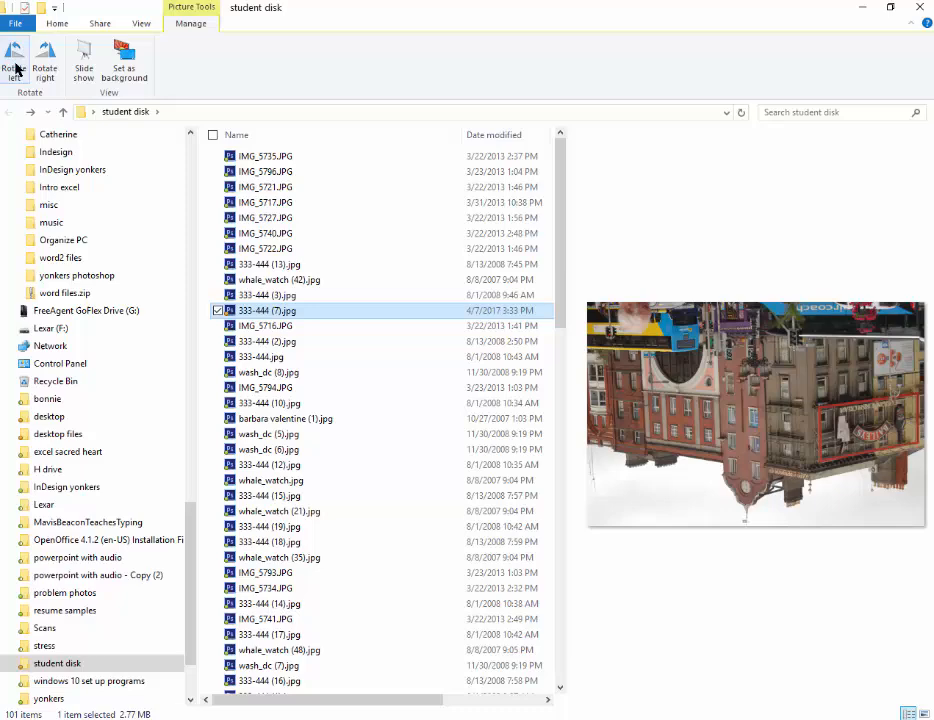
{"action": "left_click", "coordinate": [16, 62]}
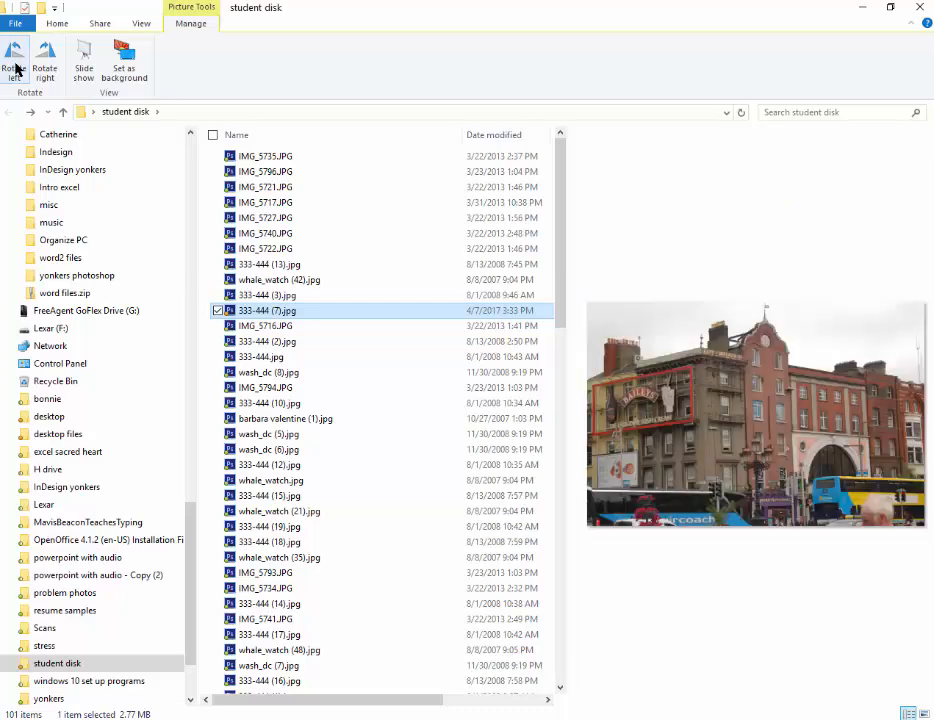
{"action": "right_click", "coordinate": [266, 310]}
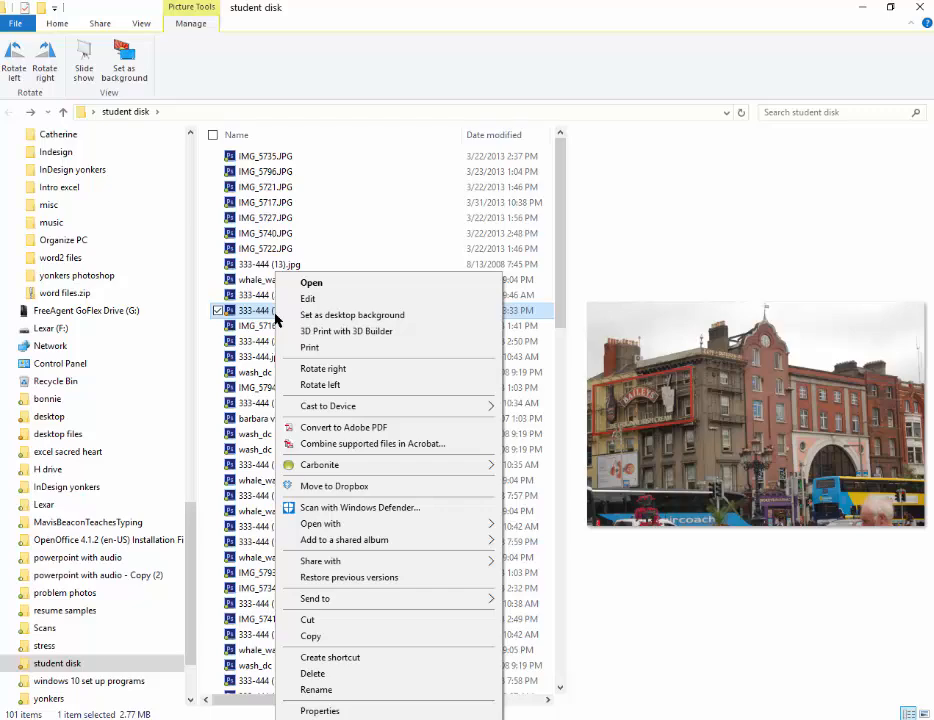
{"action": "mouse_move", "coordinate": [320, 384]}
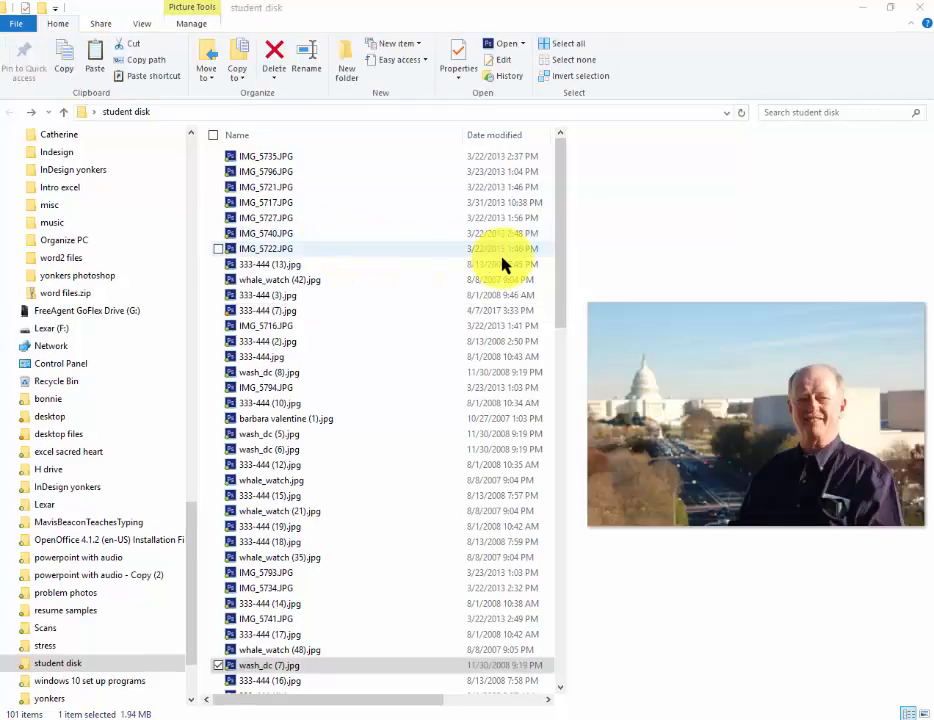
Search the student disk for whale, listing the whale_watch photos and one document
{"action": "scroll", "scroll_direction": "down", "scroll_amount": 3}
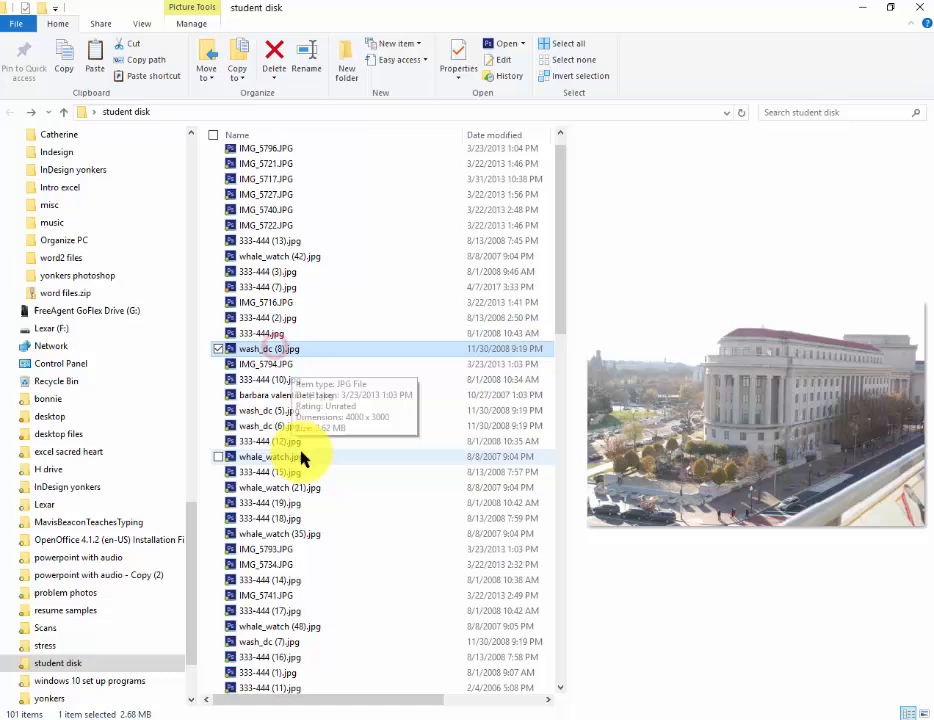
{"action": "left_click", "coordinate": [272, 456]}
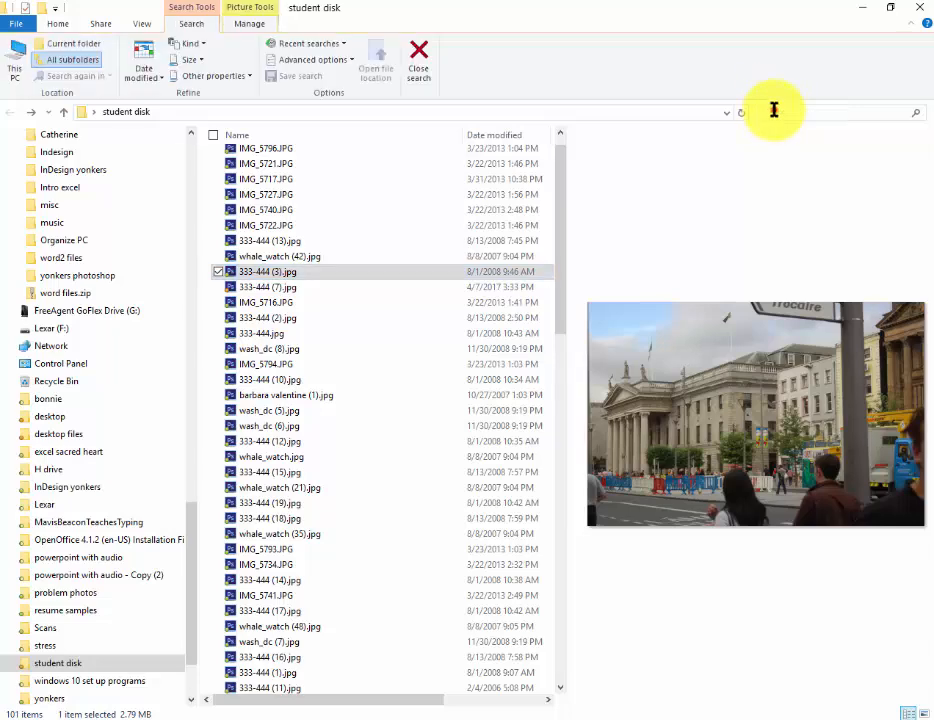
{"action": "mouse_move", "coordinate": [780, 170]}
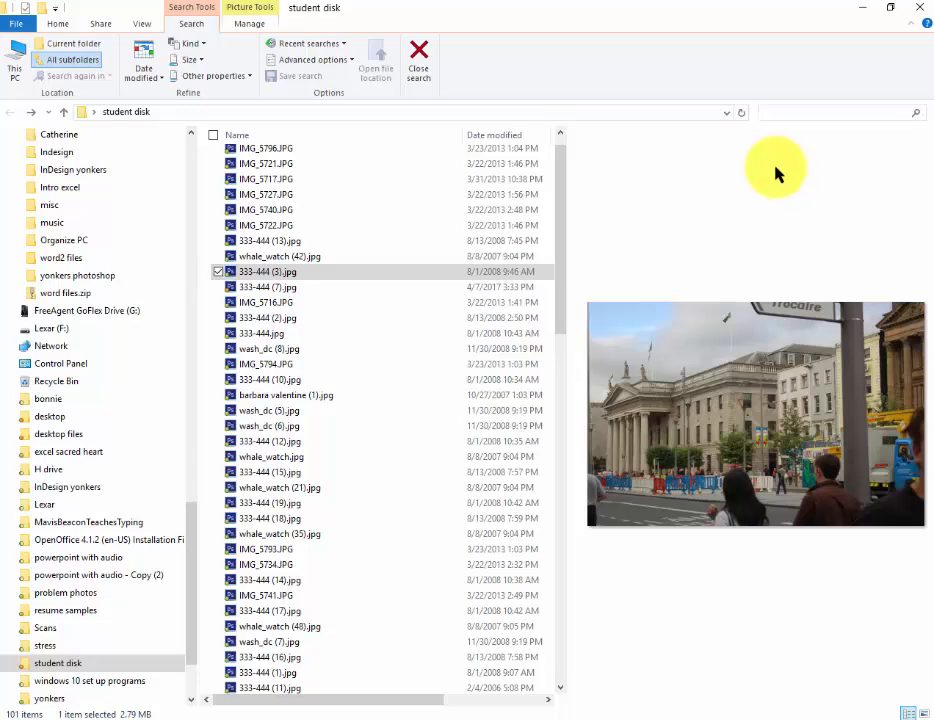
{"action": "type", "text": "*while"}
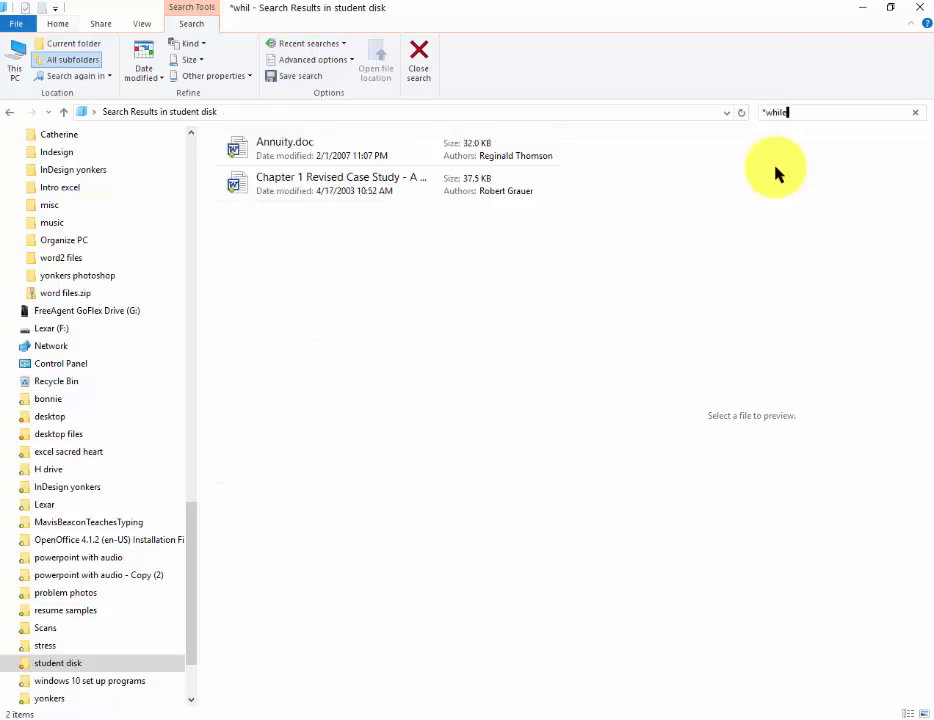
{"action": "key", "text": "backspace"}
{"action": "type", "text": "ale*"}
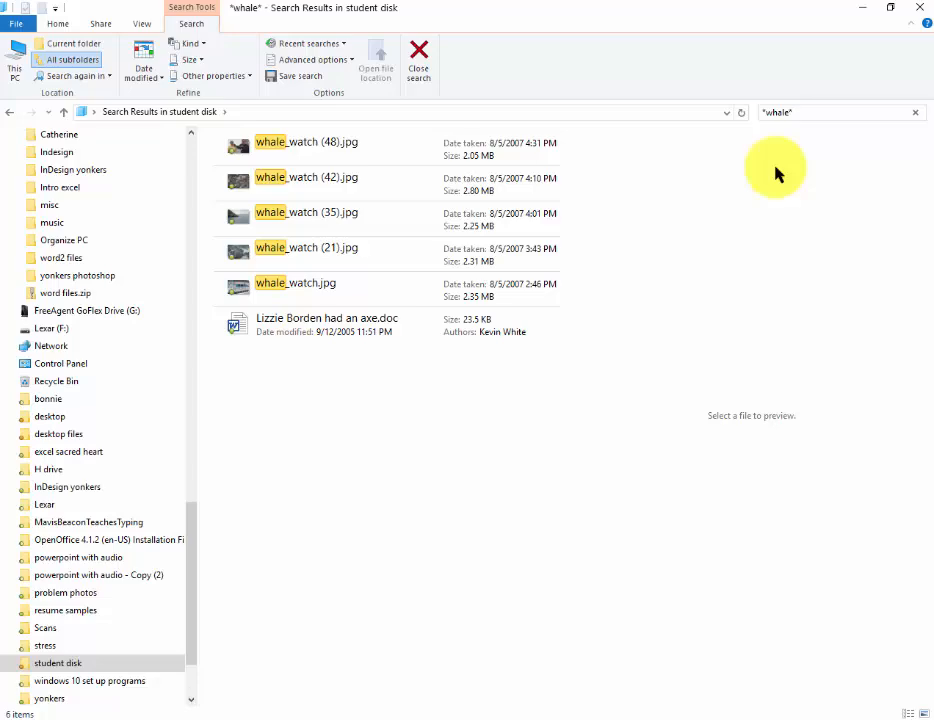
{"action": "mouse_move", "coordinate": [844, 328]}
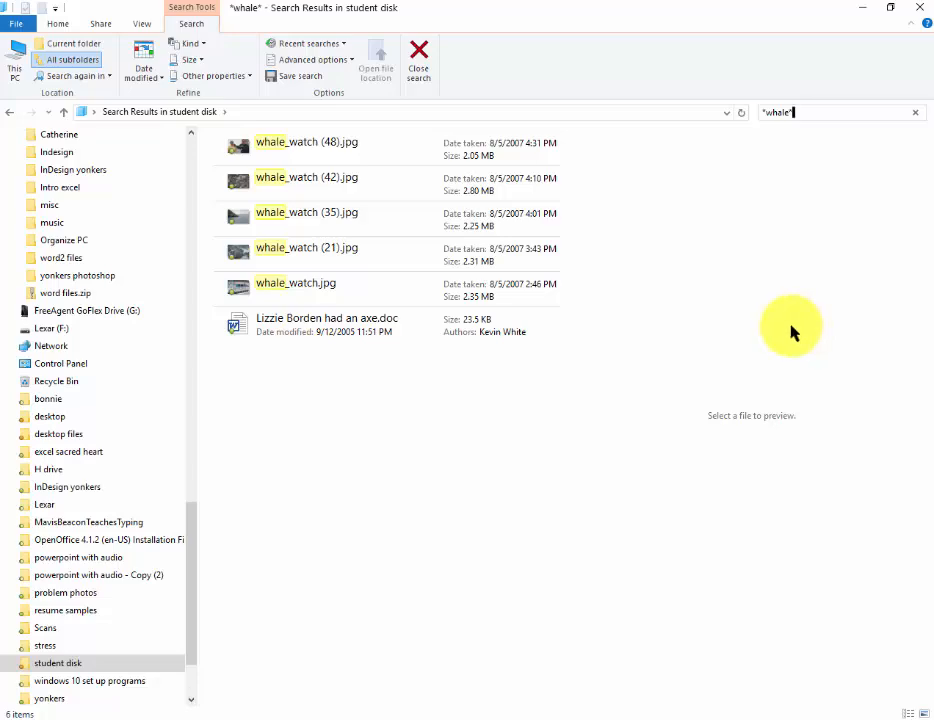
{"action": "mouse_move", "coordinate": [788, 332]}
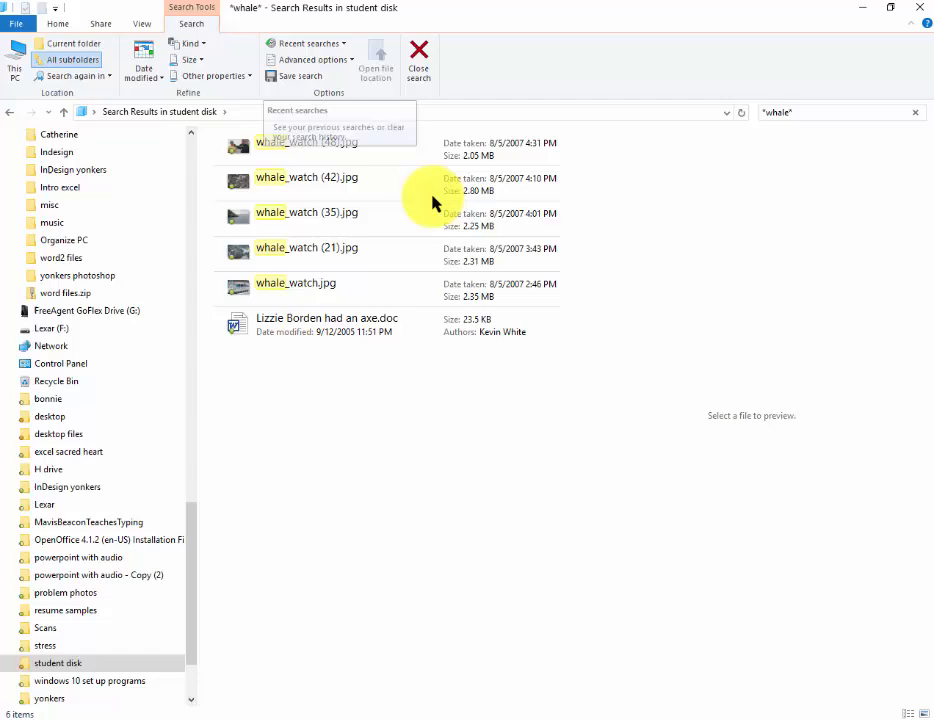
Narrow the whale search to items modified yesterday, returning no matches
{"action": "left_click", "coordinate": [142, 60]}
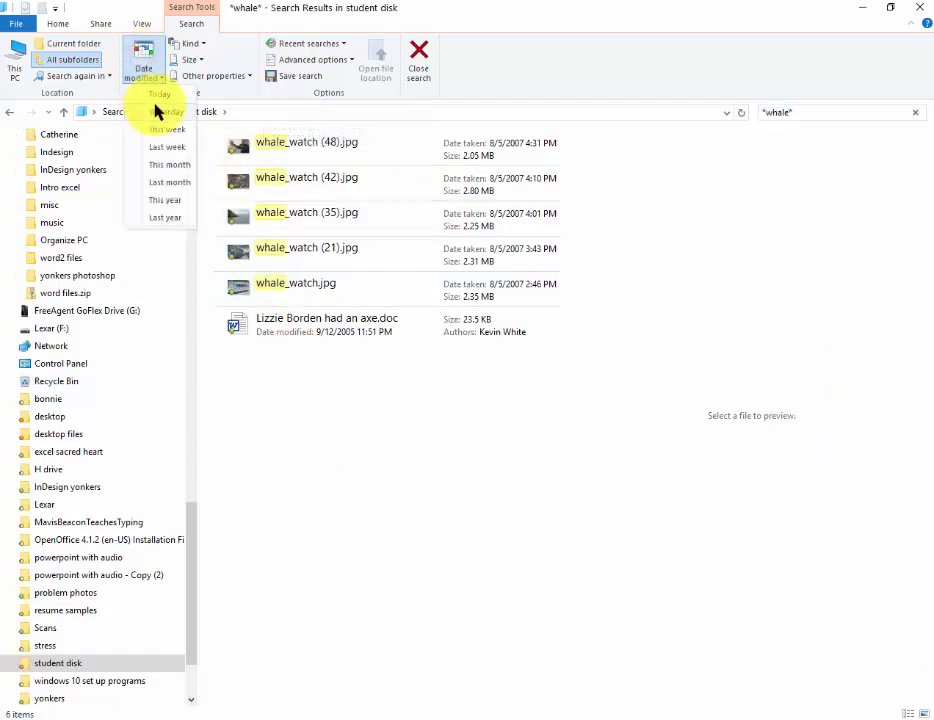
{"action": "left_click", "coordinate": [164, 112]}
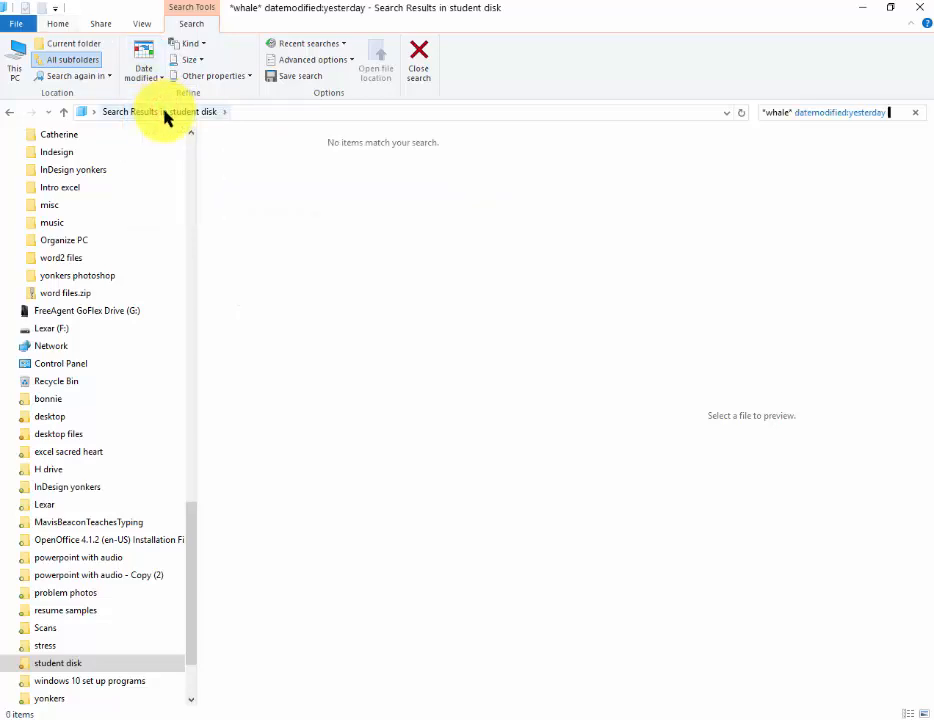
{"action": "mouse_move", "coordinate": [870, 216]}
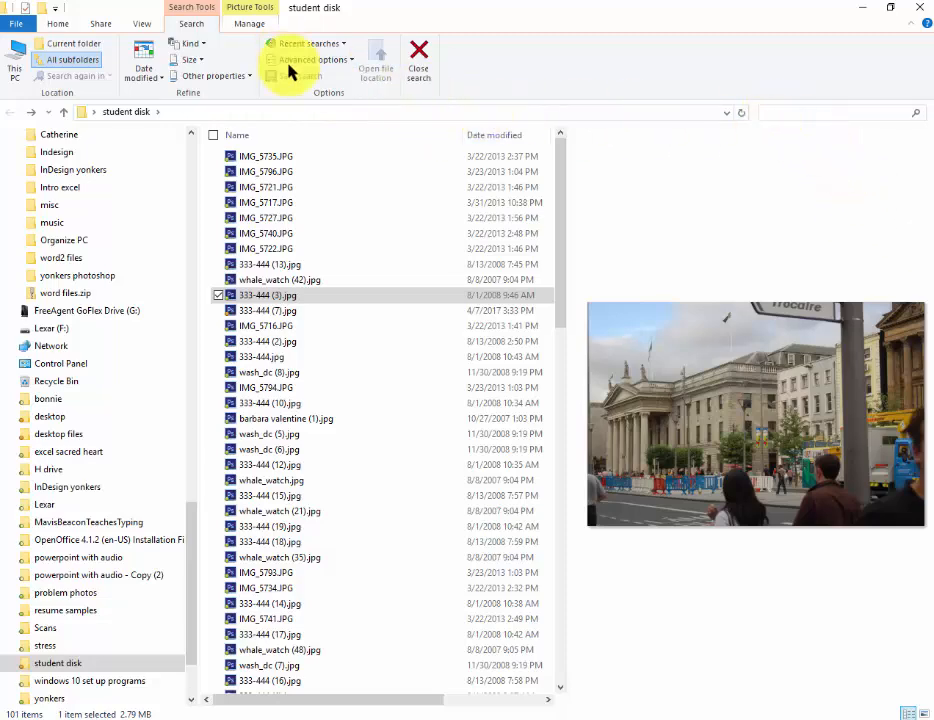
Filter the student disk to items modified this week, editing the query and reselecting this week
{"action": "left_click", "coordinate": [144, 70]}
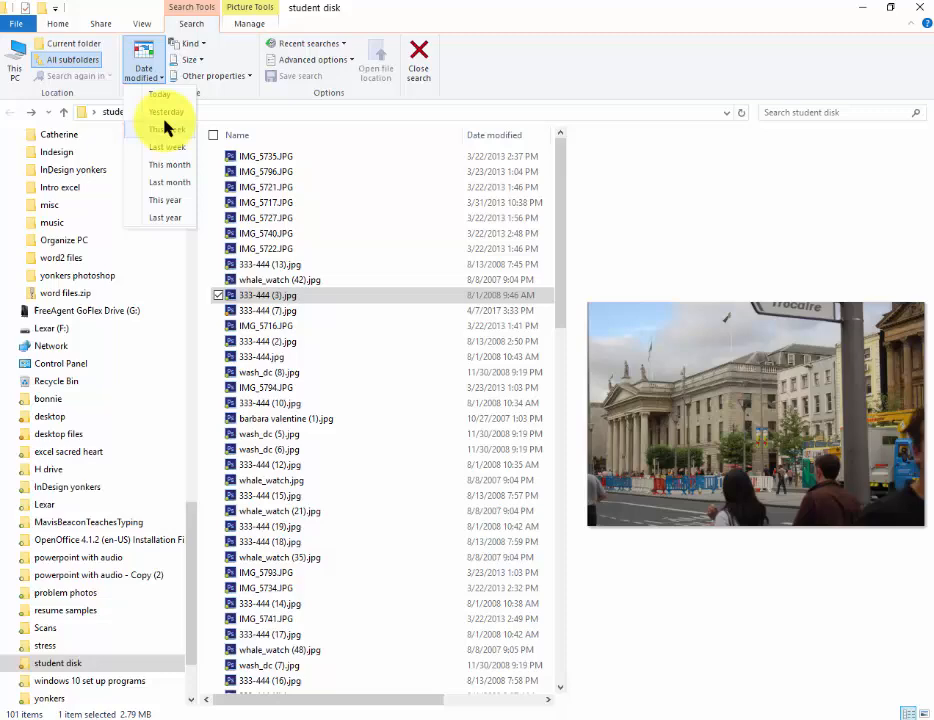
{"action": "left_click", "coordinate": [168, 148]}
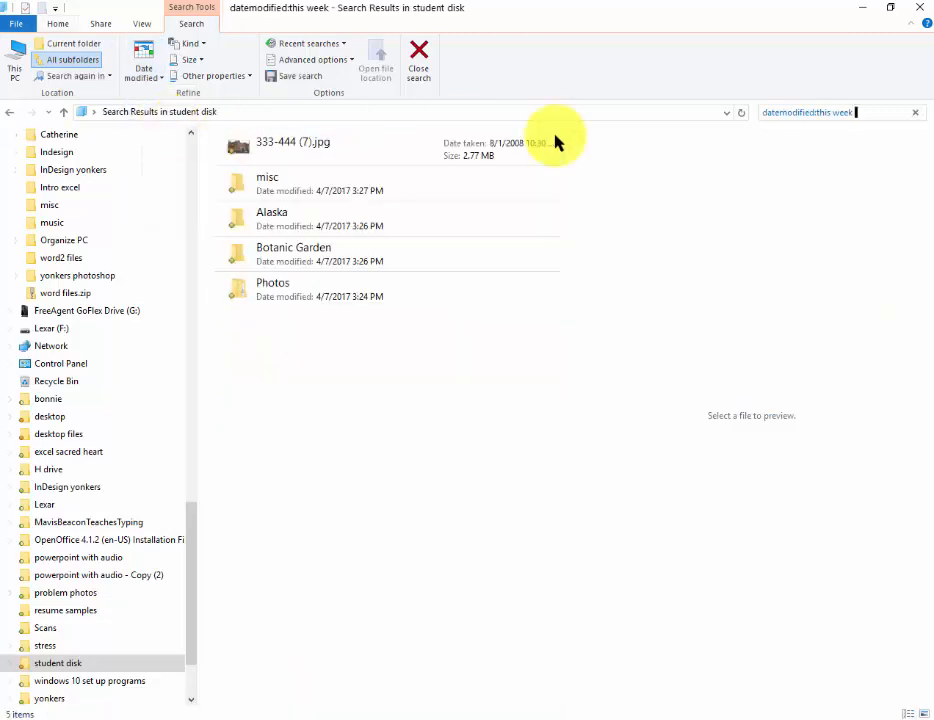
{"action": "mouse_move", "coordinate": [868, 112]}
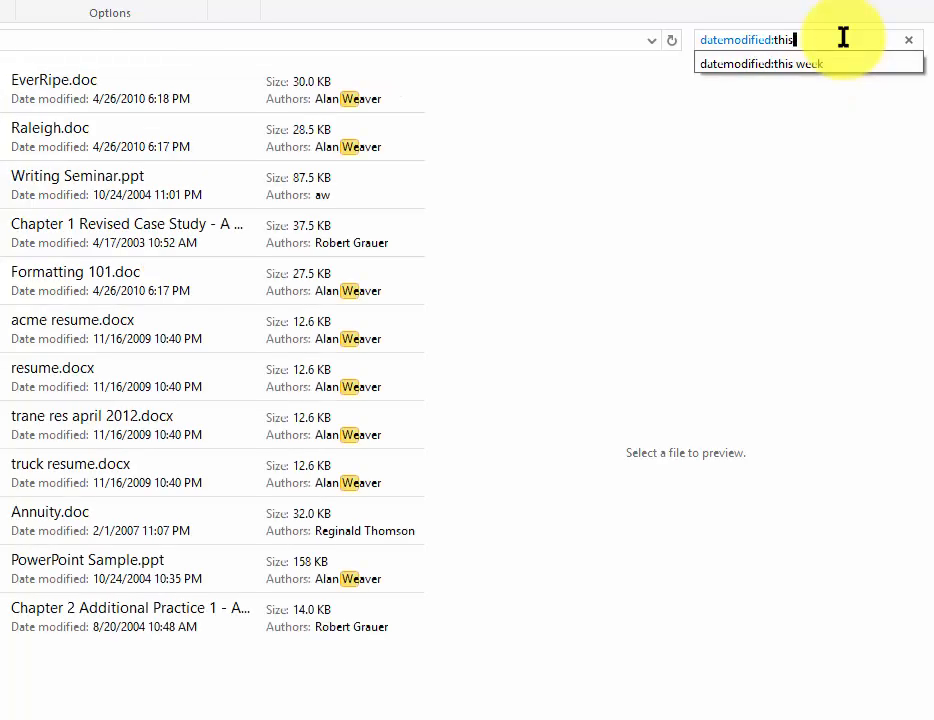
{"action": "key", "text": "Backspace"}
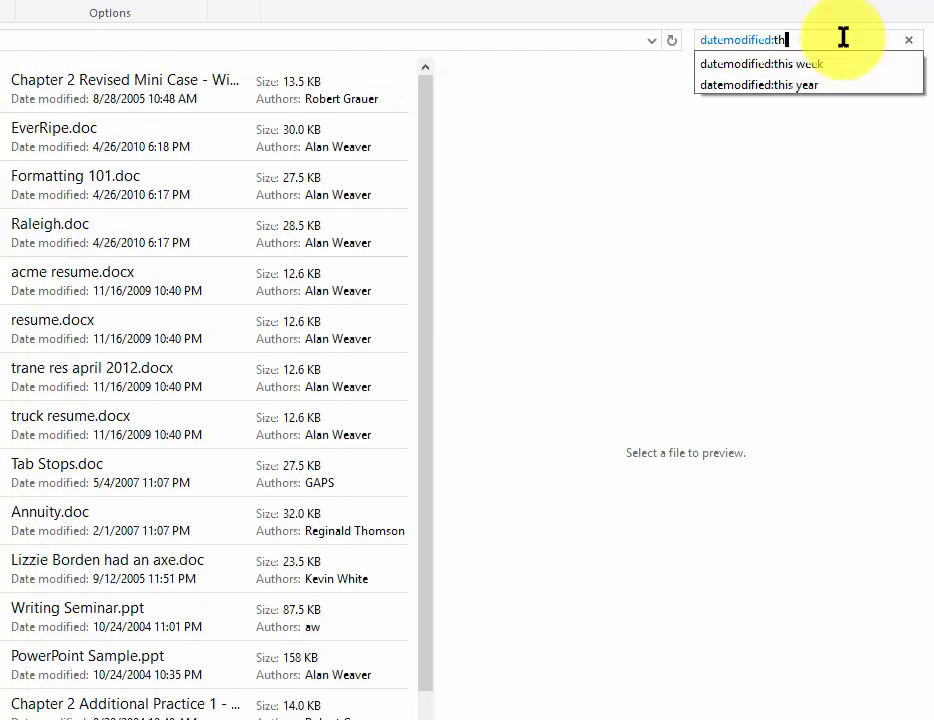
{"action": "key", "text": "Backspace"}
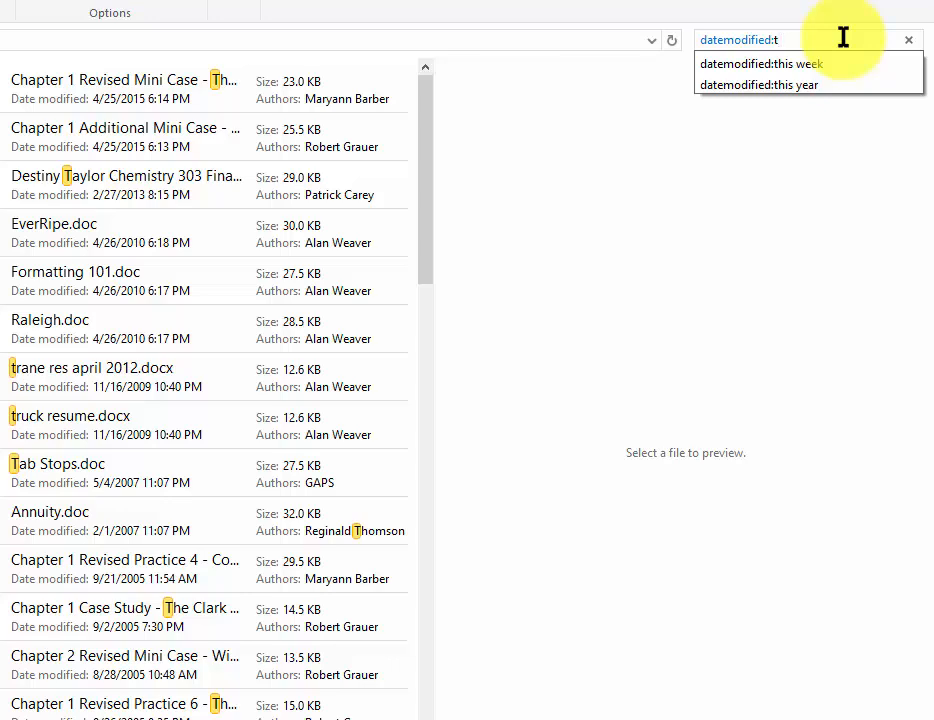
{"action": "left_click", "coordinate": [760, 62]}
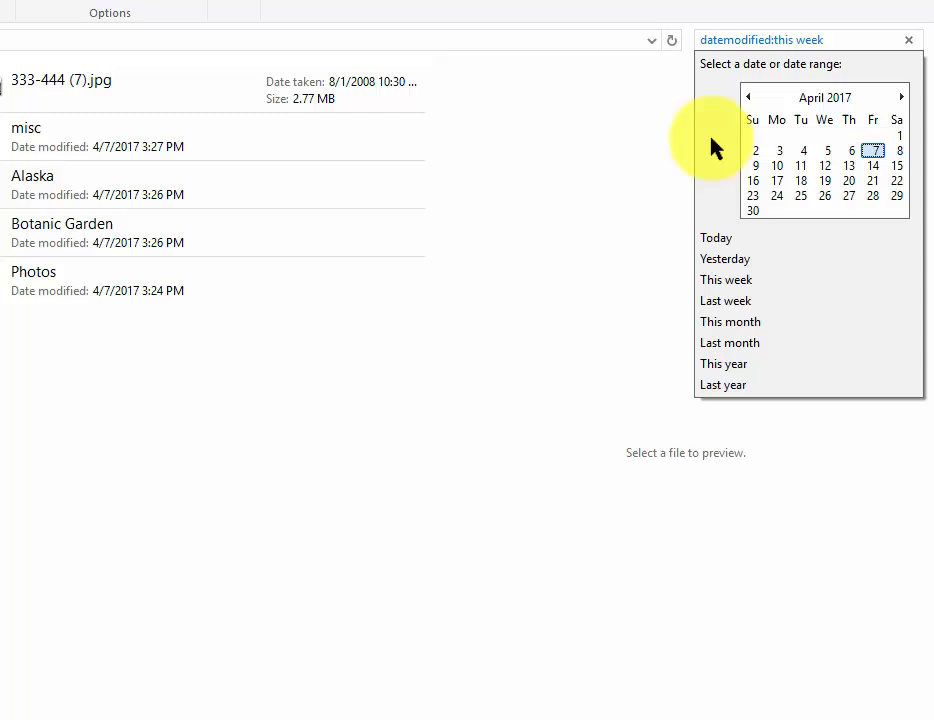
{"action": "mouse_move", "coordinate": [752, 108]}
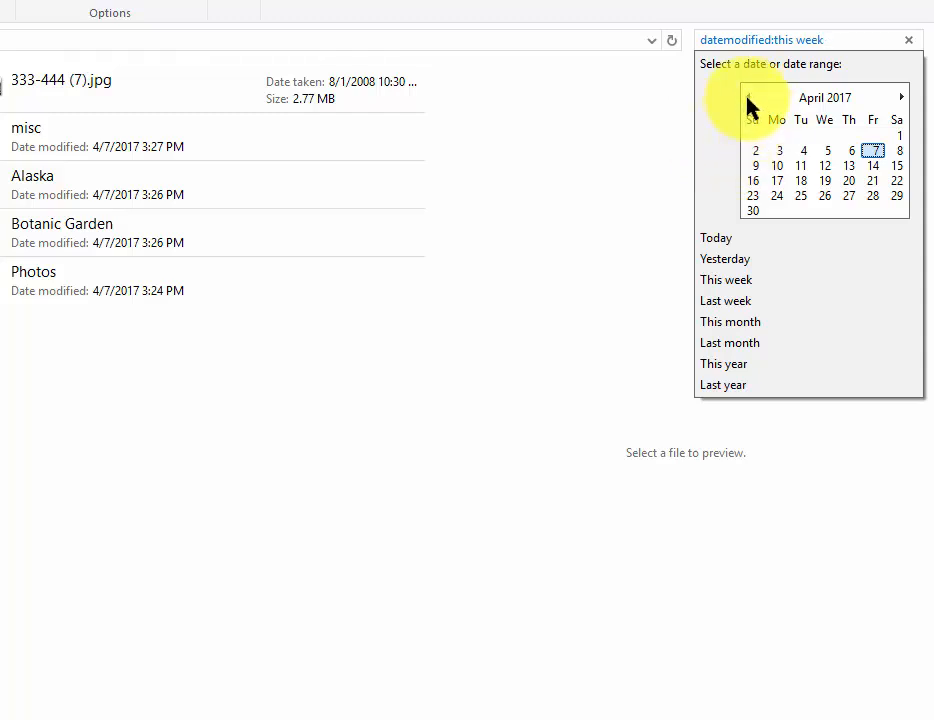
Page the date-range calendar back from April 2017 to March 2010, then forward to April 2010
{"action": "left_click", "coordinate": [750, 96]}
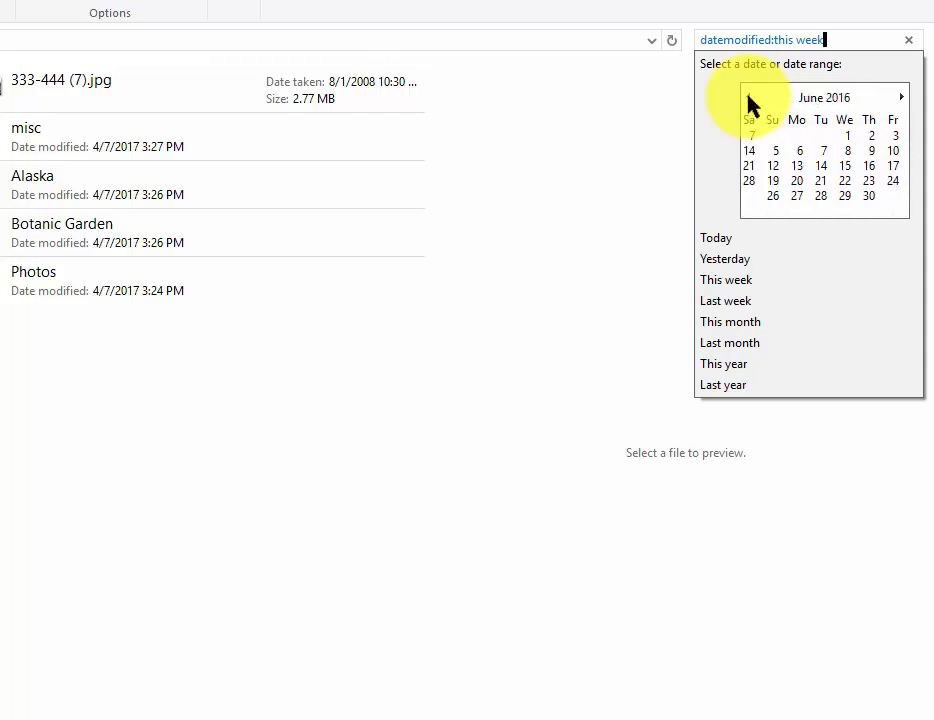
{"action": "left_click", "coordinate": [746, 96]}
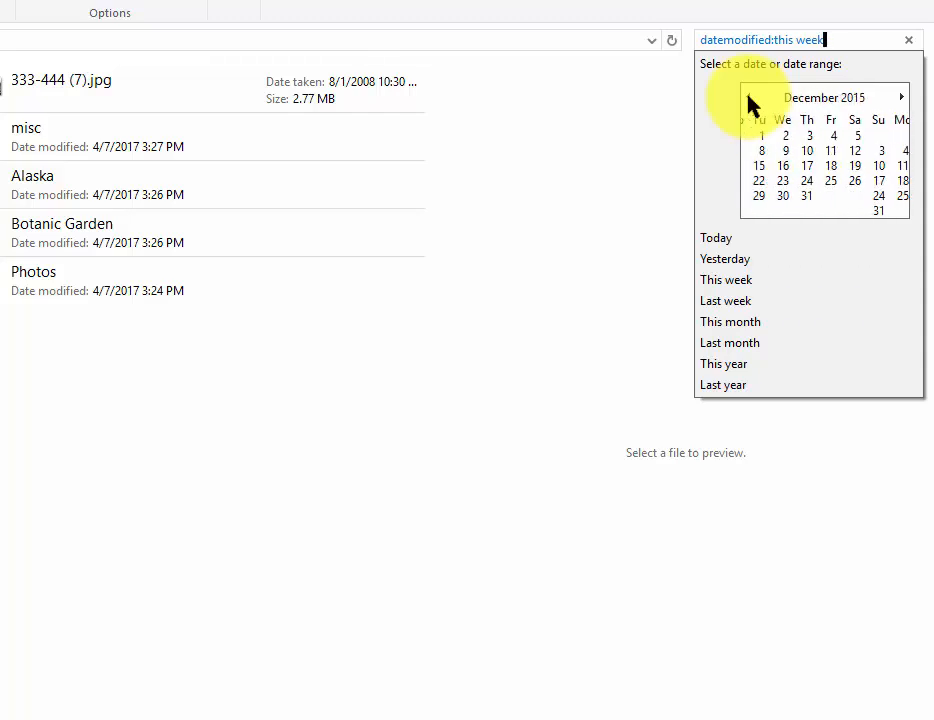
{"action": "left_click", "coordinate": [748, 96]}
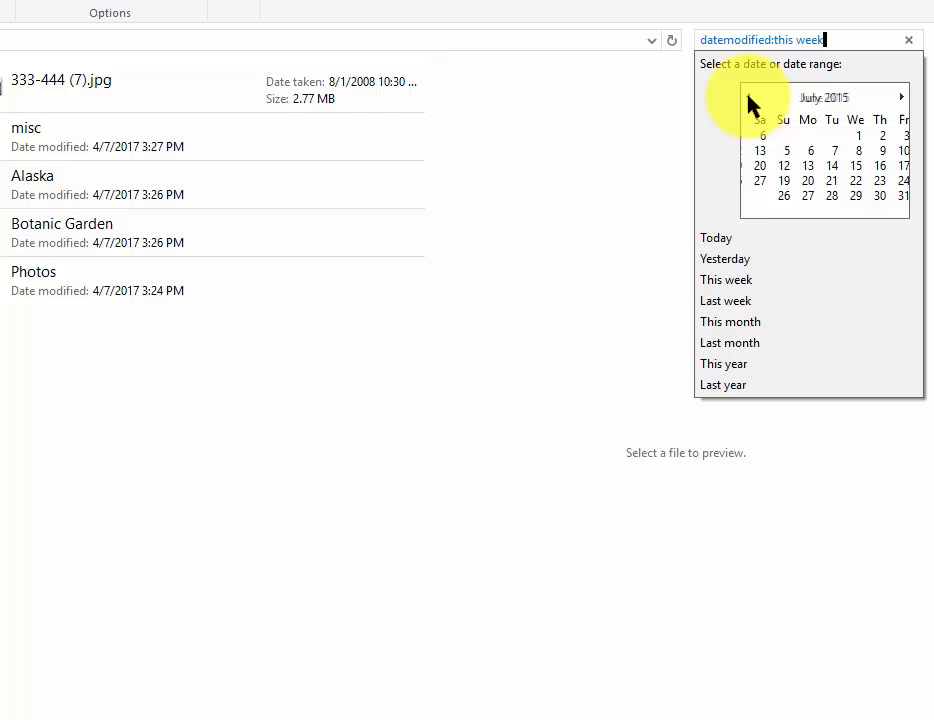
{"action": "left_click", "coordinate": [748, 96]}
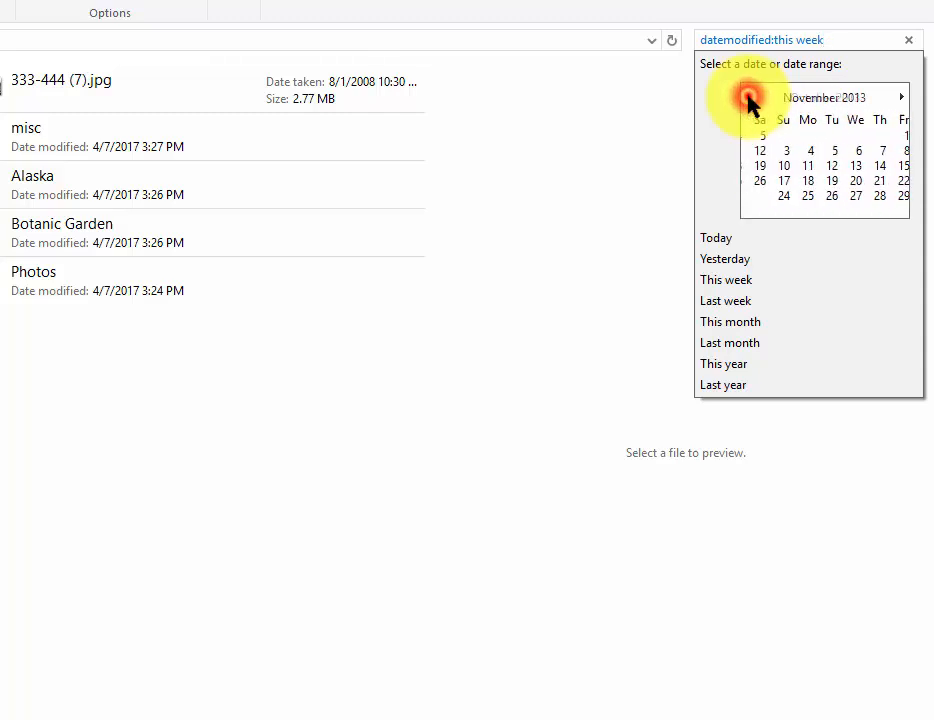
{"action": "left_click", "coordinate": [748, 96]}
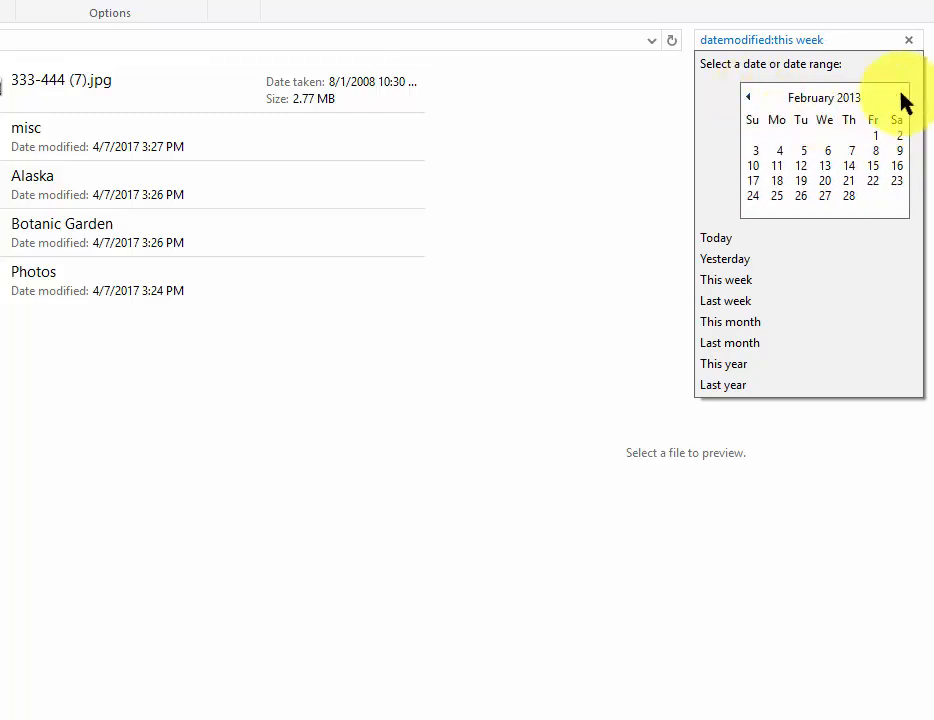
{"action": "left_click", "coordinate": [748, 96]}
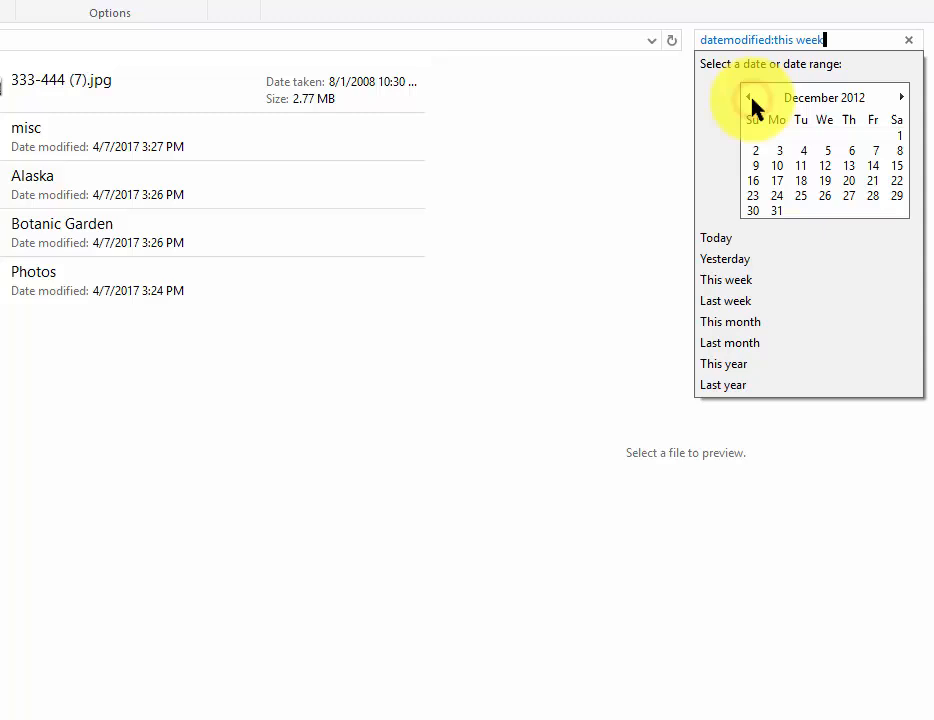
{"action": "left_click", "coordinate": [744, 96]}
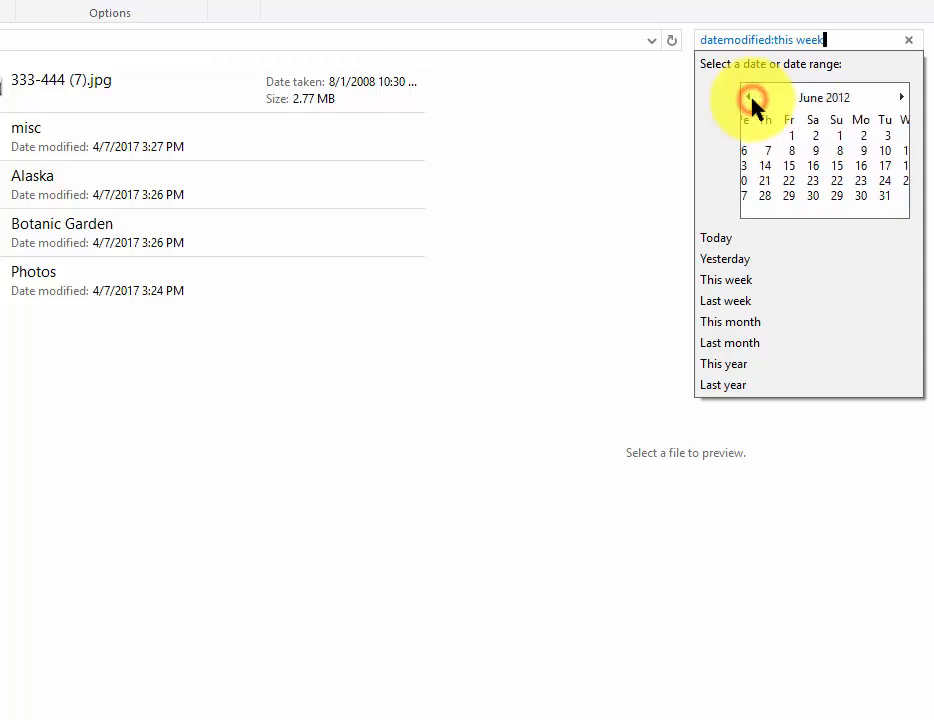
{"action": "left_click", "coordinate": [748, 96]}
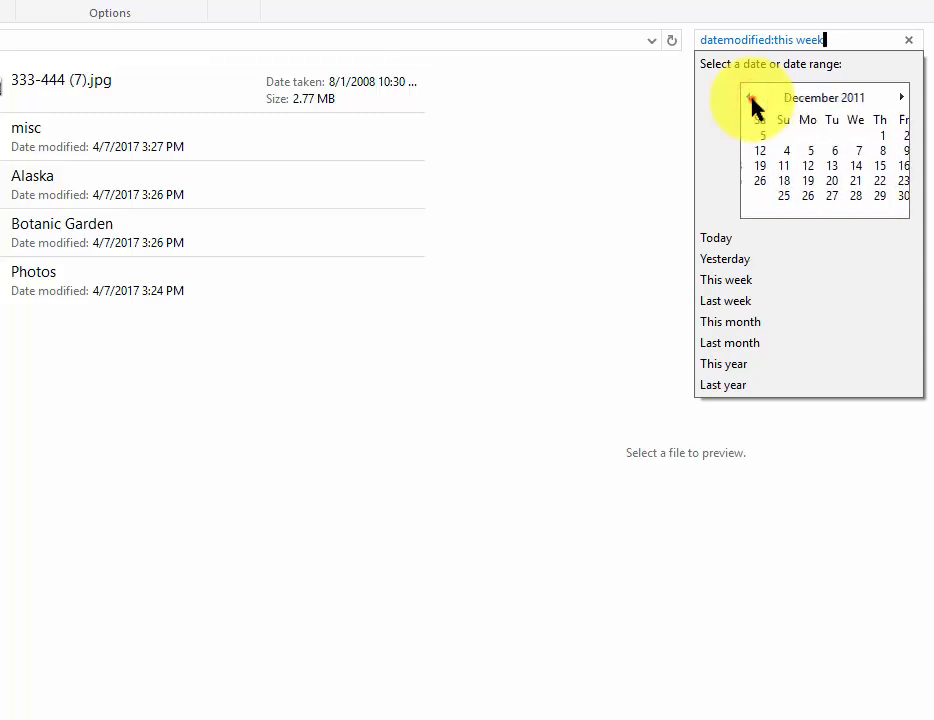
{"action": "left_click", "coordinate": [748, 96]}
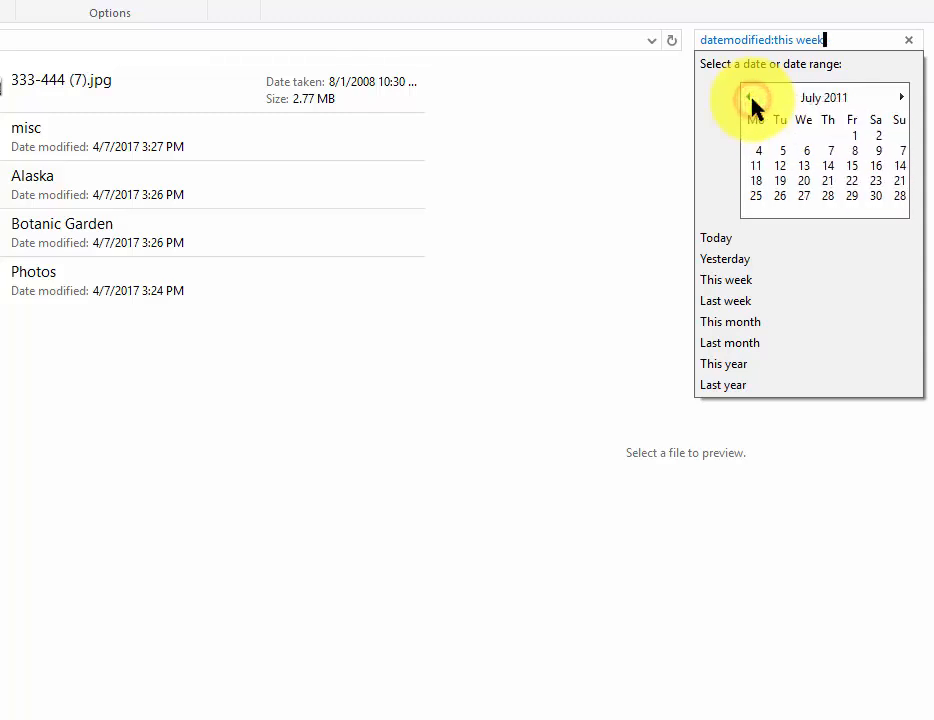
{"action": "left_click", "coordinate": [752, 96]}
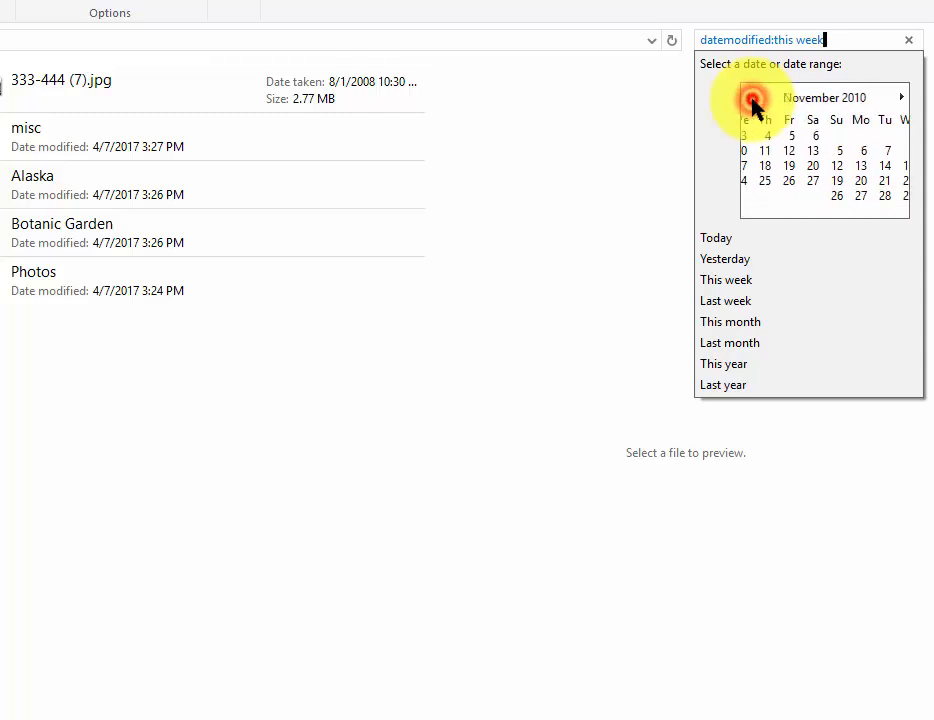
{"action": "left_click", "coordinate": [760, 96]}
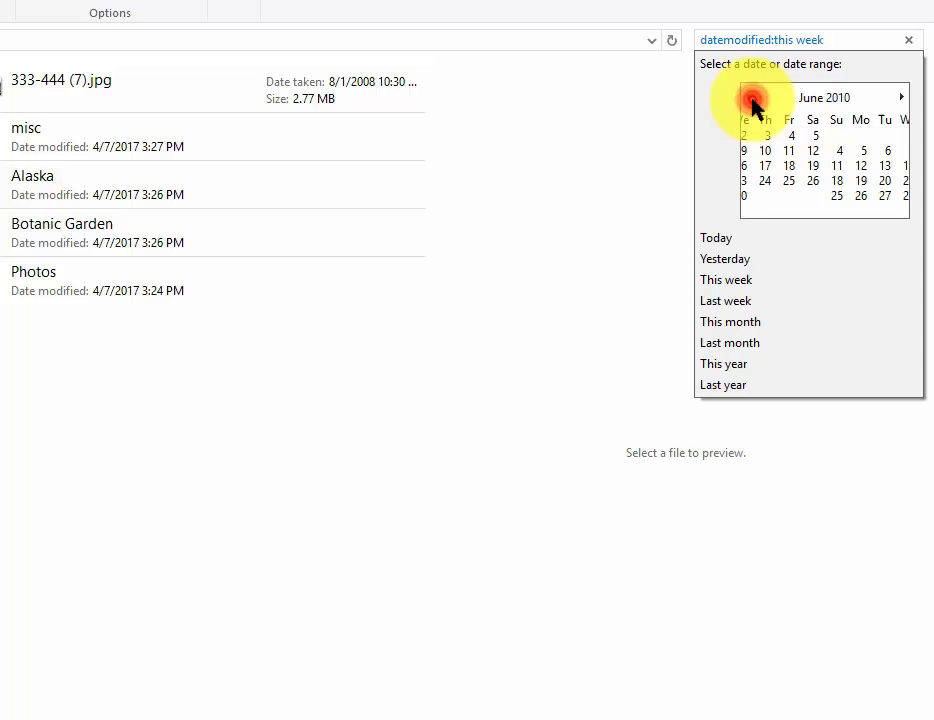
{"action": "left_click", "coordinate": [746, 96]}
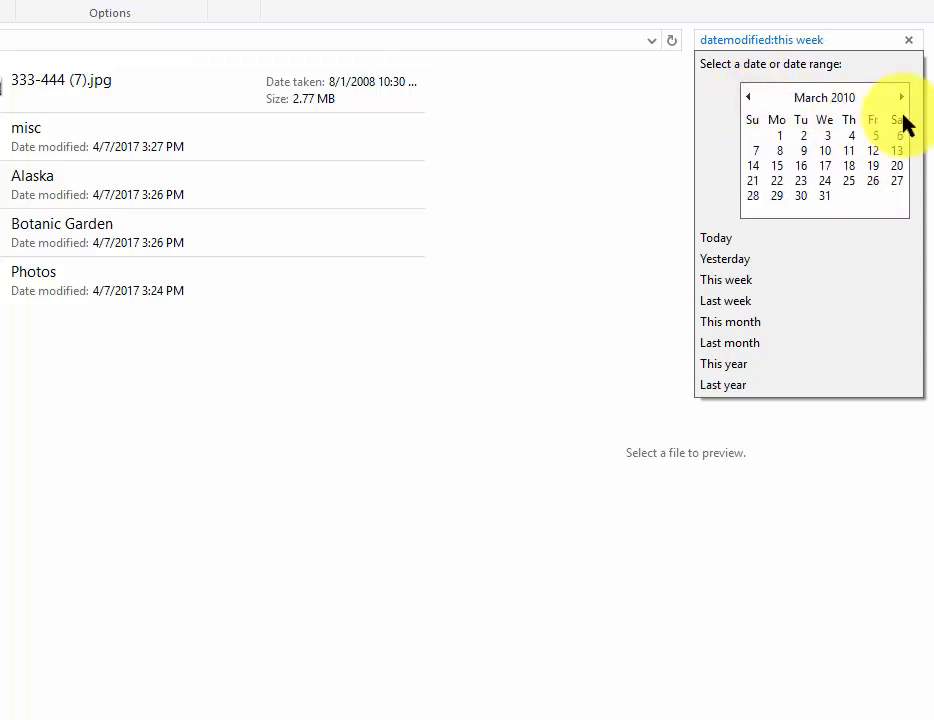
{"action": "left_click", "coordinate": [900, 96]}
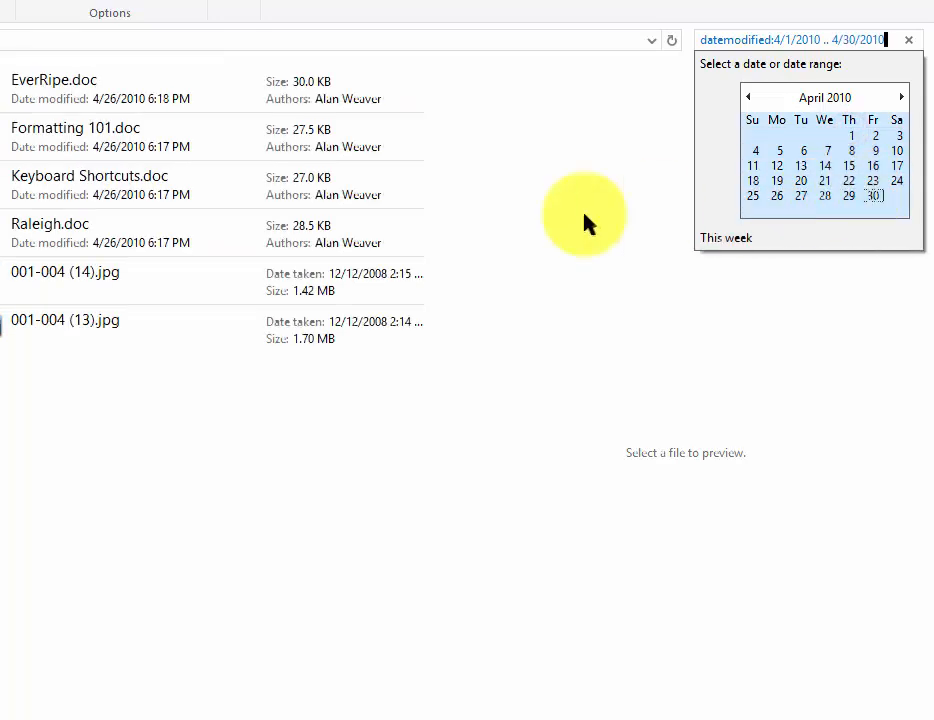
Close the calendar and preview Keyboard Shortcuts, EverRipe and the 001-004 (14) and (13) photos
{"action": "left_click", "coordinate": [108, 184]}
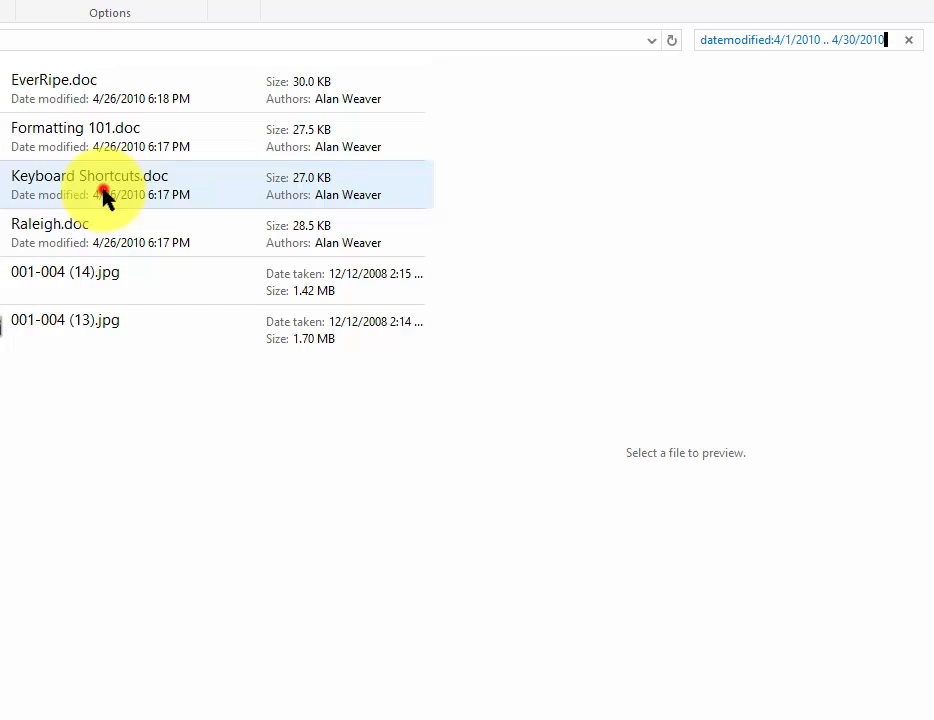
{"action": "left_click", "coordinate": [88, 184]}
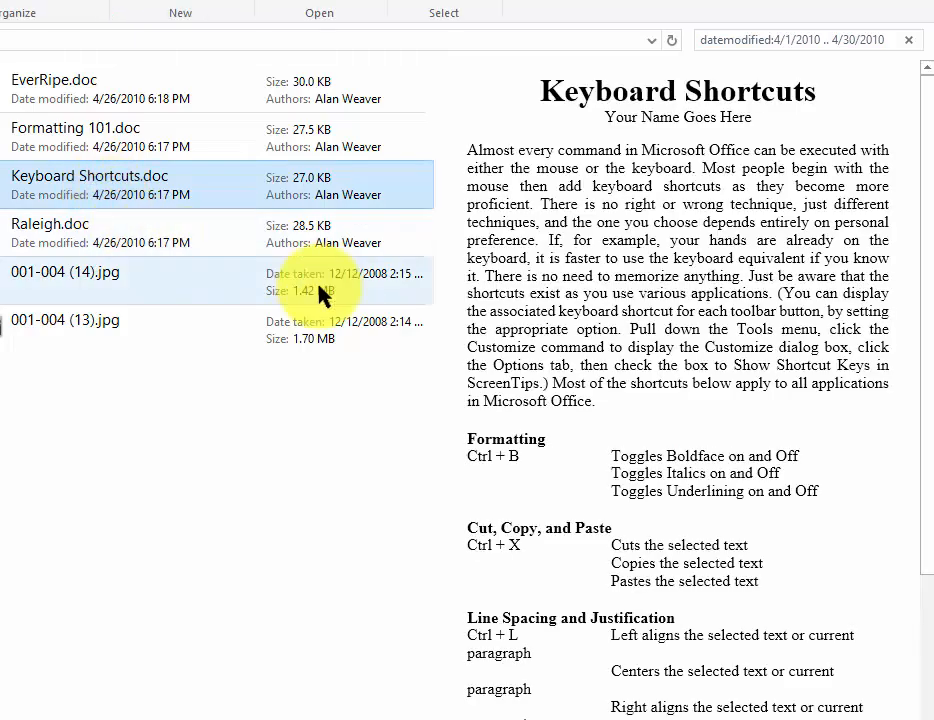
{"action": "left_click", "coordinate": [54, 88]}
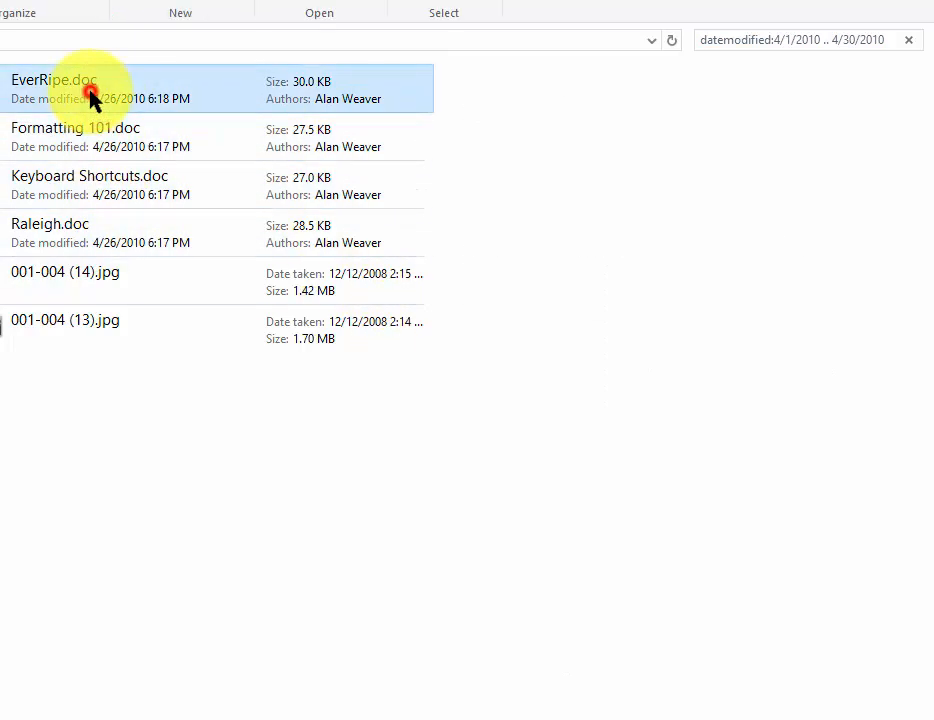
{"action": "left_click", "coordinate": [64, 272]}
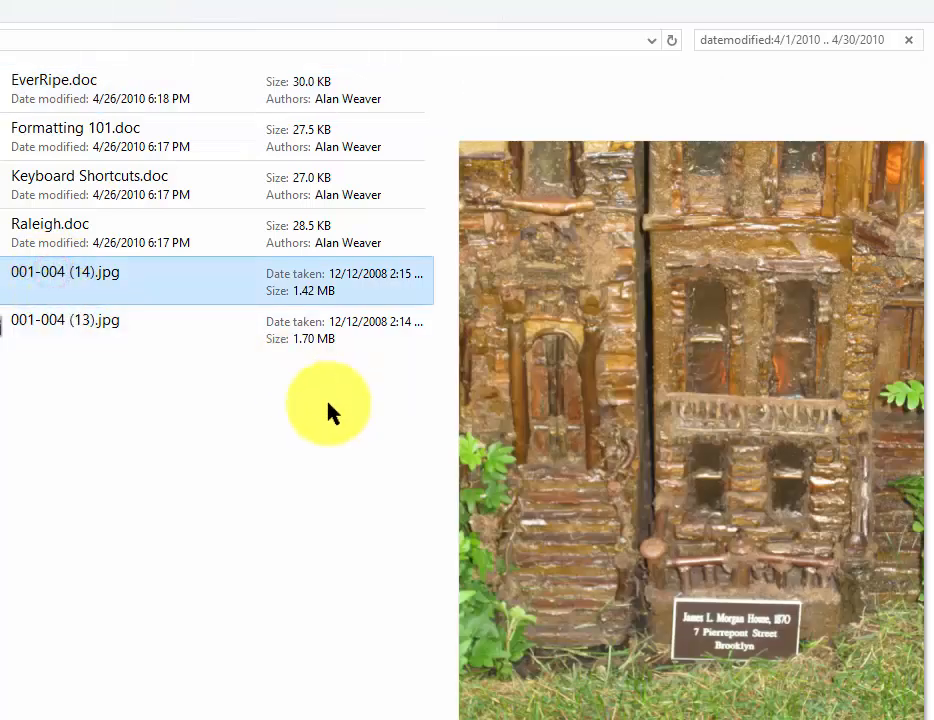
{"action": "left_click", "coordinate": [64, 320]}
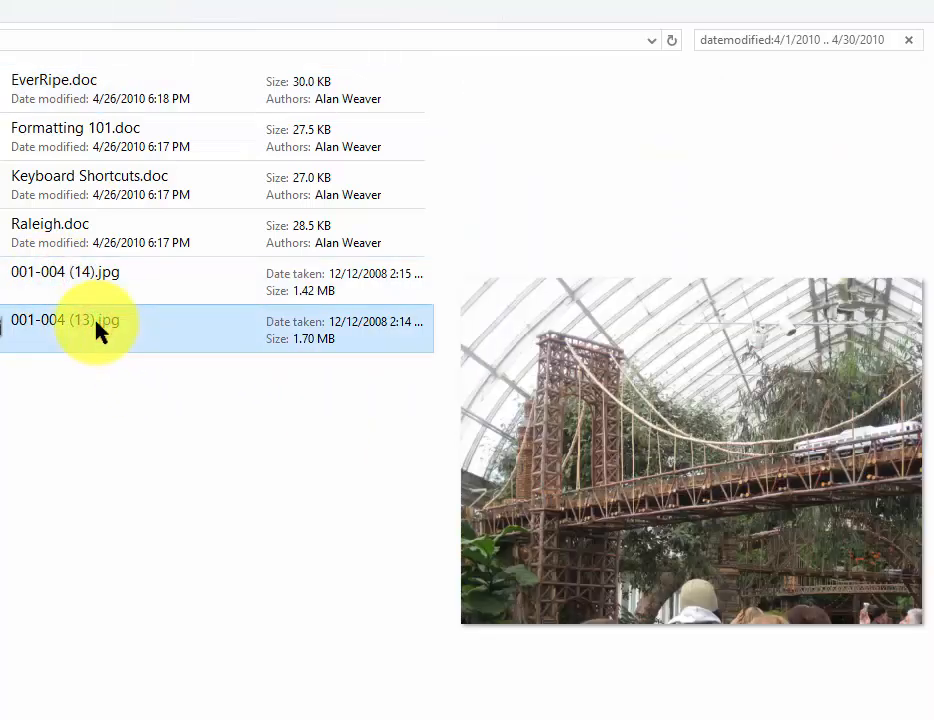